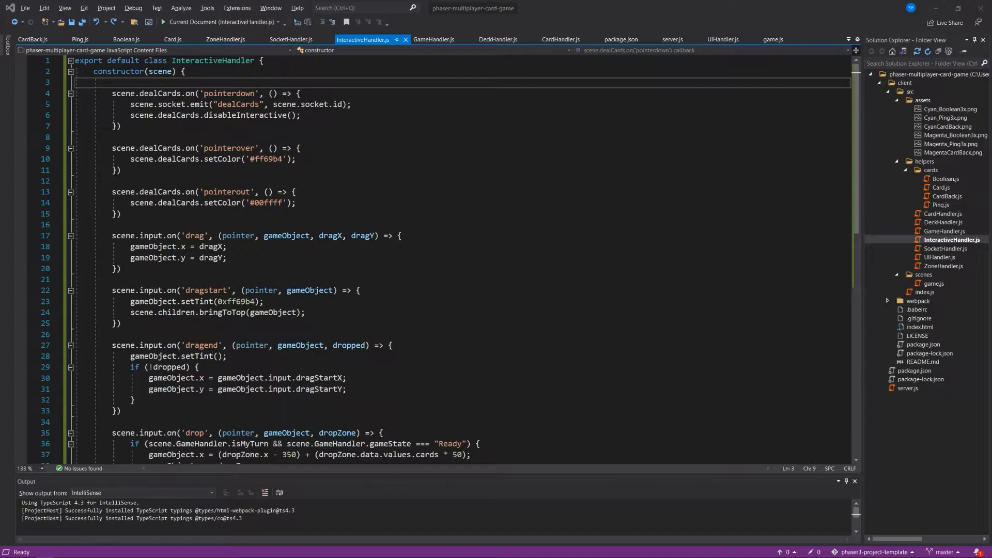
- Switch from Visual Studio to the Chrome window running the card game
key(alt+tab)
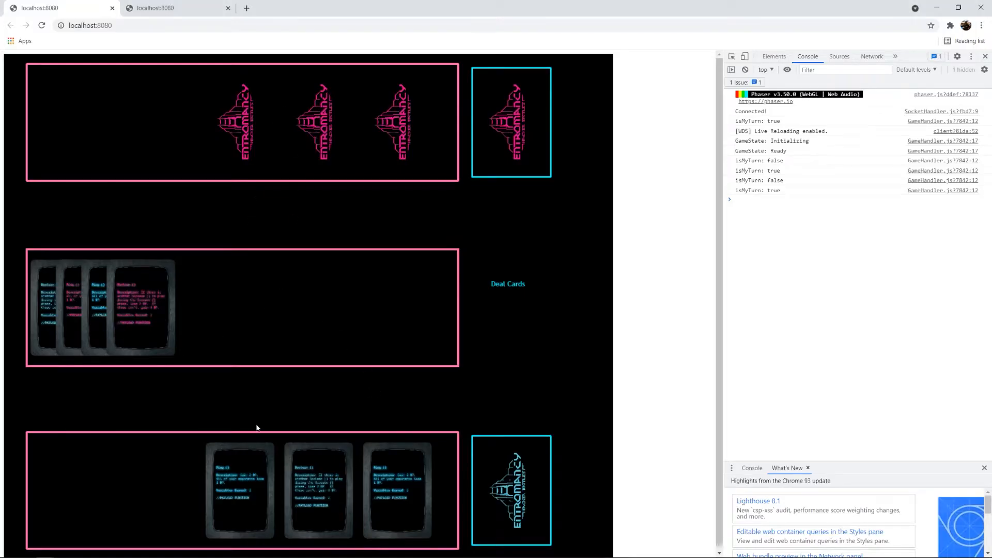
mouse_move(327, 367)
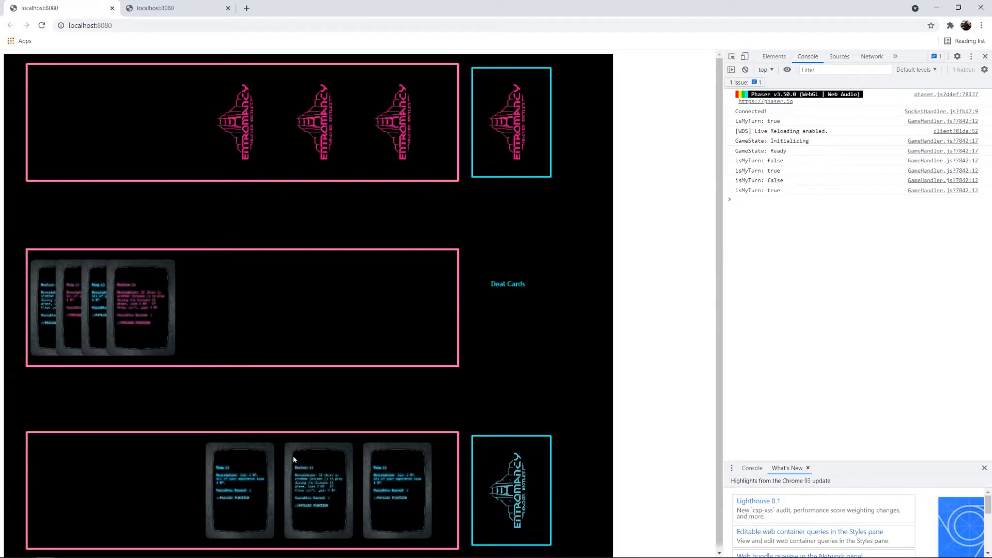
mouse_move(286, 368)
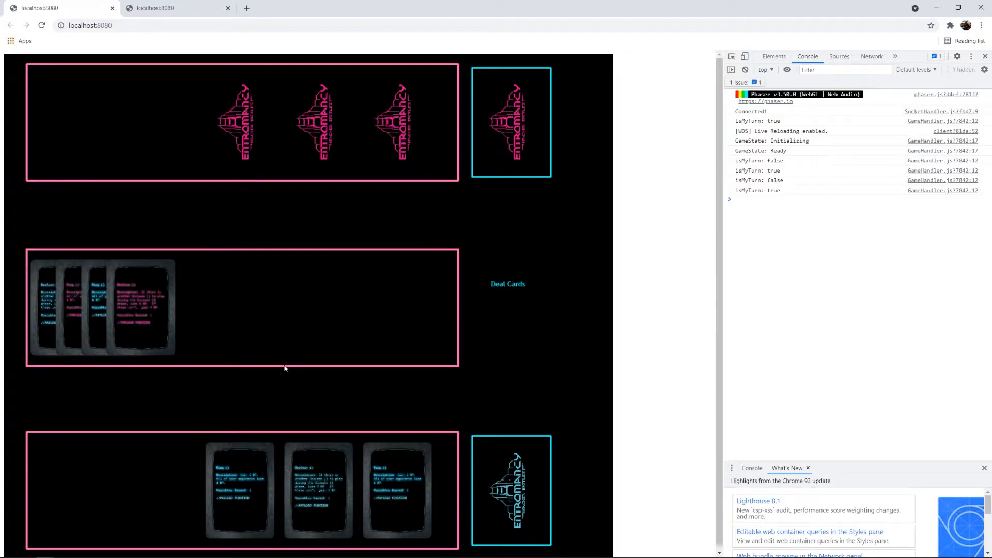
mouse_move(273, 276)
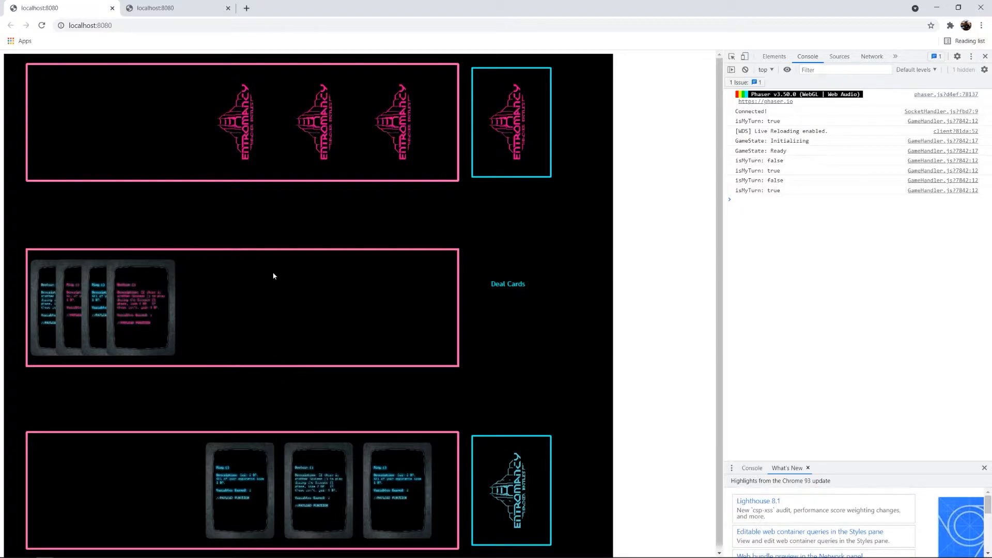
mouse_move(246, 487)
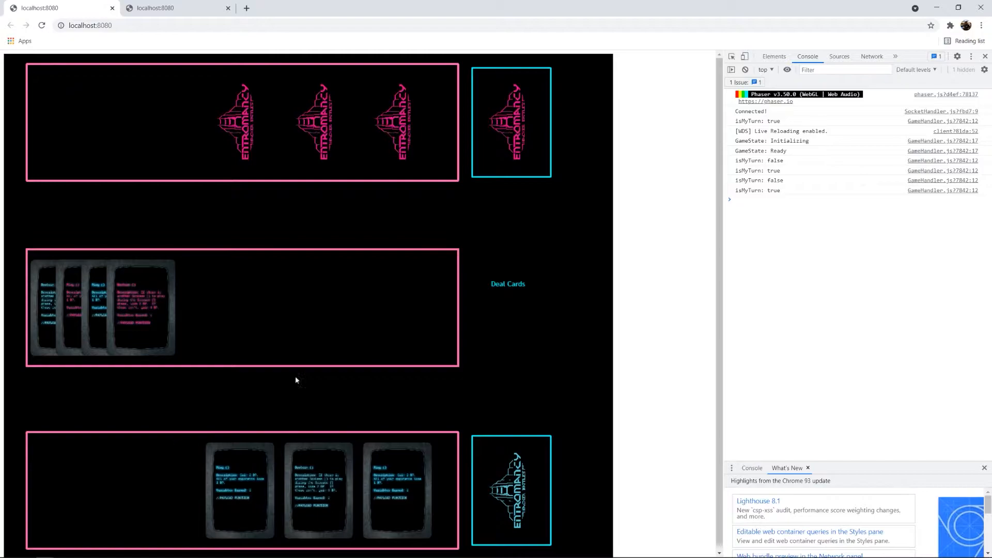
mouse_move(184, 319)
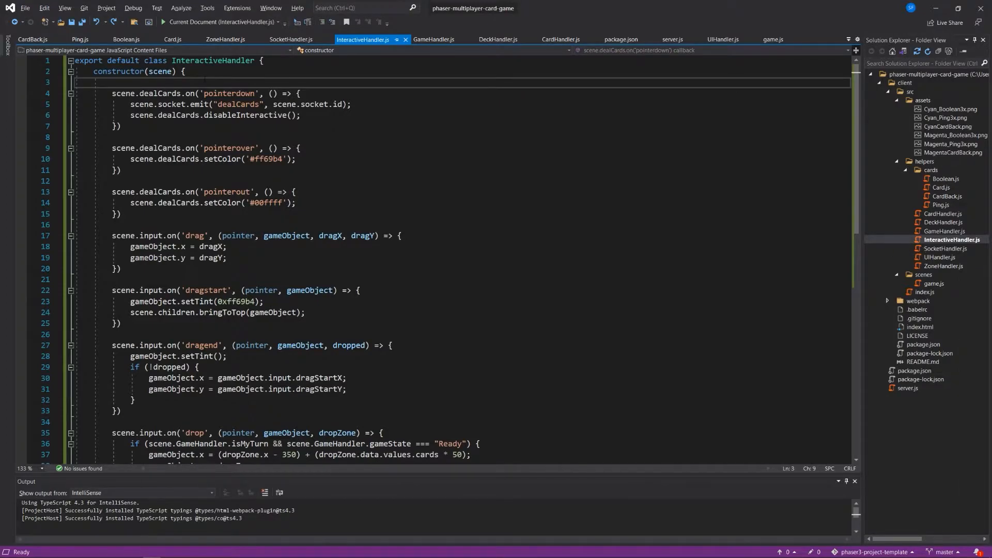
- Declare scene.cardPreview = null in the constructor and add a blank line after the pointerout handler
key(enter)
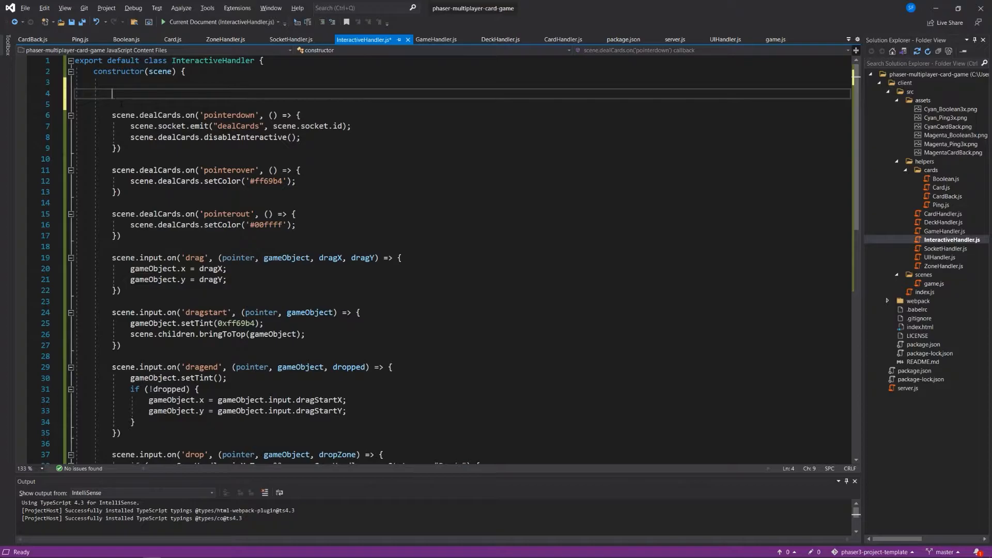
text(scene.cardPreview = null;)
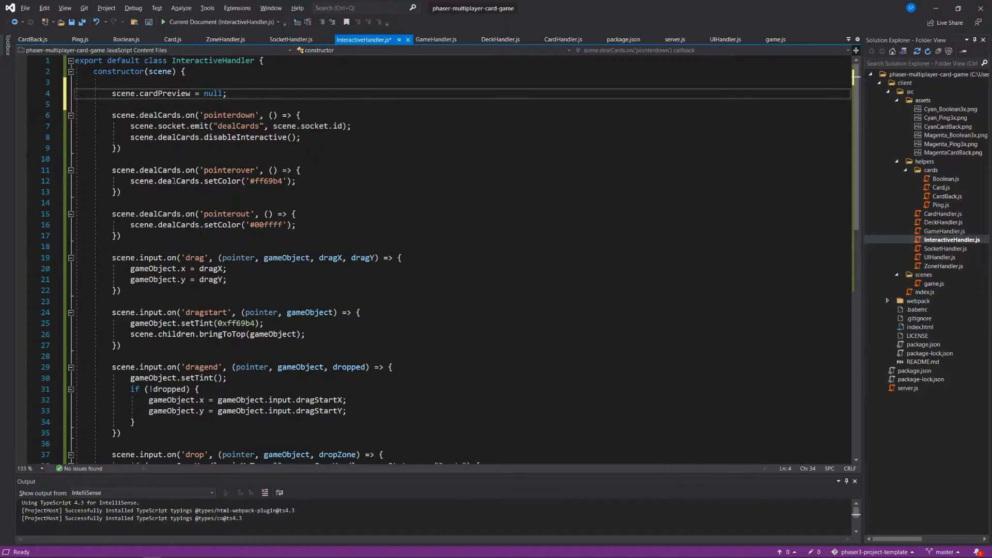
click(120, 236)
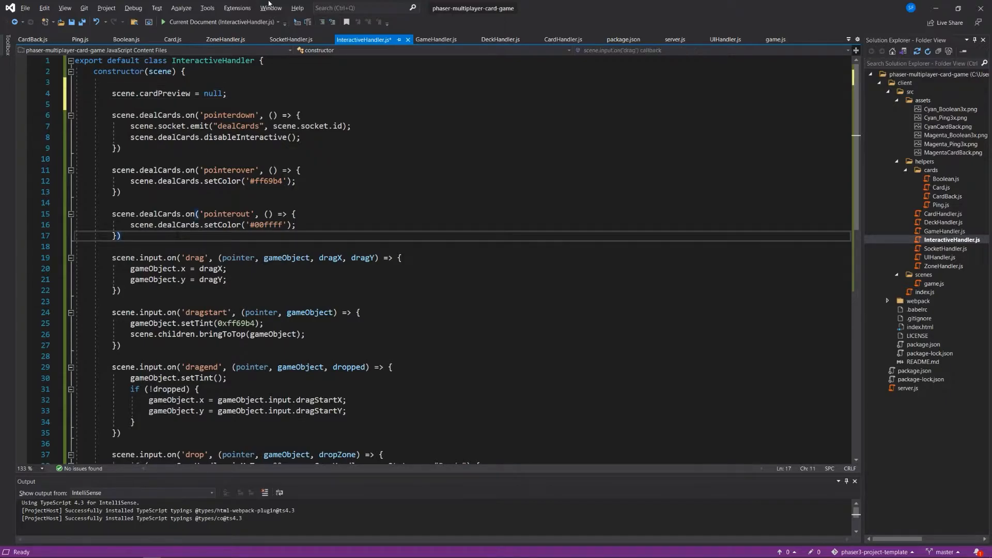
key(enter)
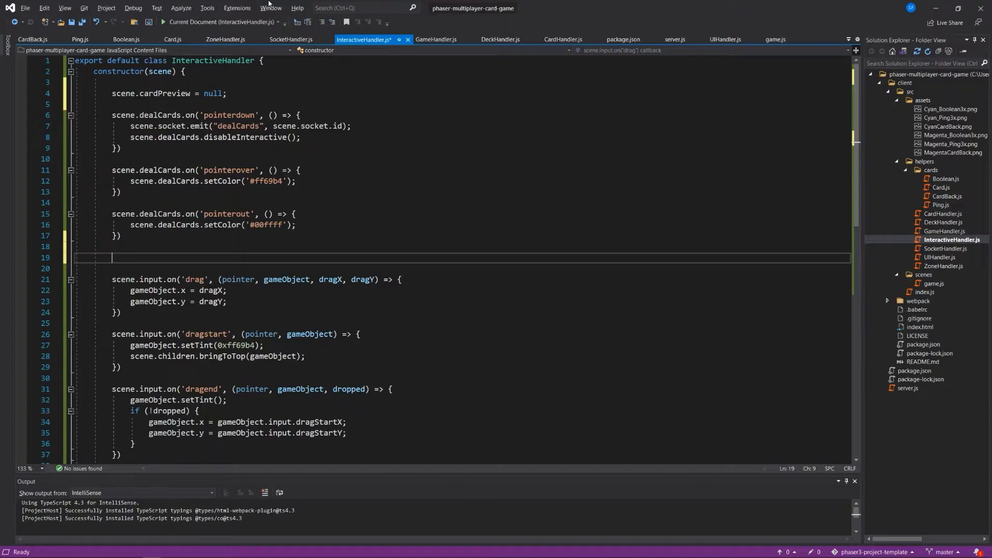
- Add a scene.input pointerover handler that stores scene.input.activePointer in pointer
text(scene.input.on('pointerover)
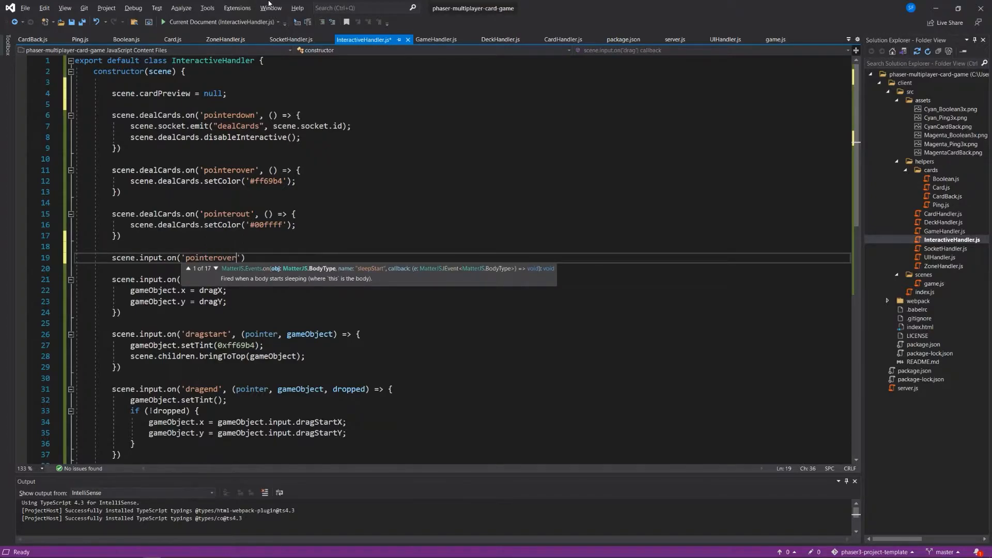
double_click(210, 257)
text(, )
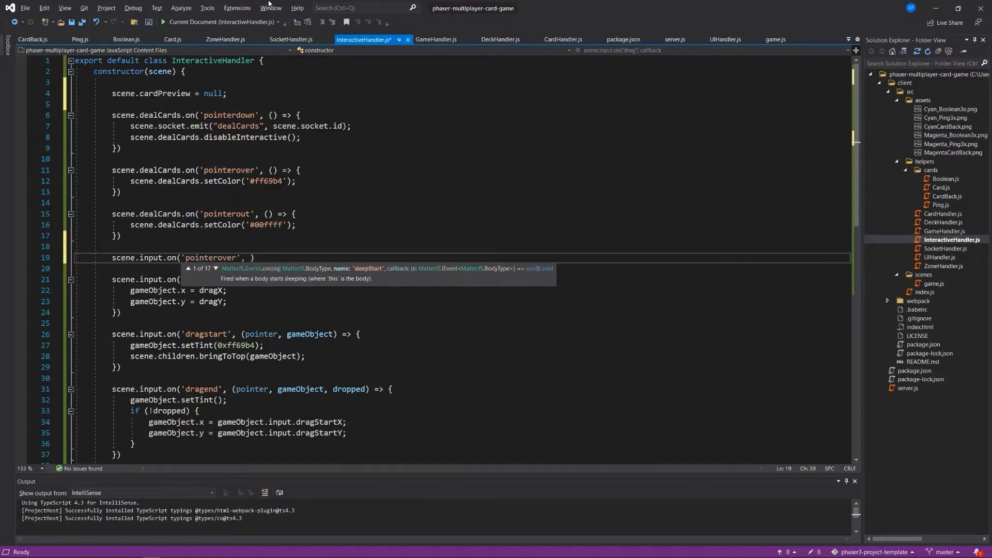
text(event,)
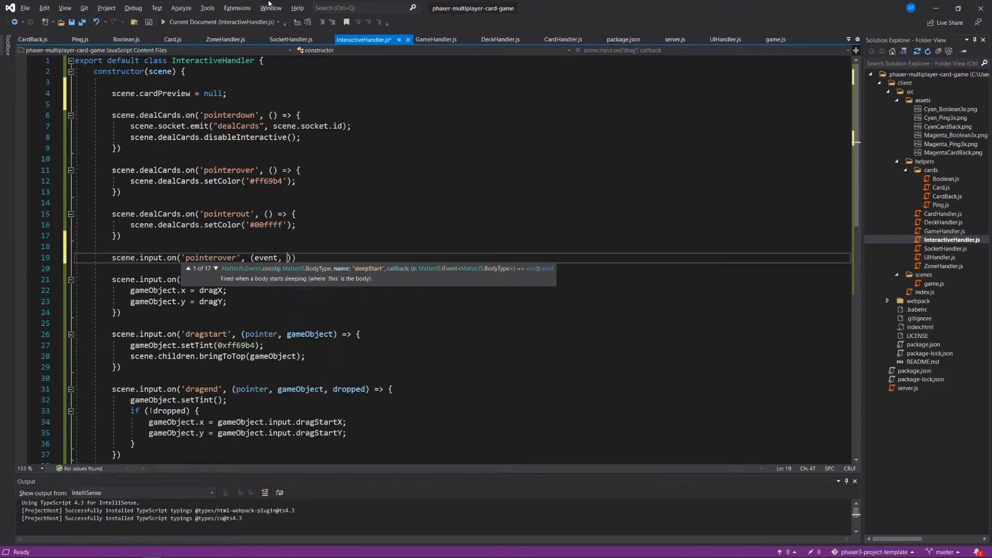
text(gameObjects)
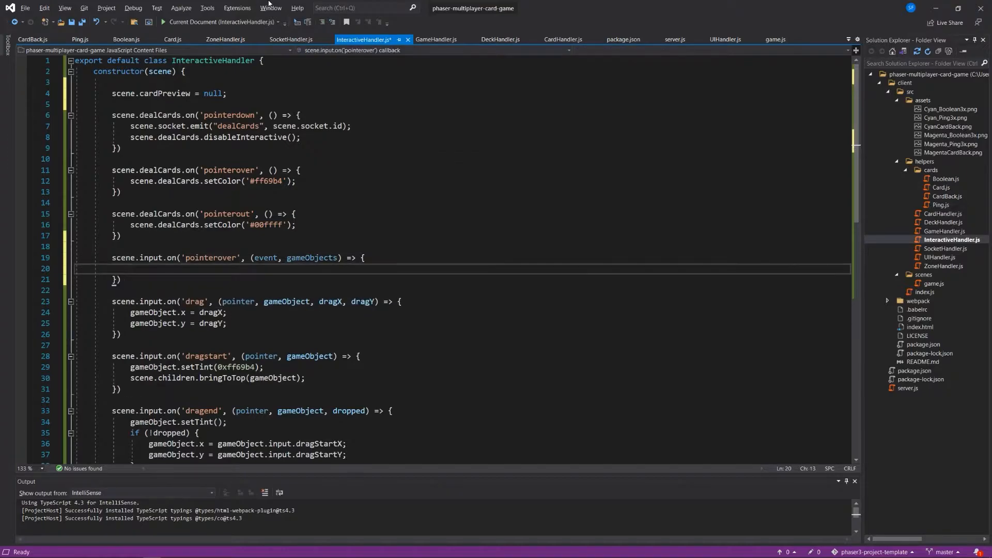
text(let pointer -=)
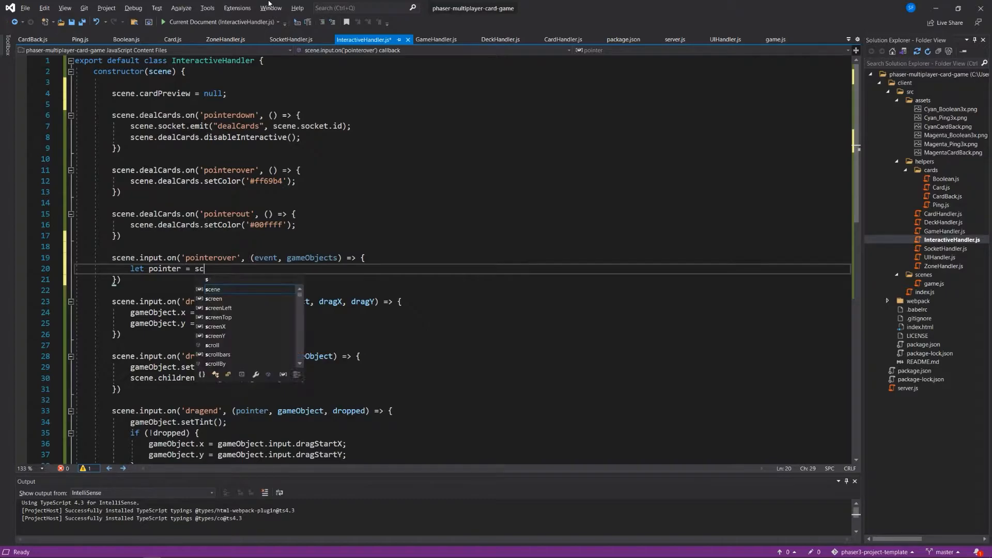
text(ene.input)
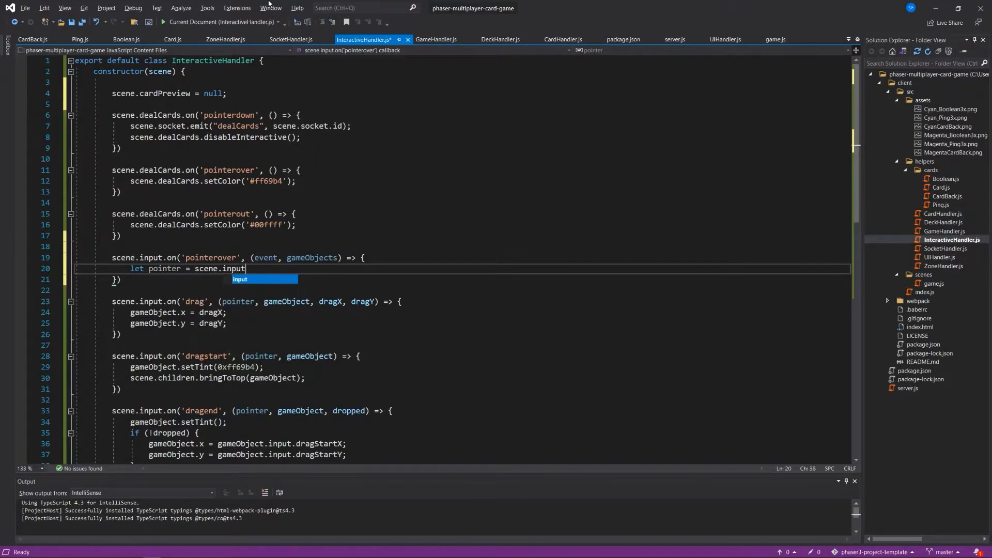
text(.acti)
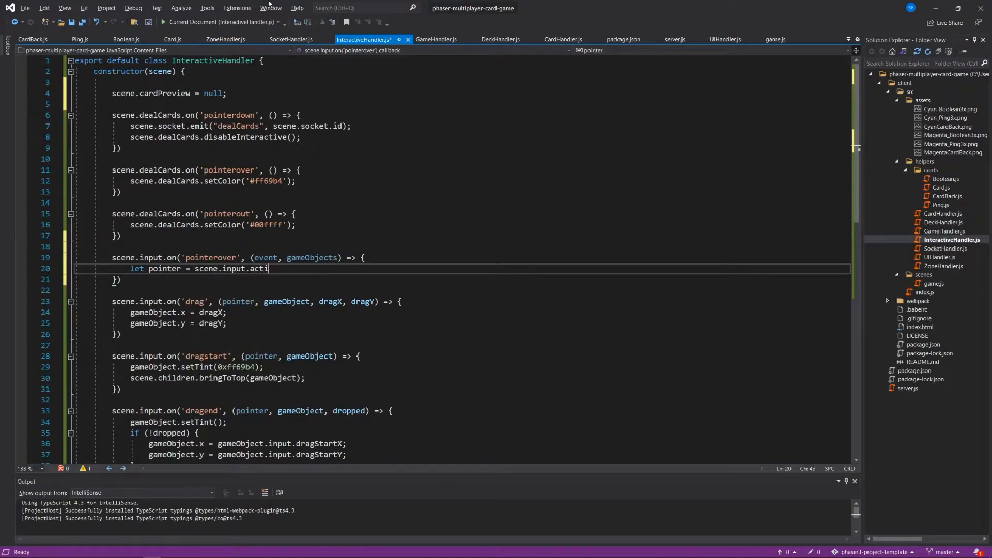
text(vePointer)
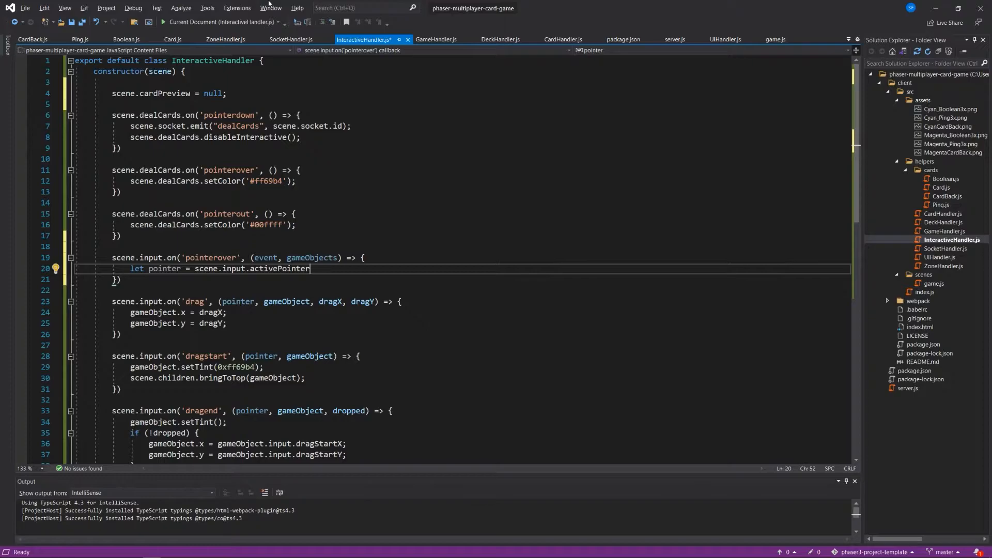
text(;)
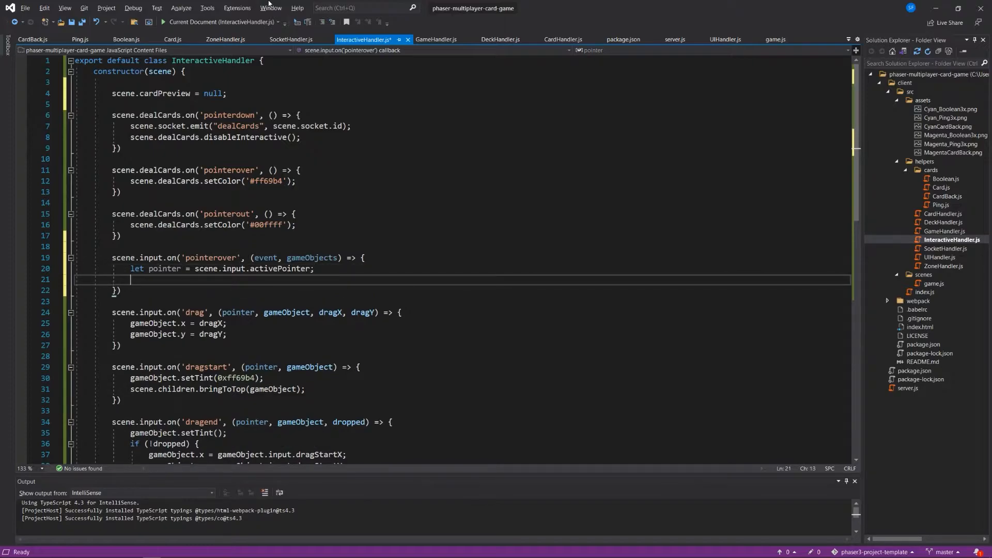
- Add an if checking gameObjects[0].type === "Image" and its data.list.name isn't cardBack
text(if (g)
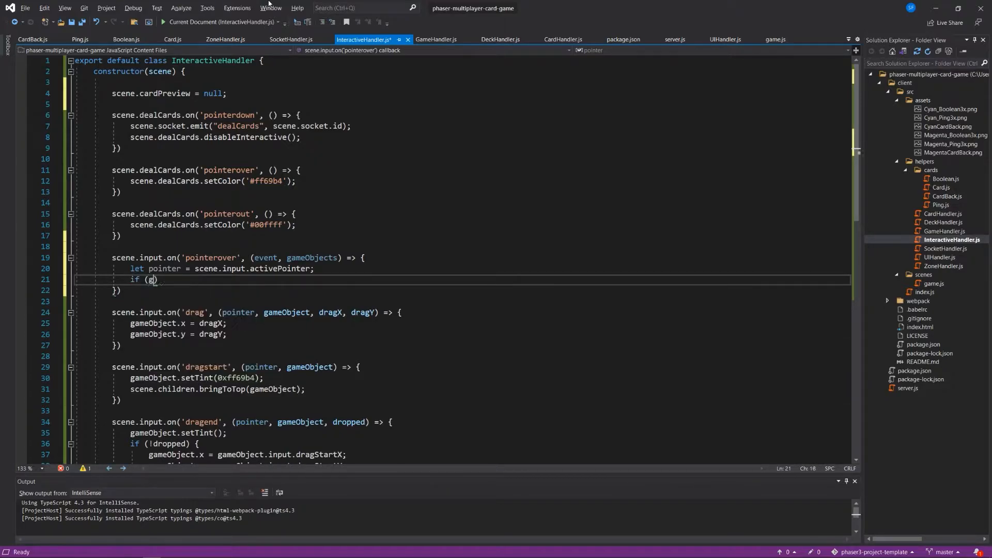
text(ameObjects[)
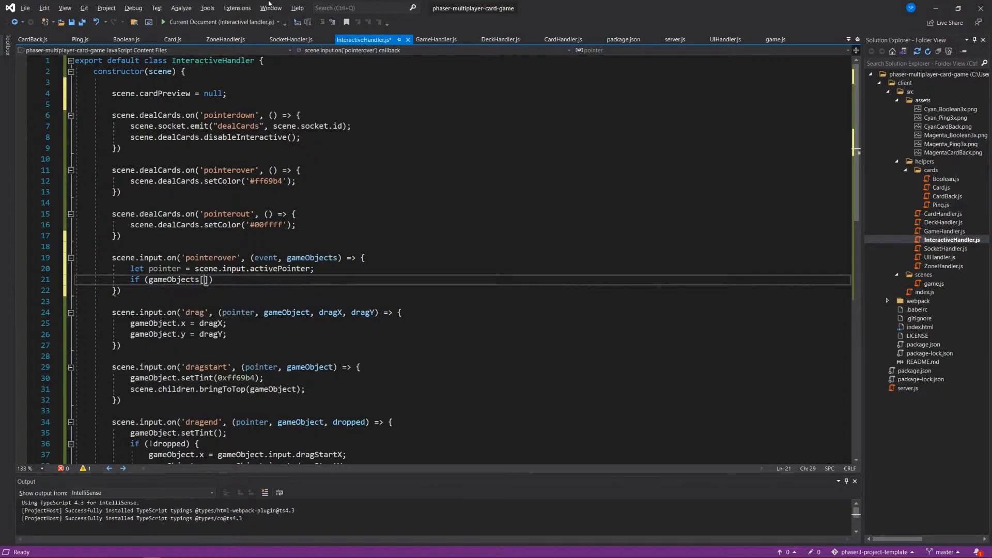
text(0)
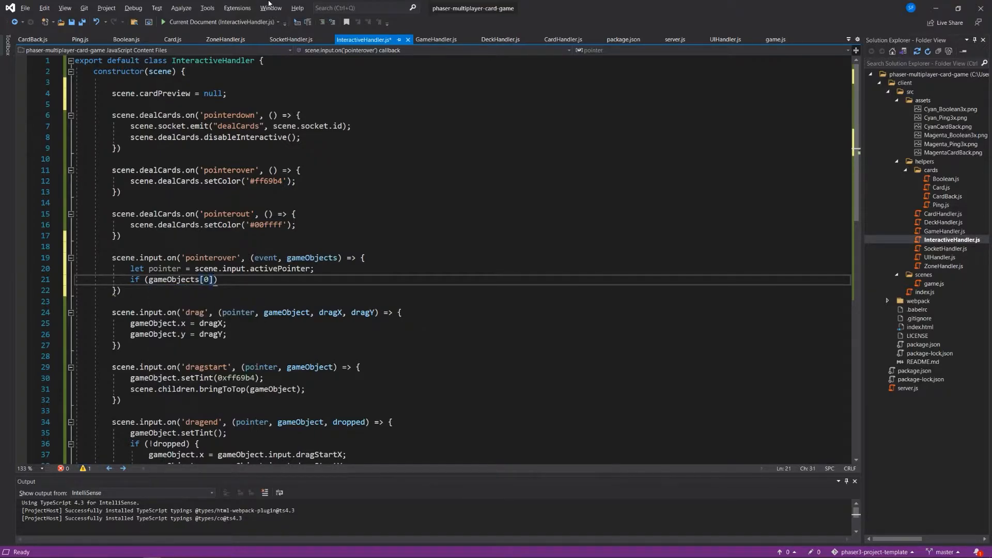
text(.type)
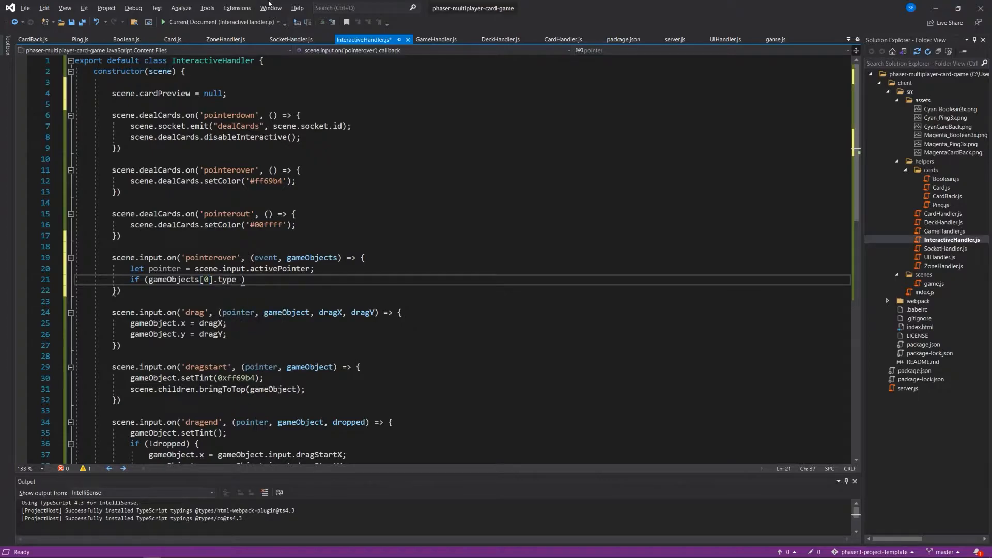
text(===)
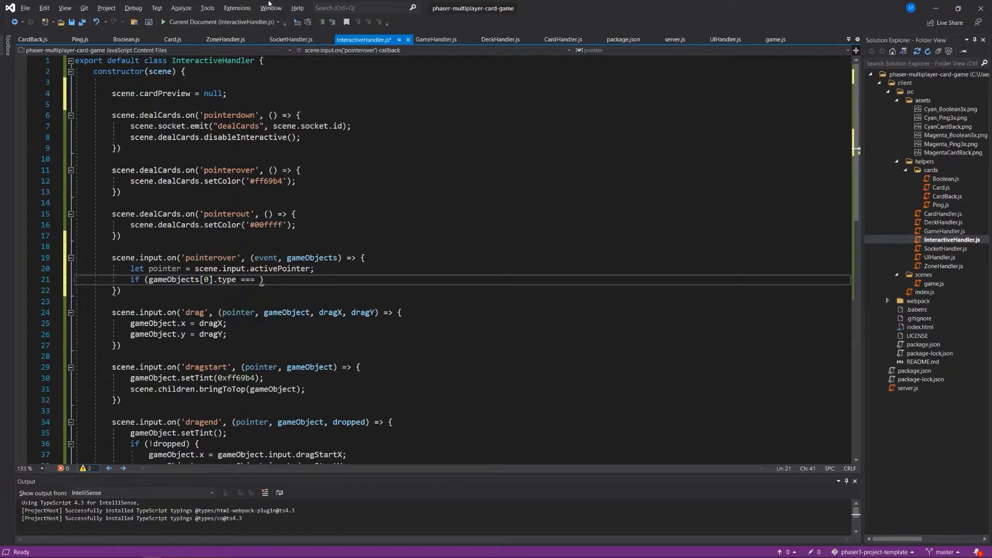
text("Image")
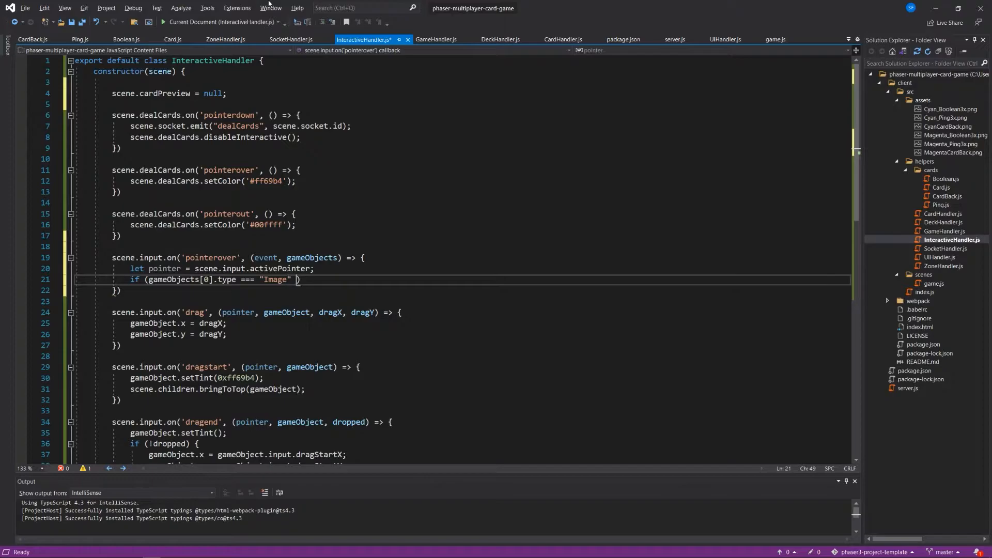
text(&&)
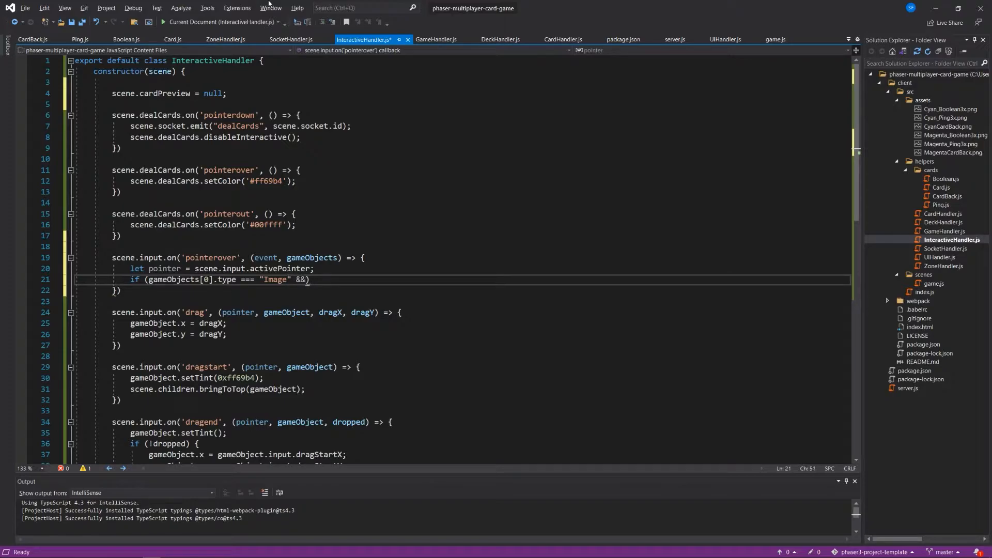
text(gameo)
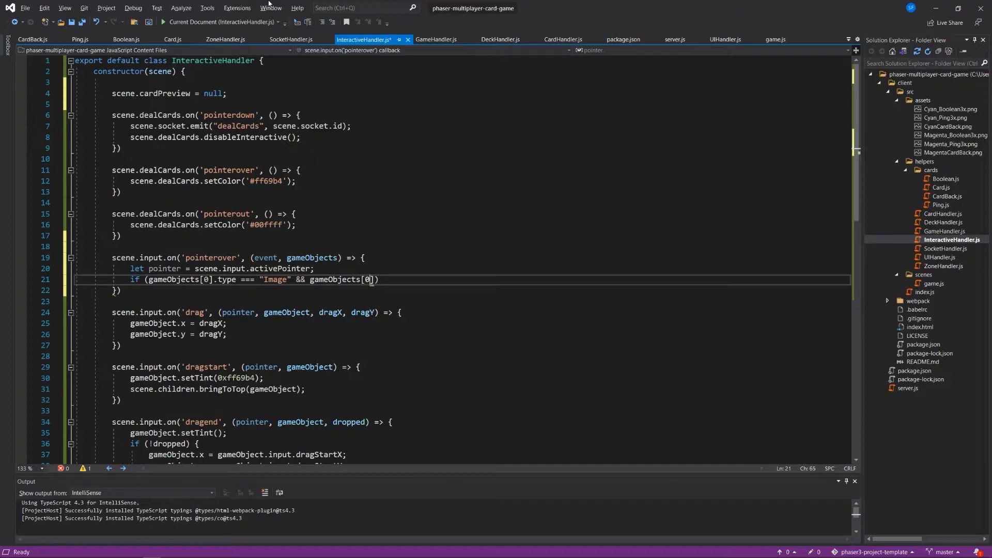
text(.data)
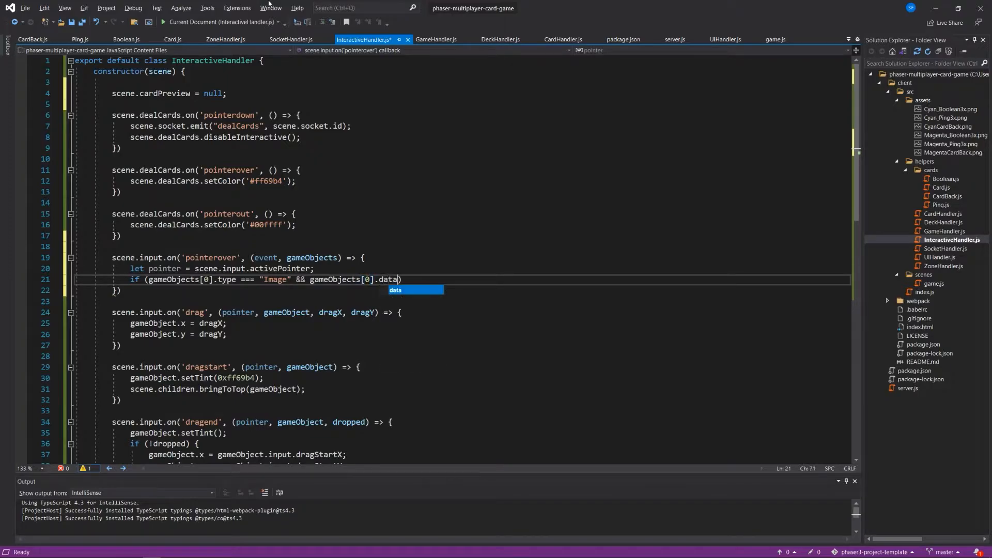
text(.list.name !)
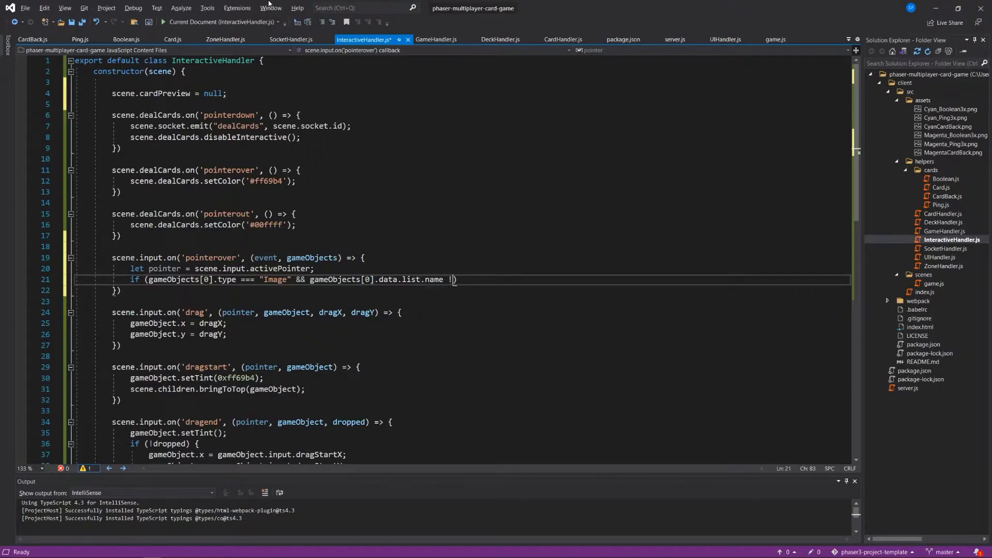
text(== "cardBack)
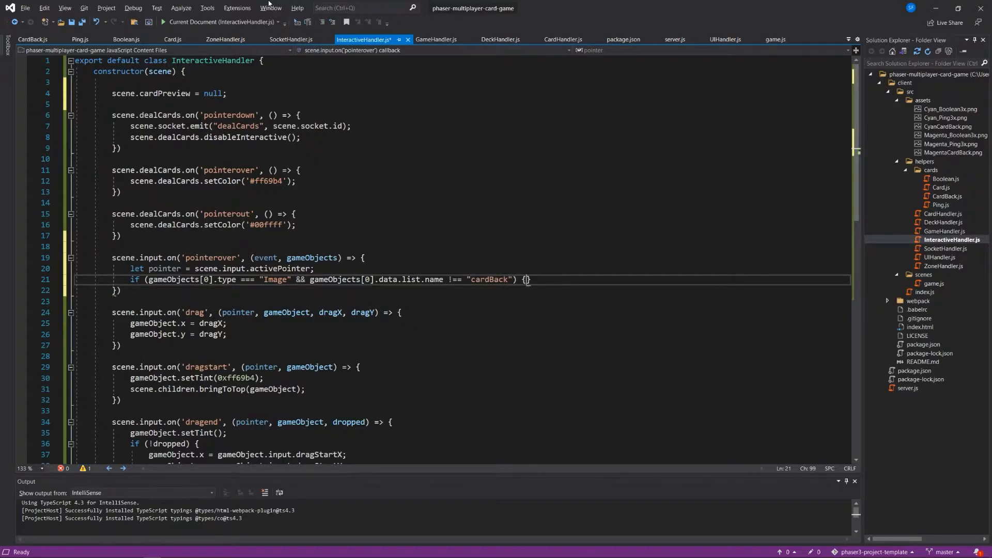
key(enter)
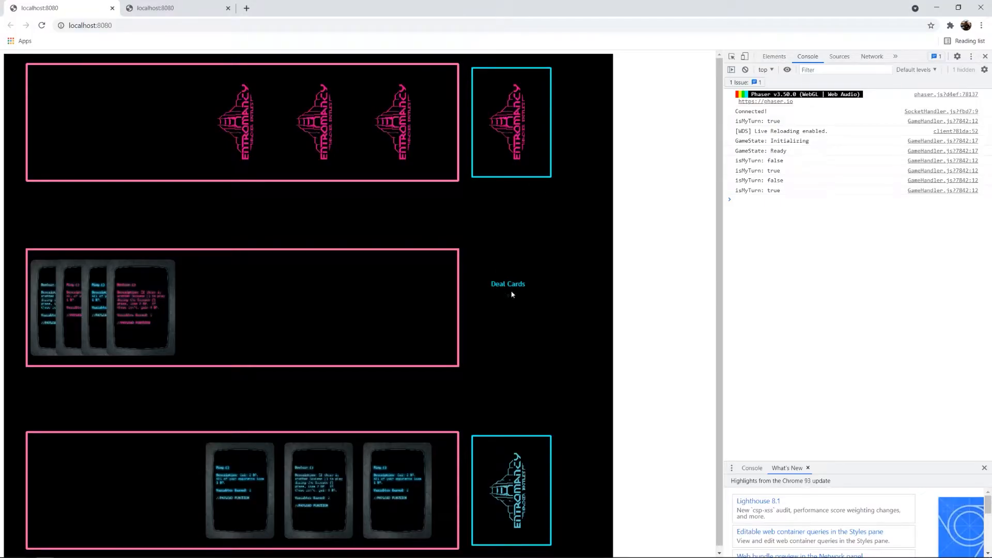
mouse_move(539, 279)
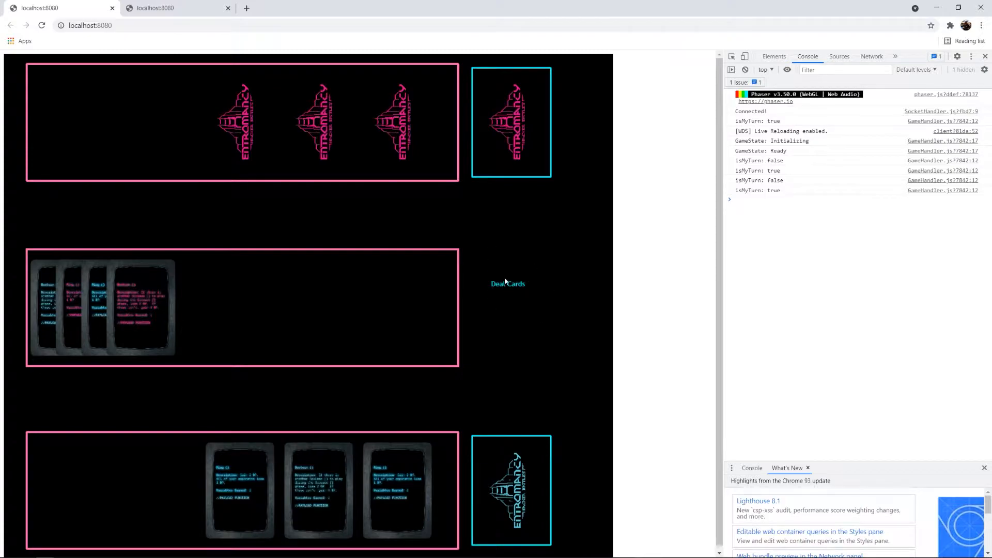
mouse_move(513, 299)
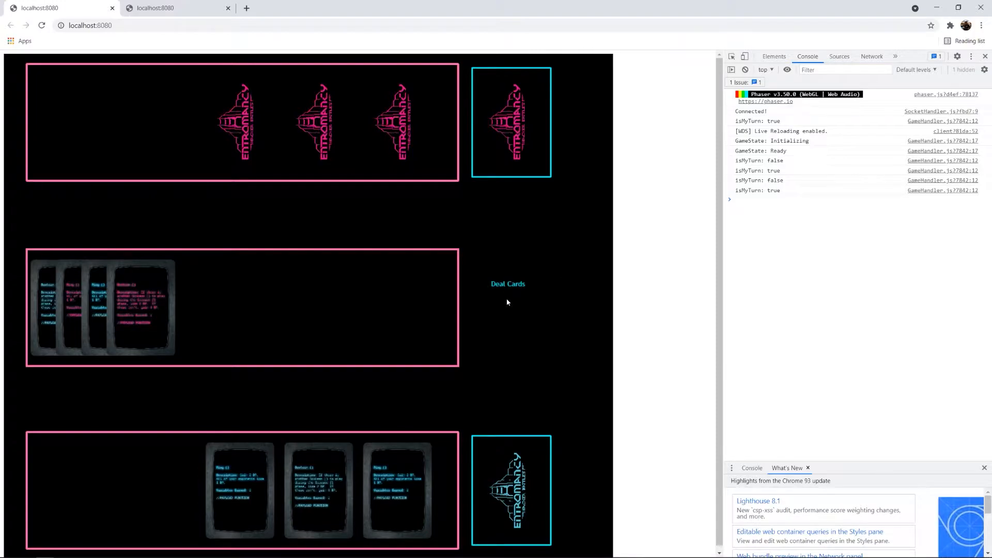
mouse_move(509, 289)
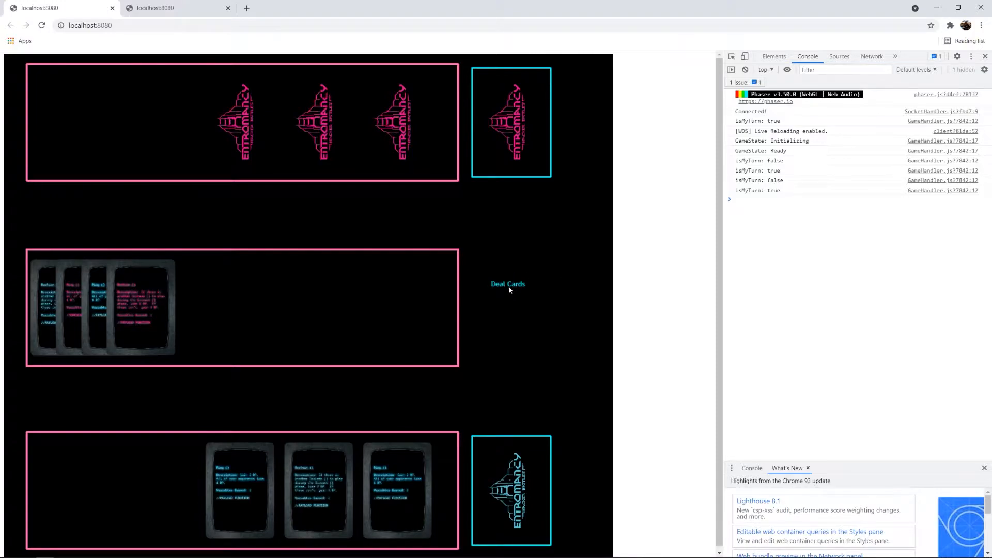
mouse_move(468, 309)
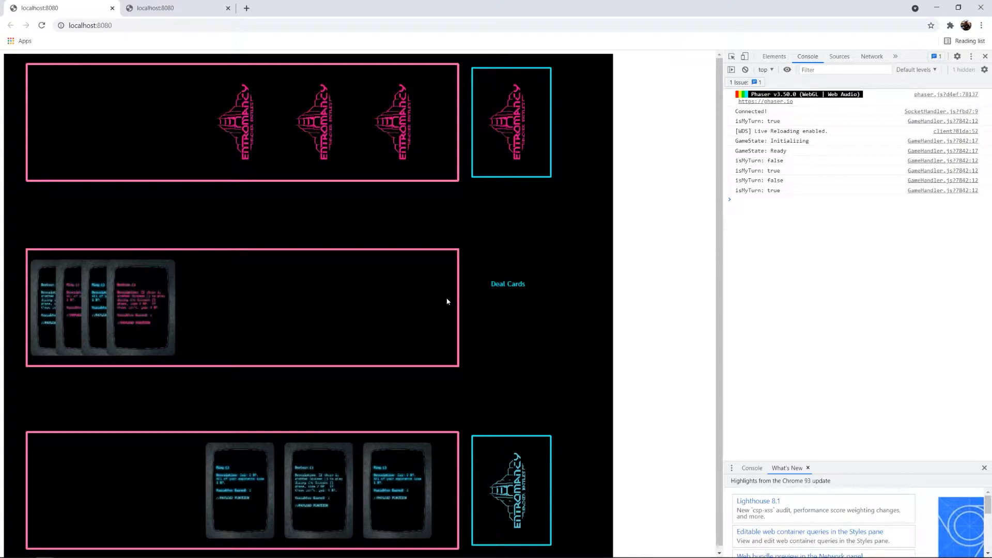
mouse_move(373, 282)
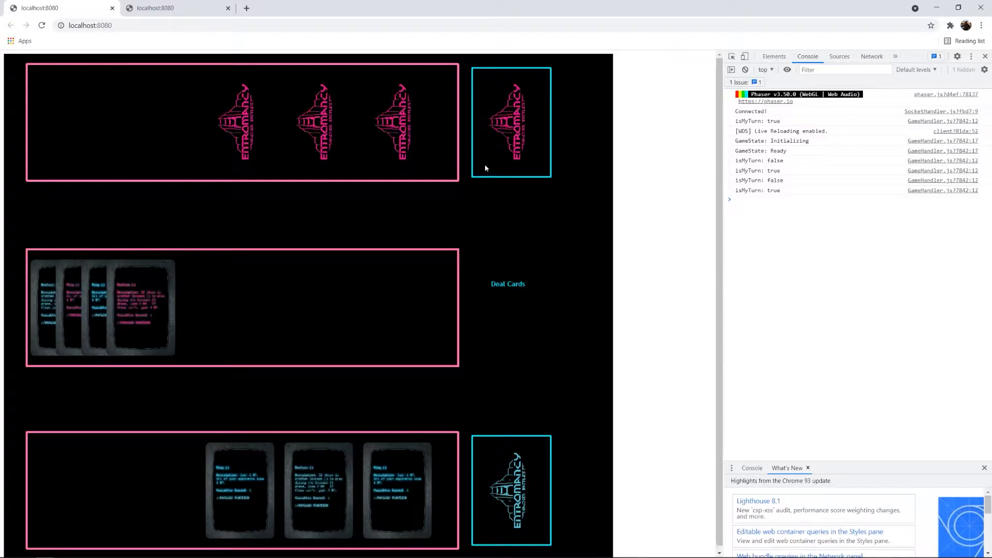
mouse_move(464, 194)
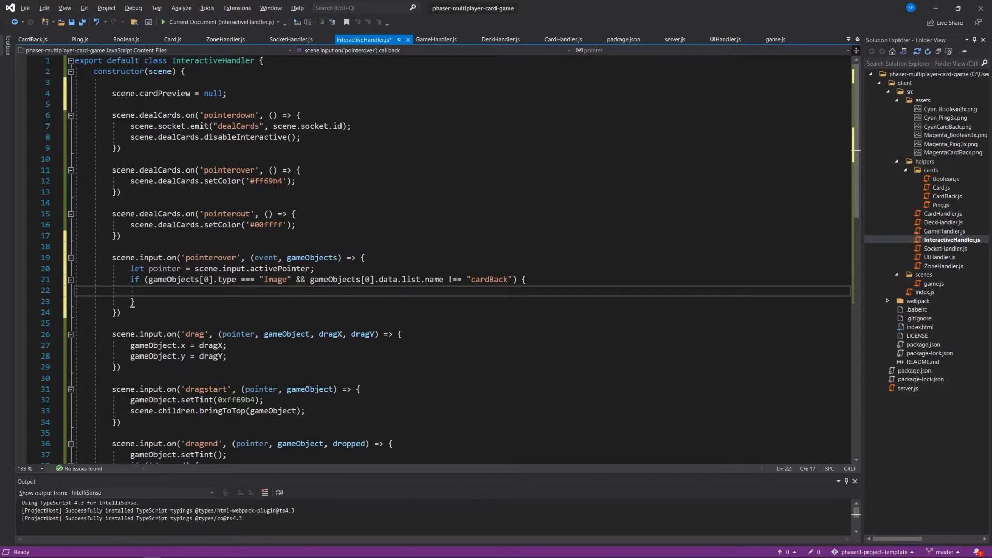
- Set scene.cardPreview to scene.add.image at pointer.worldX/worldY using gameObjects[0]'s sprite value
text(scene.cardPreview =)
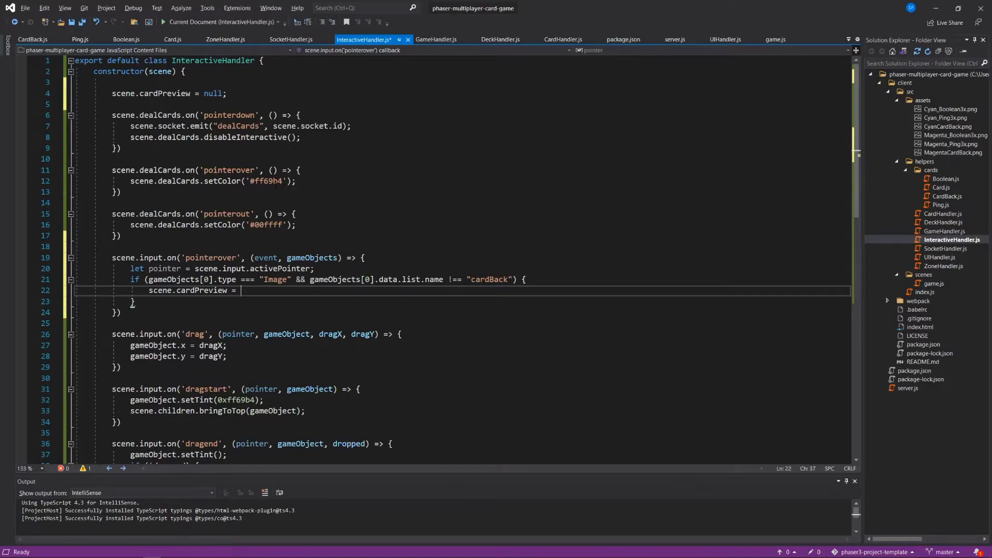
text(scene.add.image()
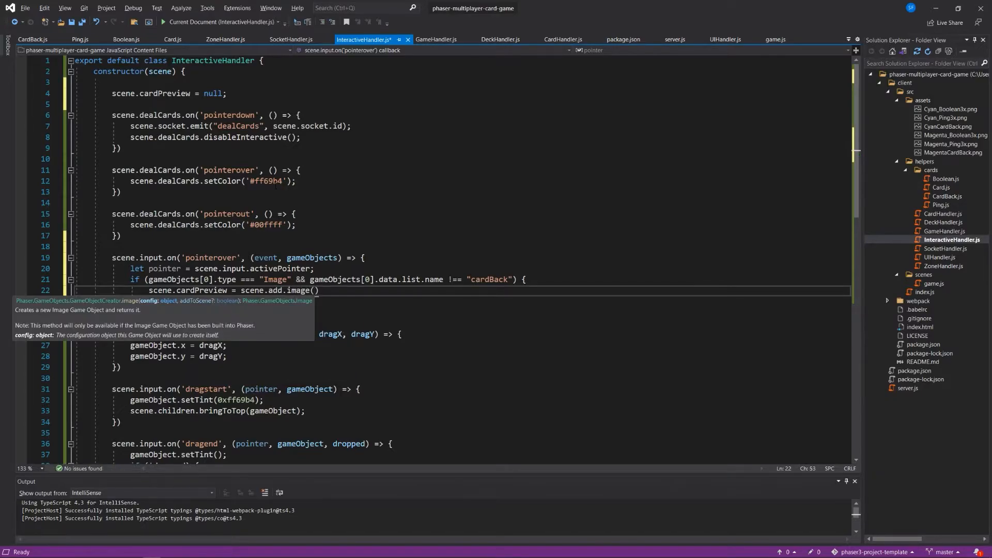
text(pointer.)
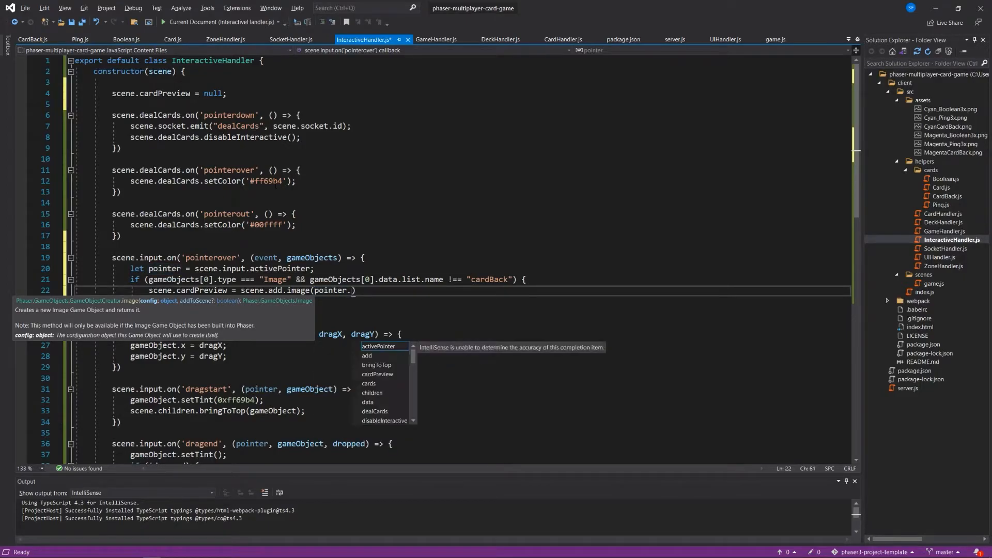
text(worldX)
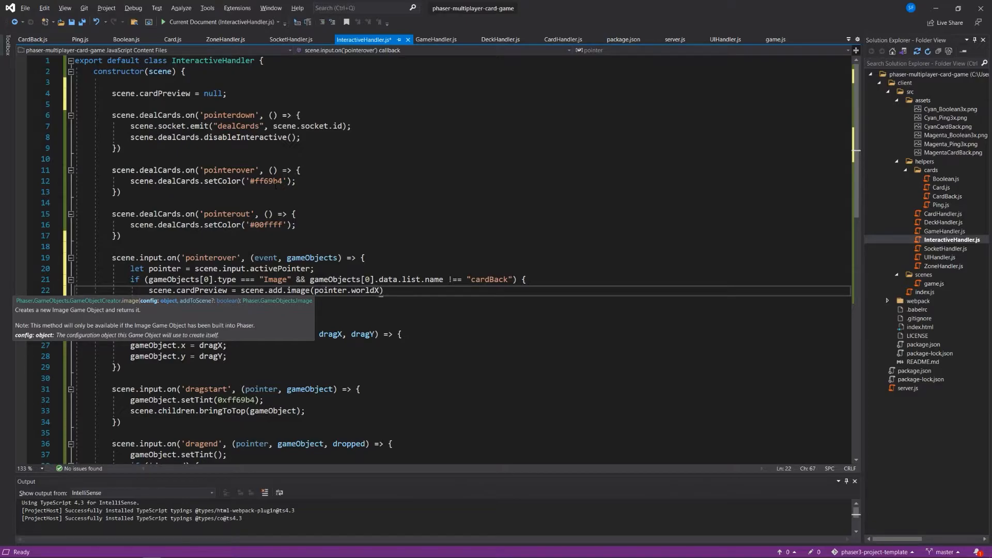
text(, pointer.worldY,)
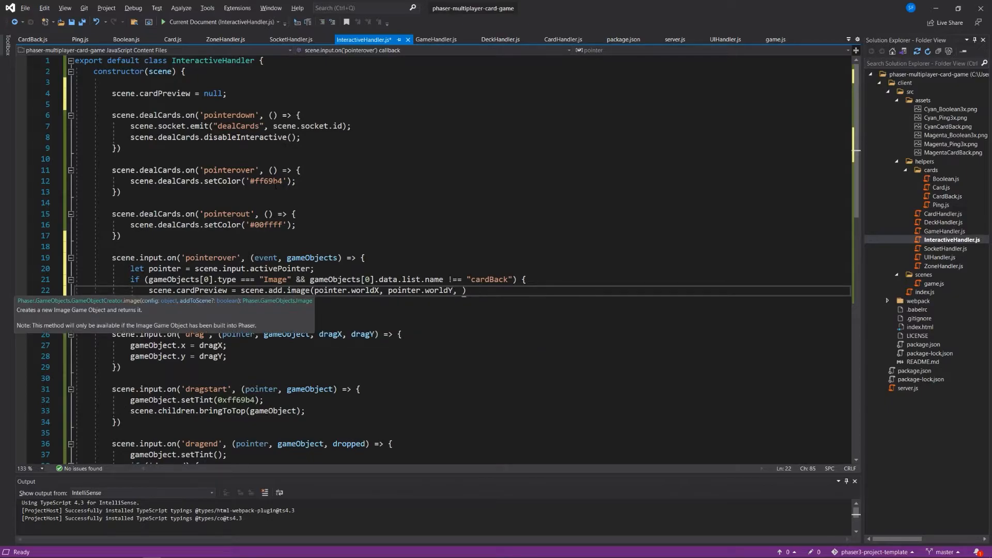
text(gameO)
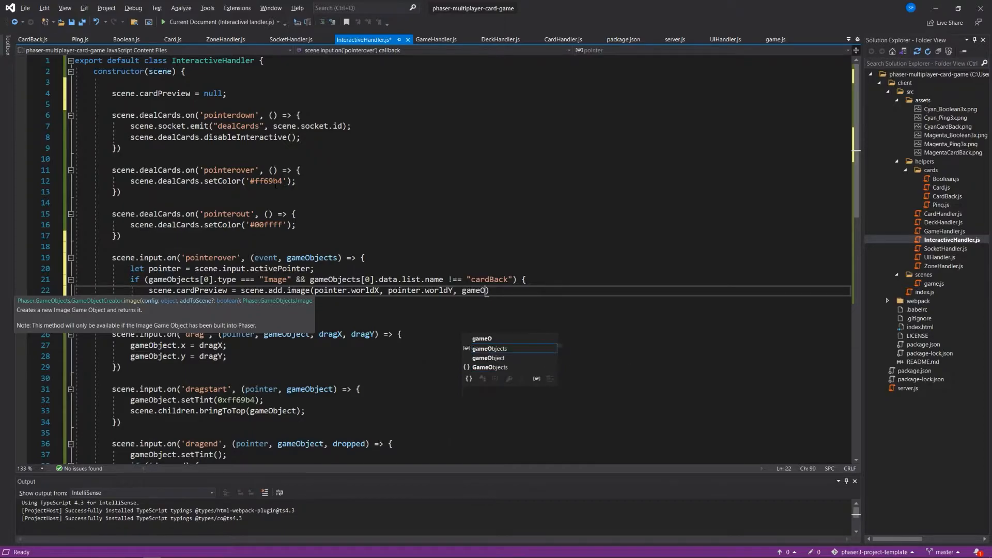
text(bjects)
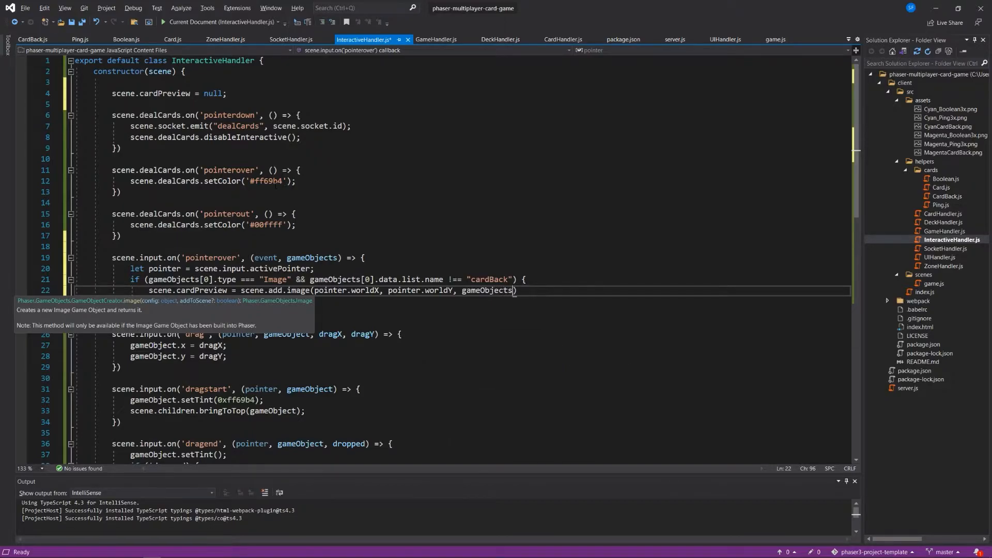
text([0])
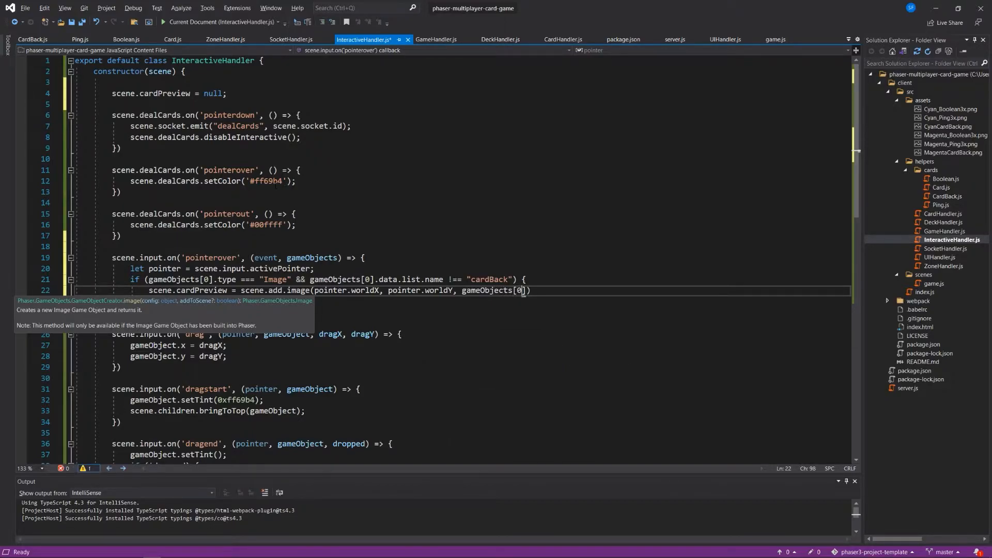
text(.data.)
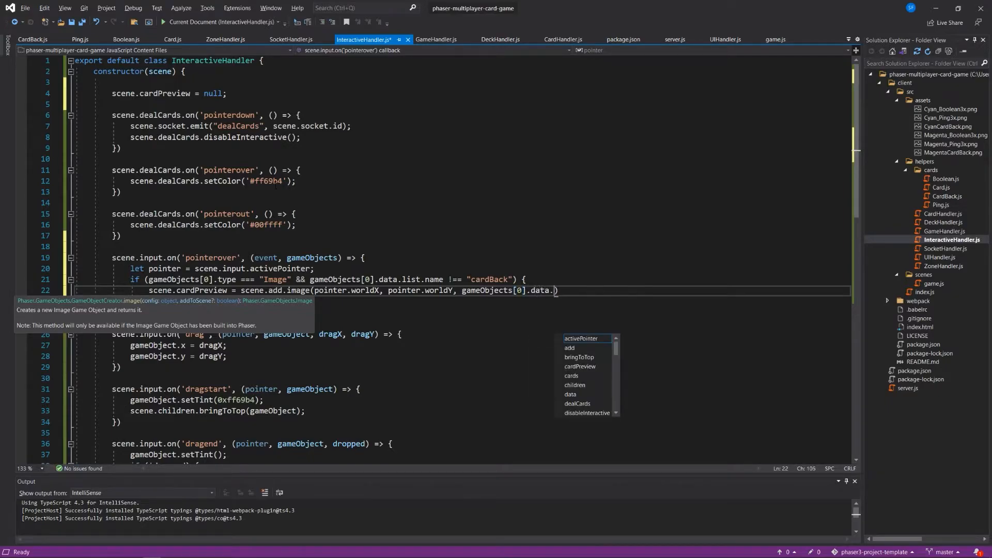
text(valua)
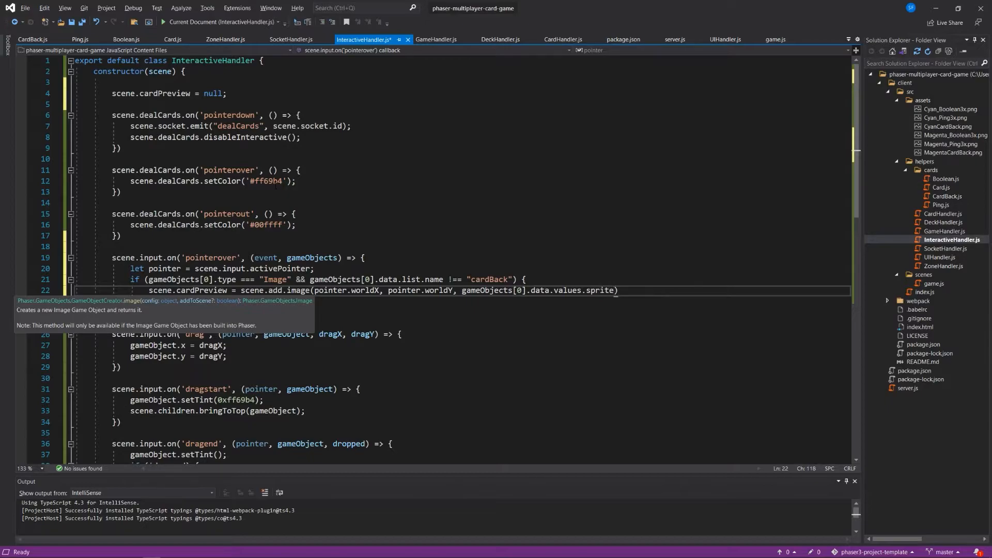
- Chain .setScale(0.5, 0.5) onto the preview image and save InteractiveHandler.js
text(.set)
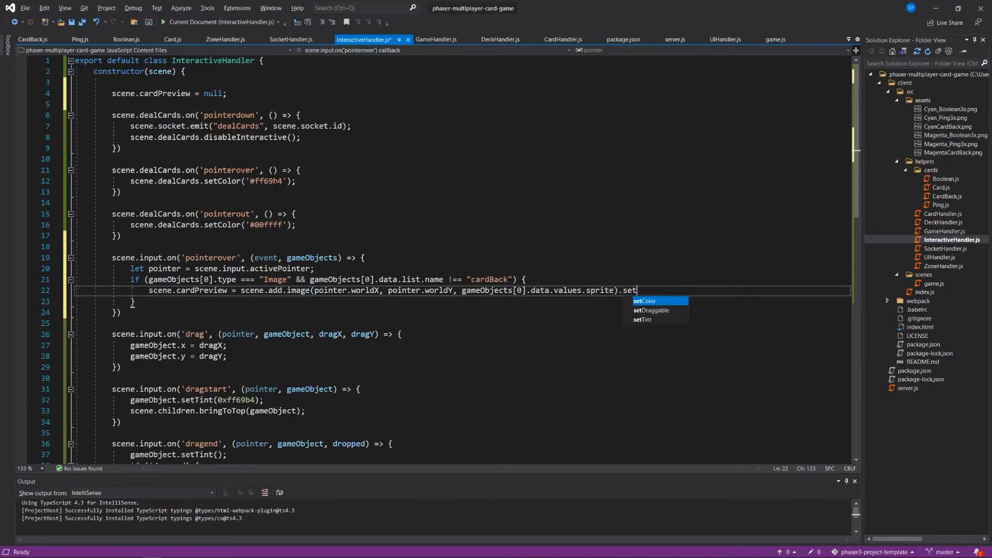
text(cel)
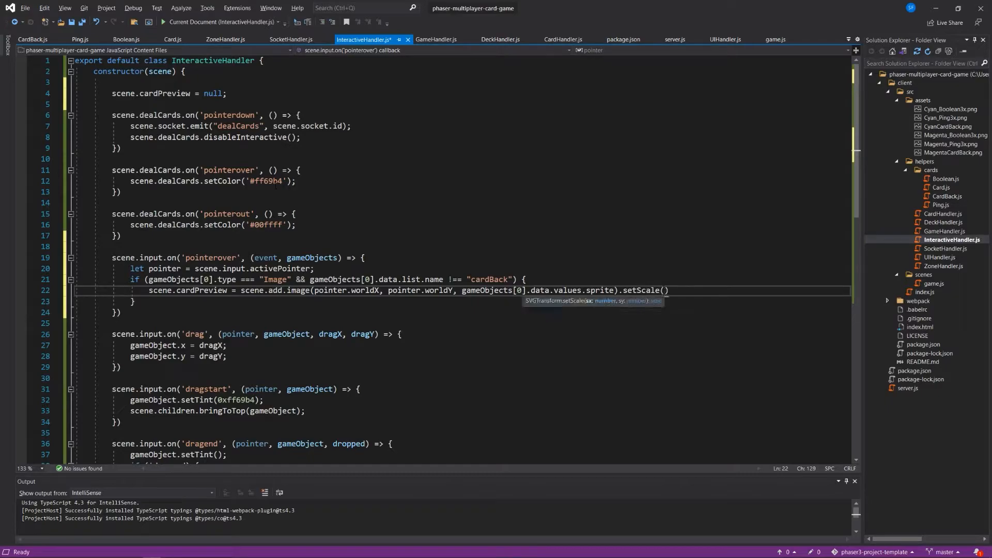
text(0.5, 0)
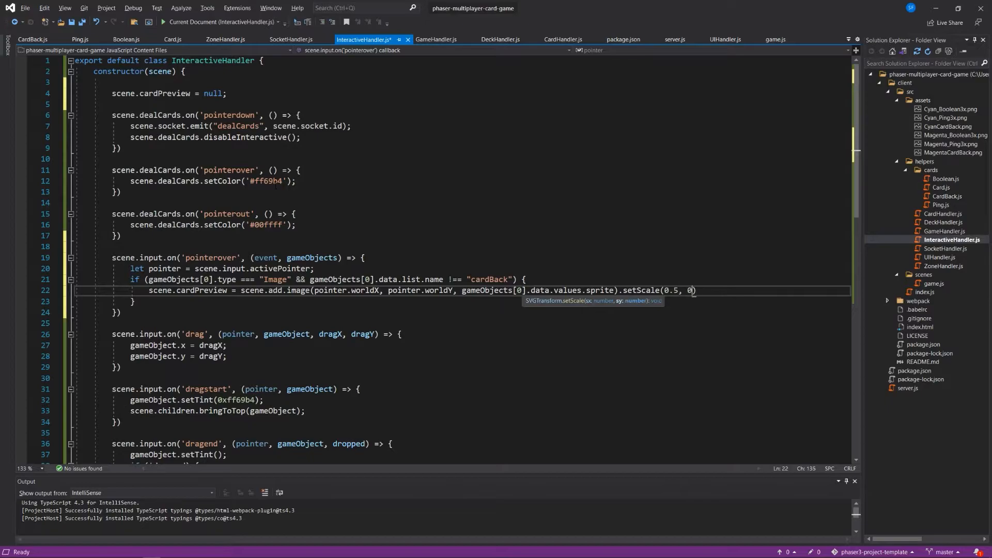
text(.5);)
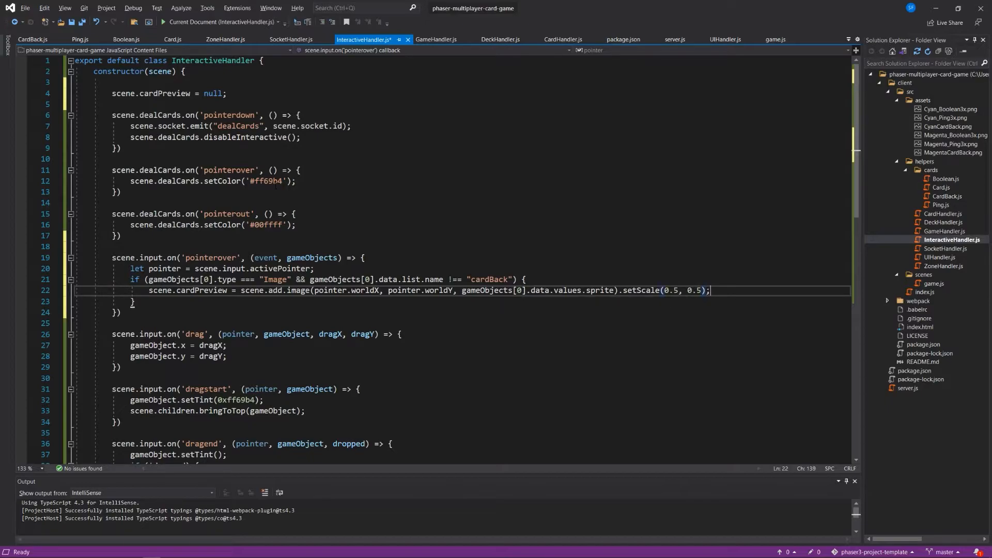
key(ctrl+s)
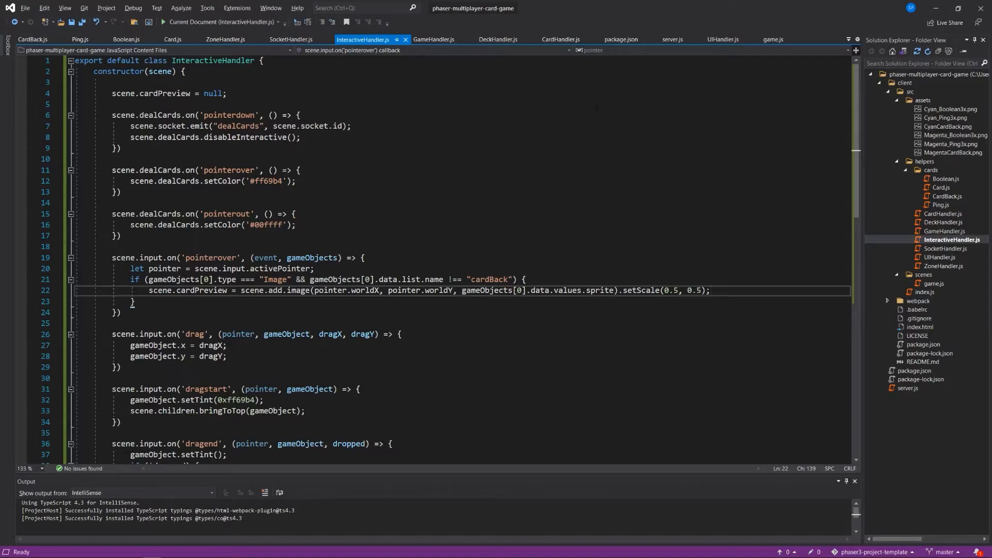
click(710, 290)
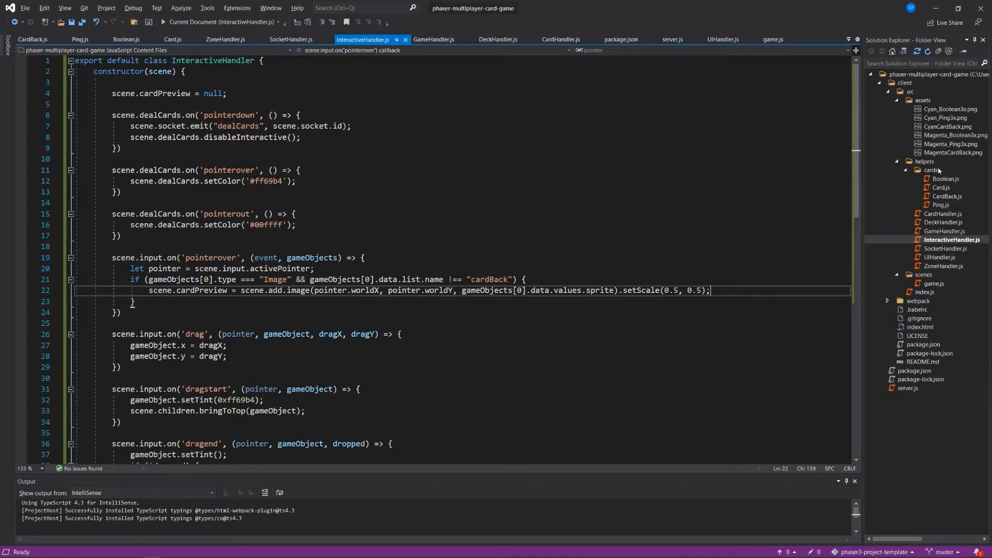
click(173, 39)
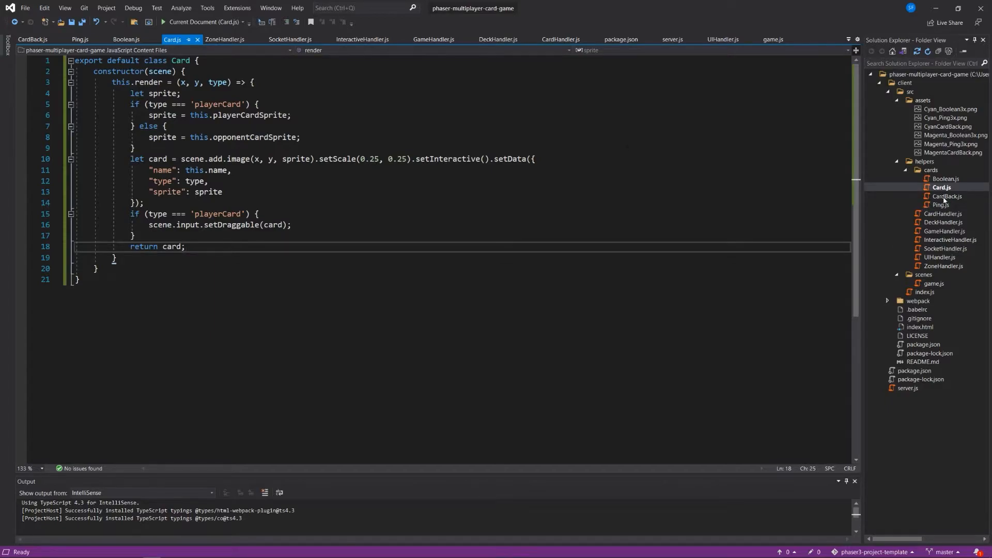
mouse_move(946, 215)
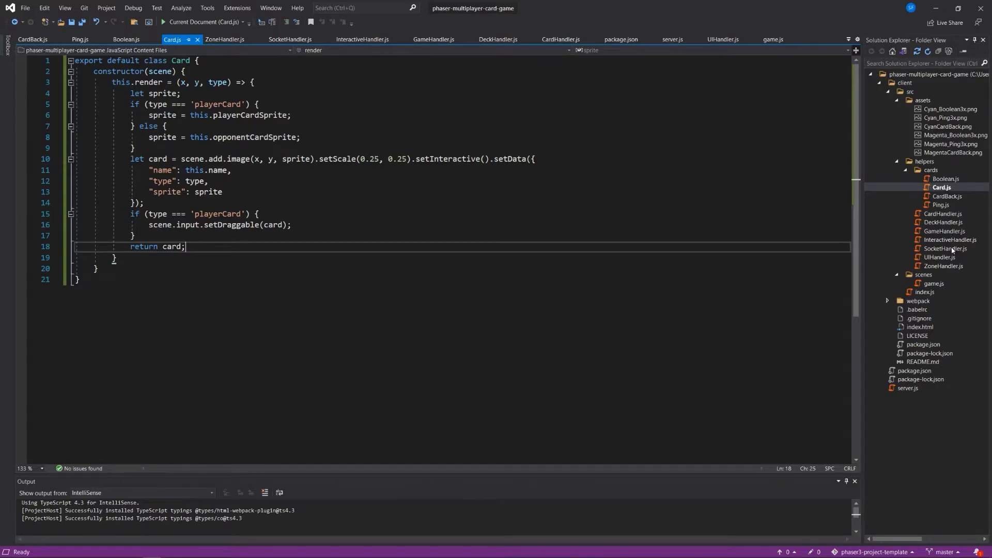
click(949, 239)
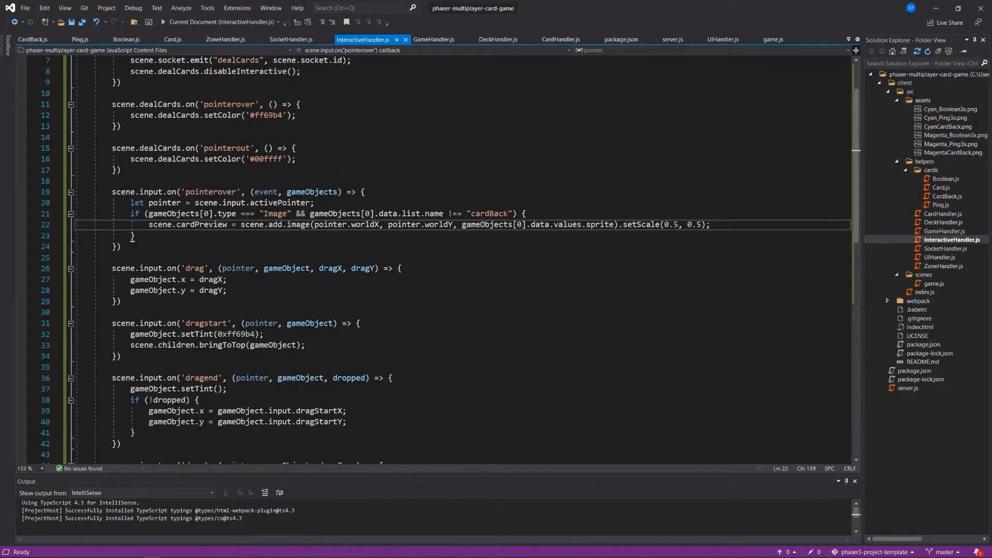
click(117, 247)
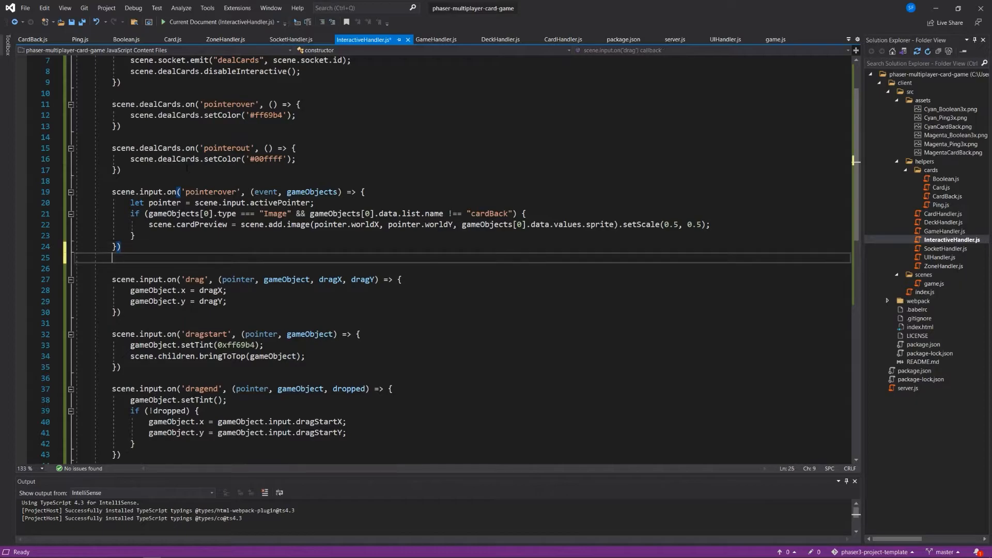
- Add a pointerout handler with the gameObjects[0] Image and not-cardBack condition
scroll(down, 3)
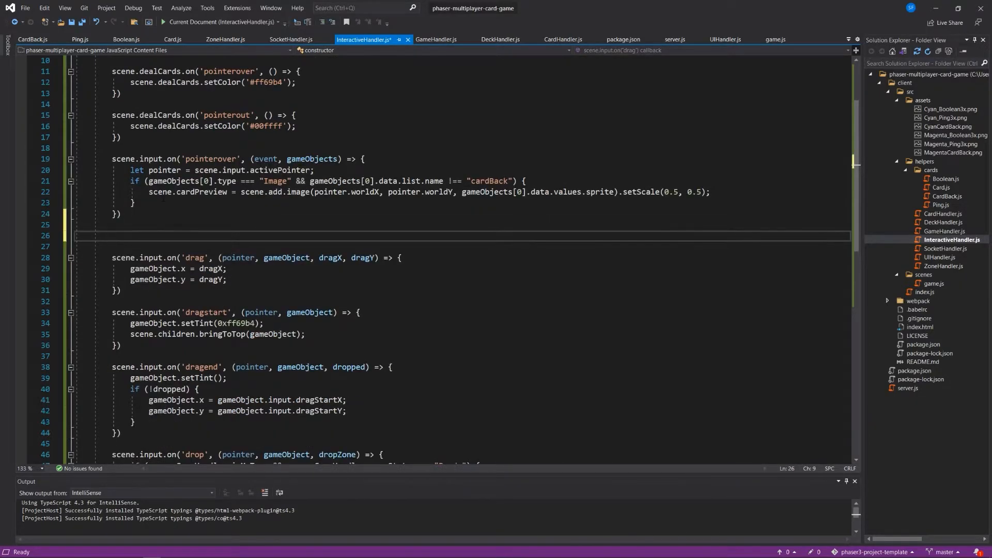
text(scene.input.on()
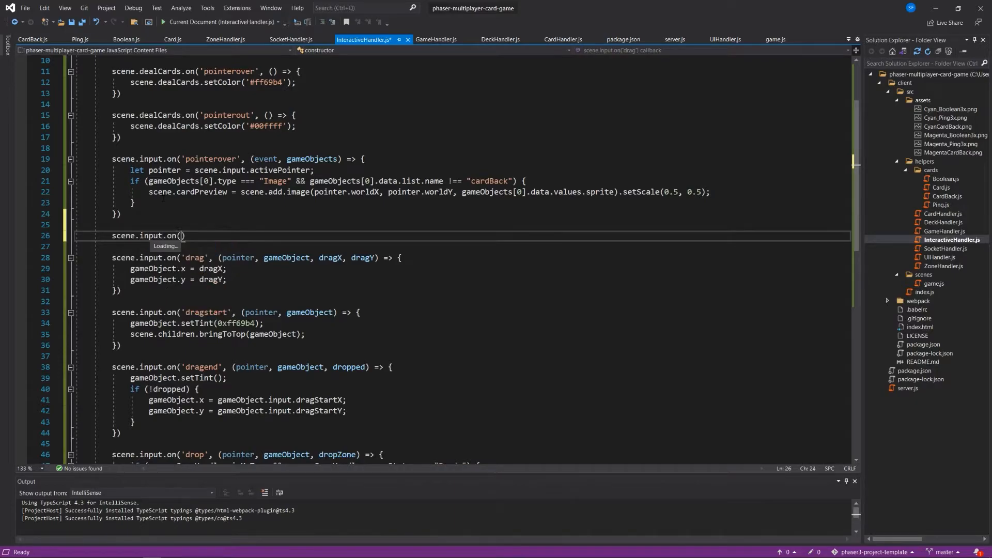
text(pointerout', (event, gameObjects)
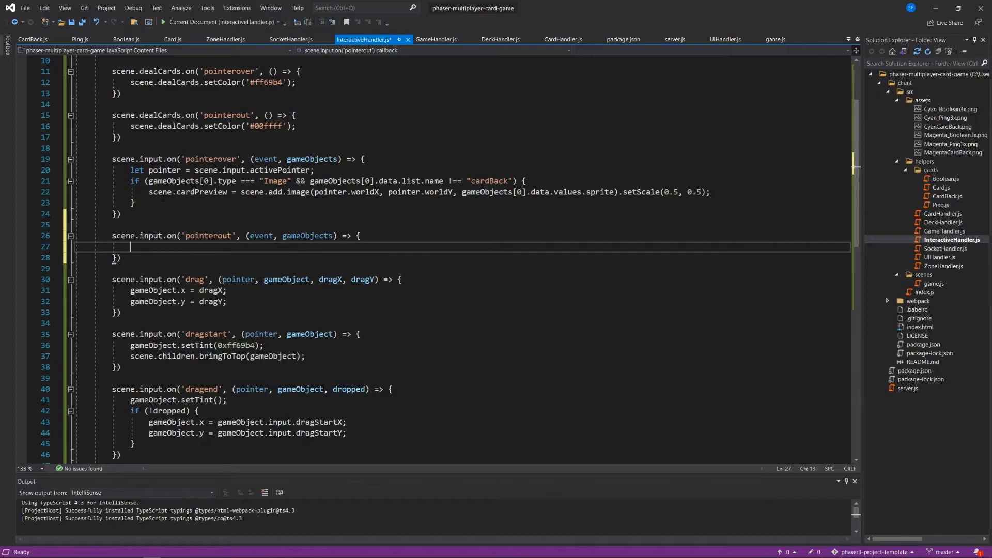
text(if)
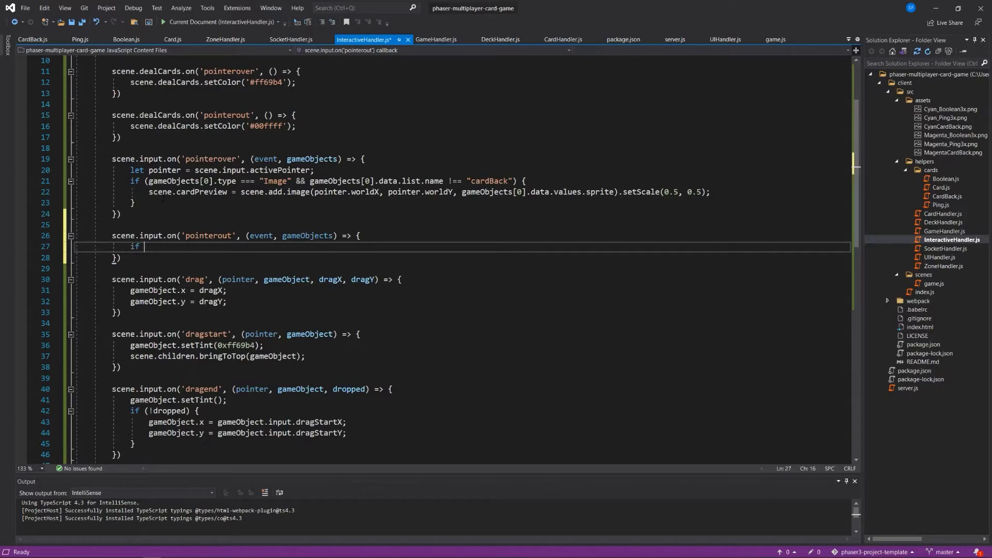
text((gameObjects))
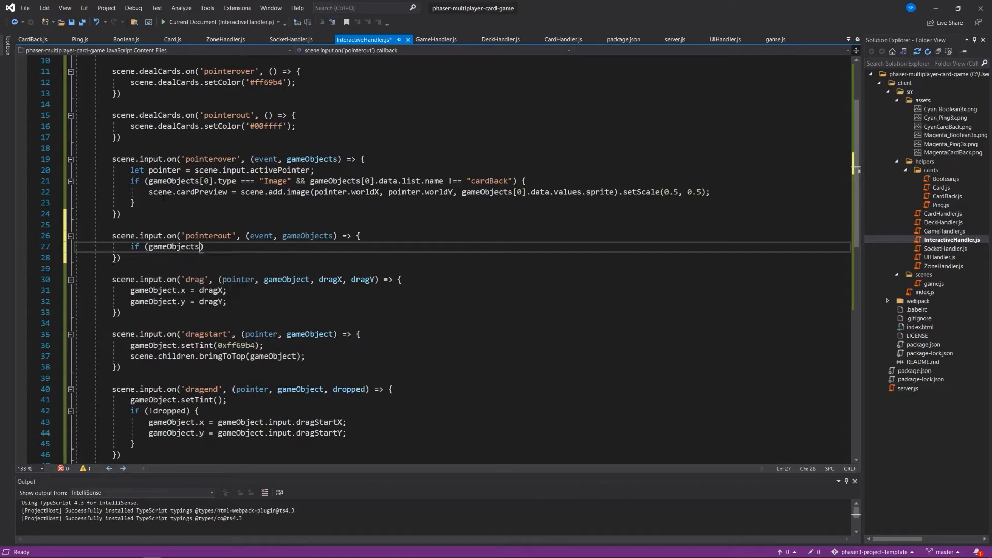
text([0])
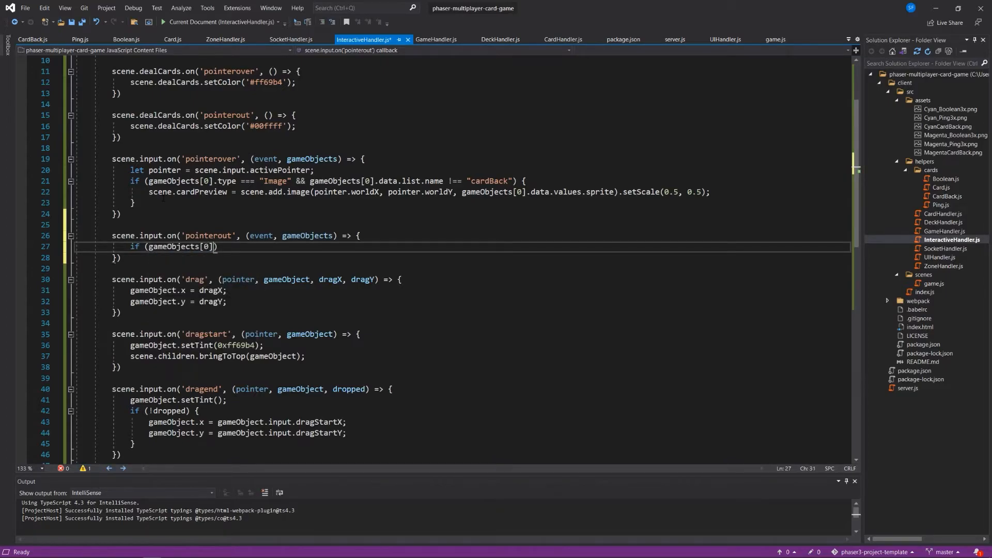
text(.type ===)
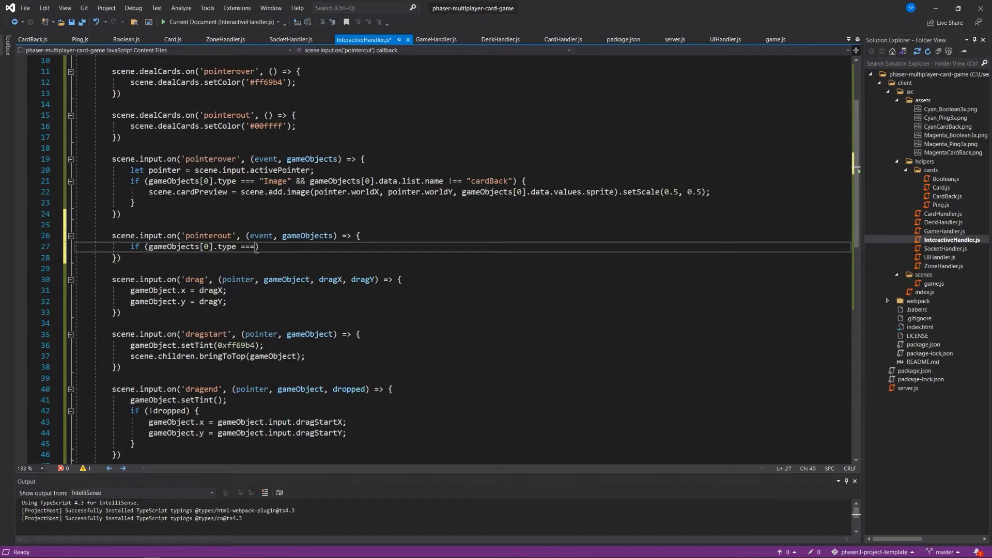
text("Image" &&)
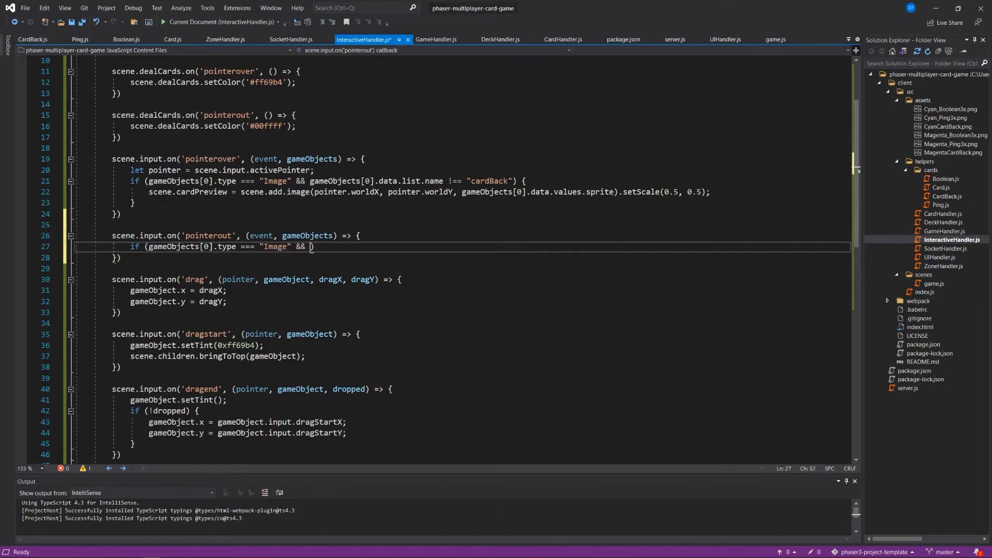
text(gameobjects[0].data.list.name !== "cardB)
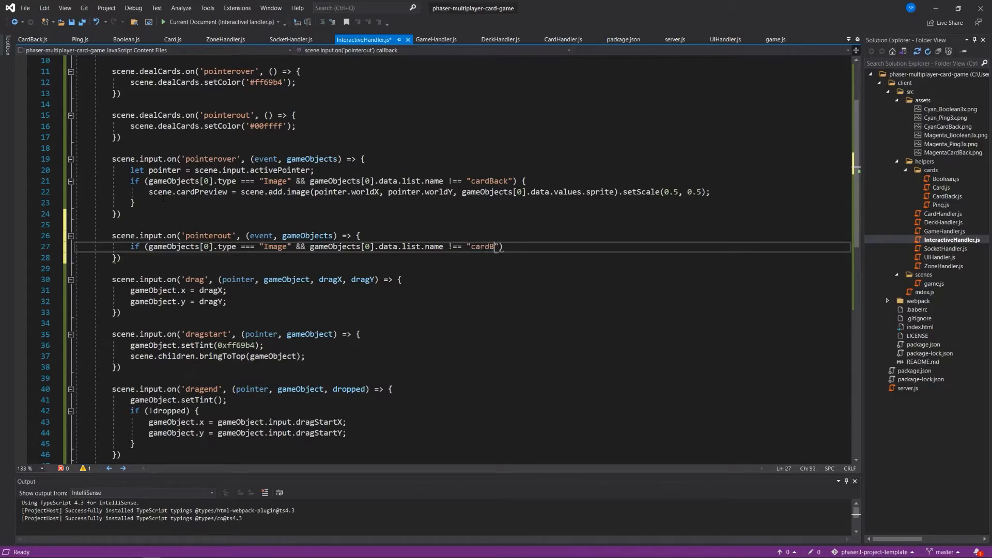
text(ack")
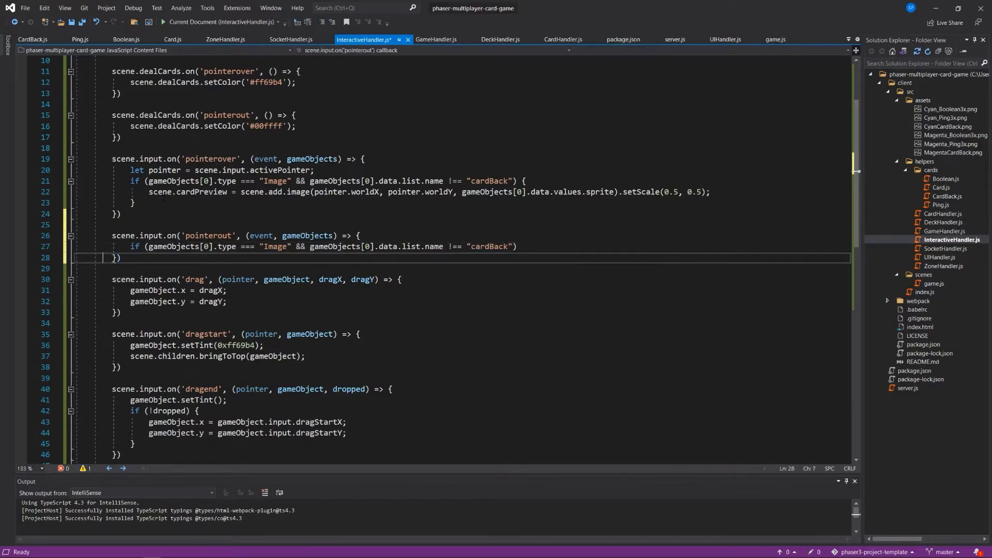
- Inside the condition call scene.cardPreview.setVisible(false) and save InteractiveHandler.js
double_click(489, 246)
text( {)
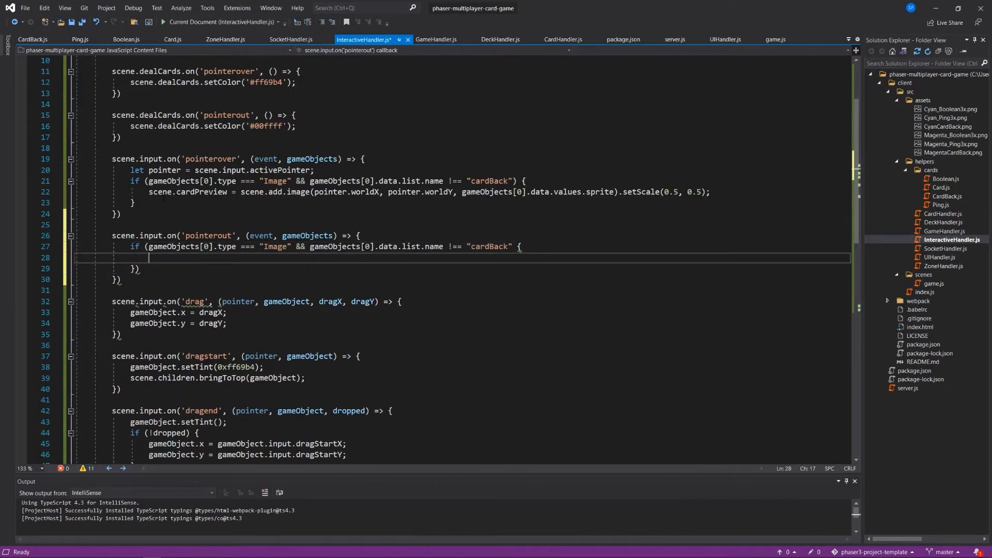
text(sceen)
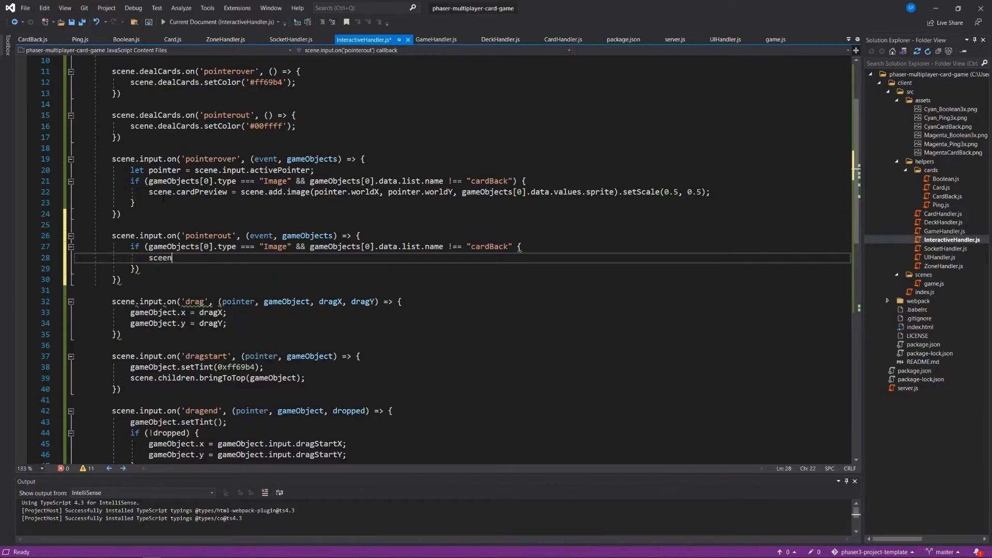
text(.)
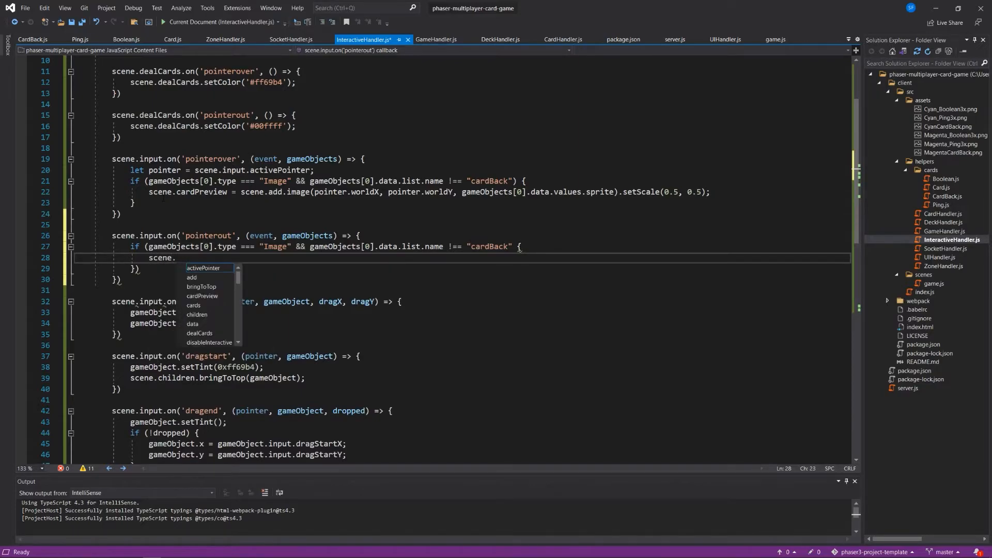
text(cardPreview)
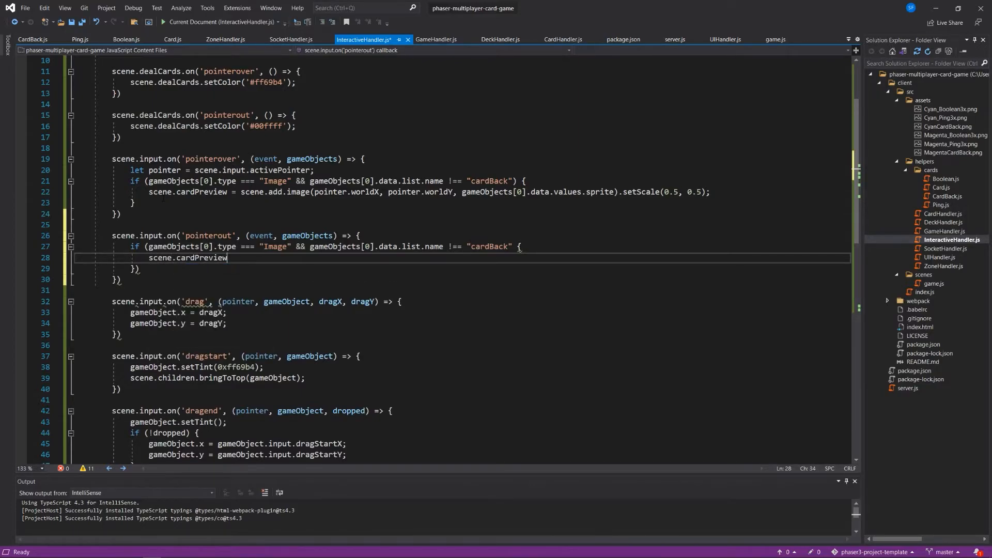
text(.setVi)
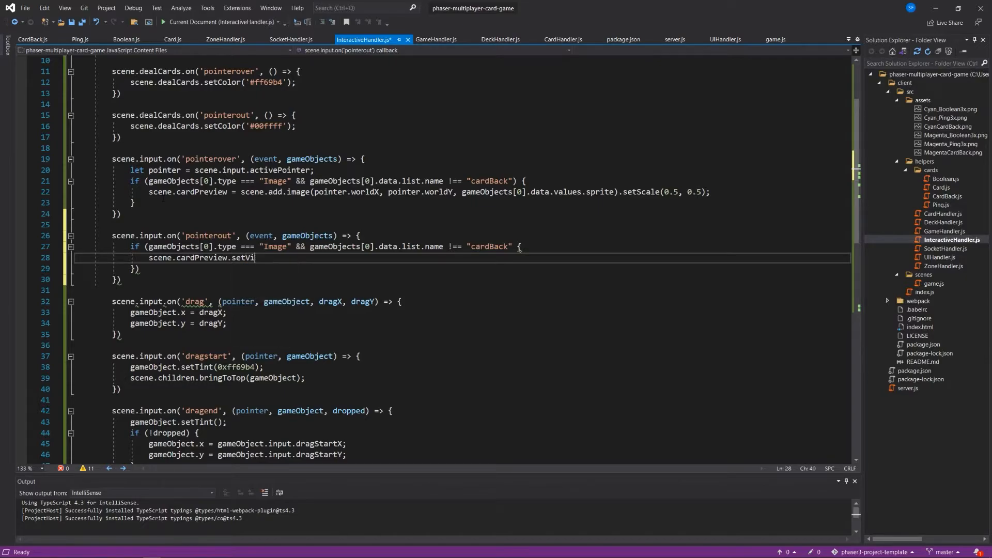
text(sible())
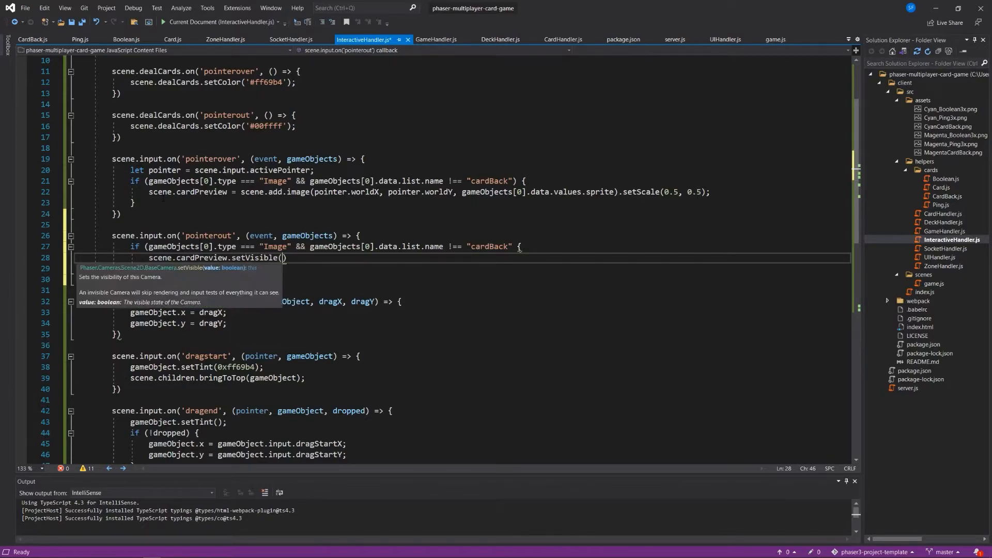
text(false);)
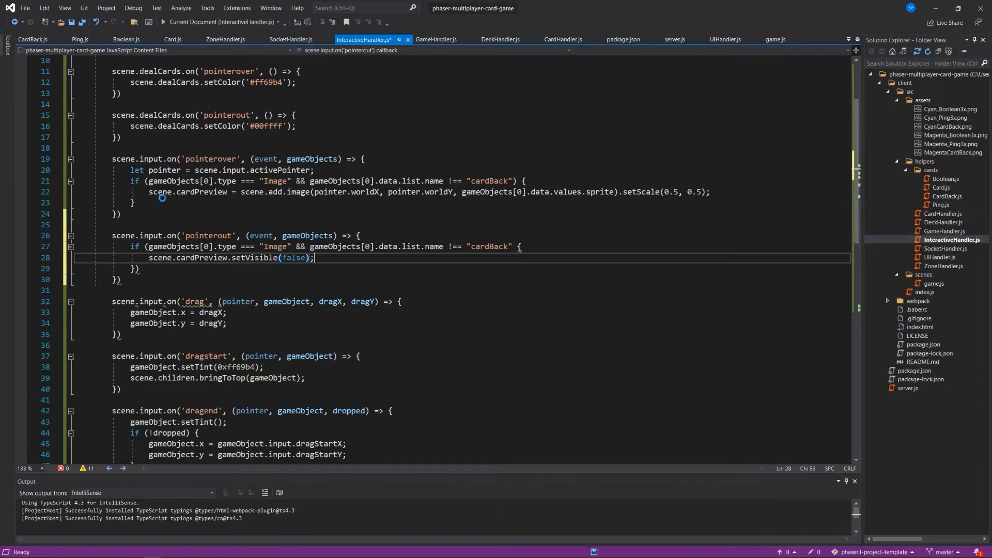
key(ctrl+s)
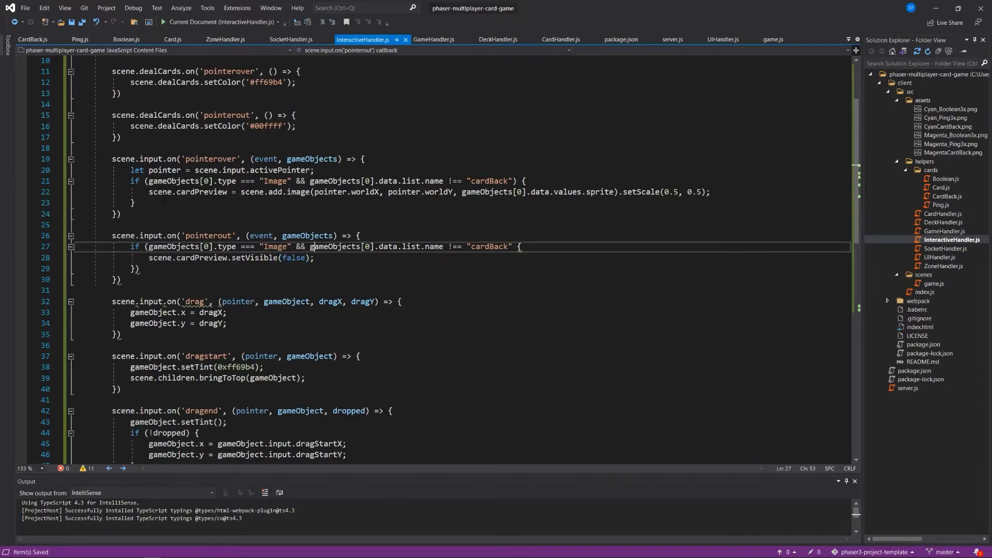
click(366, 247)
text())
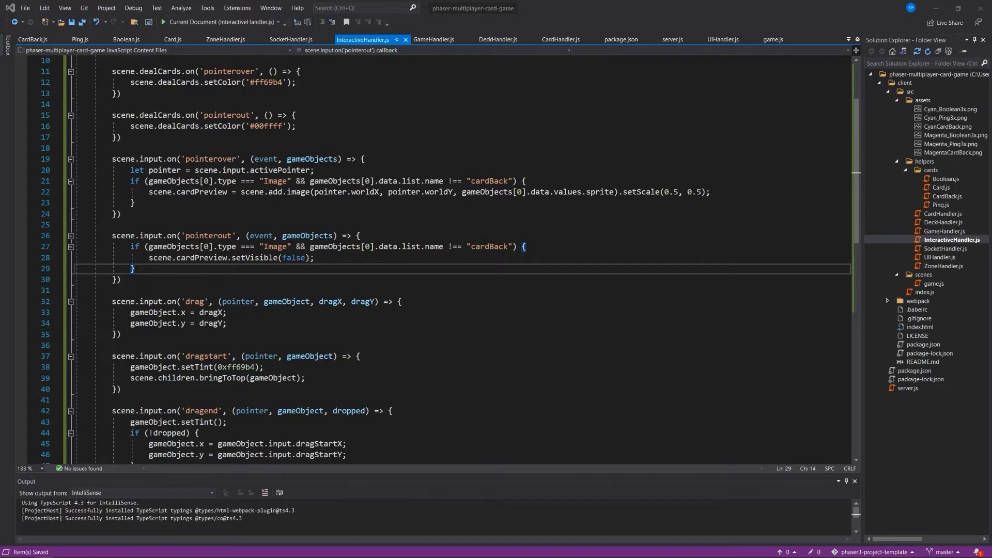
click(119, 214)
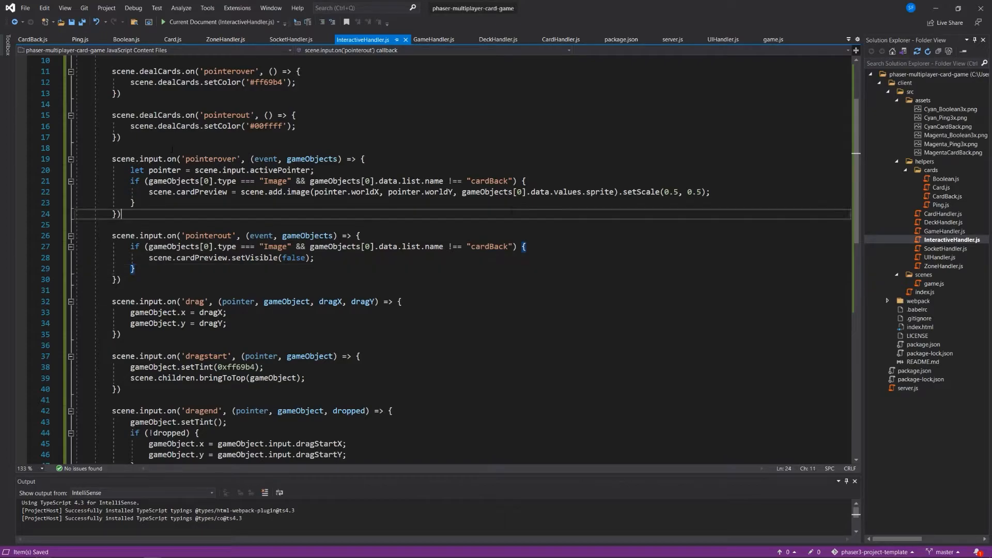
key(alt+tab)
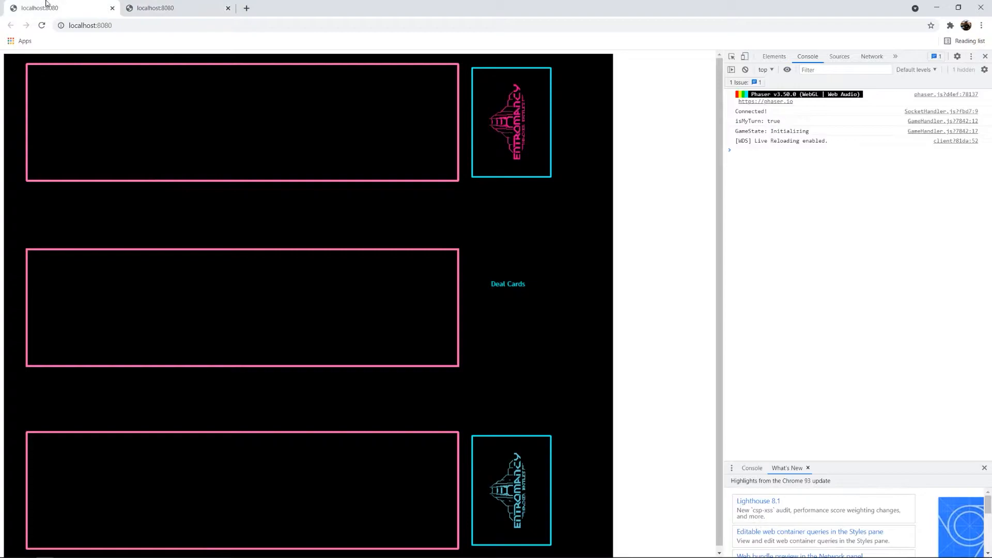
mouse_move(521, 280)
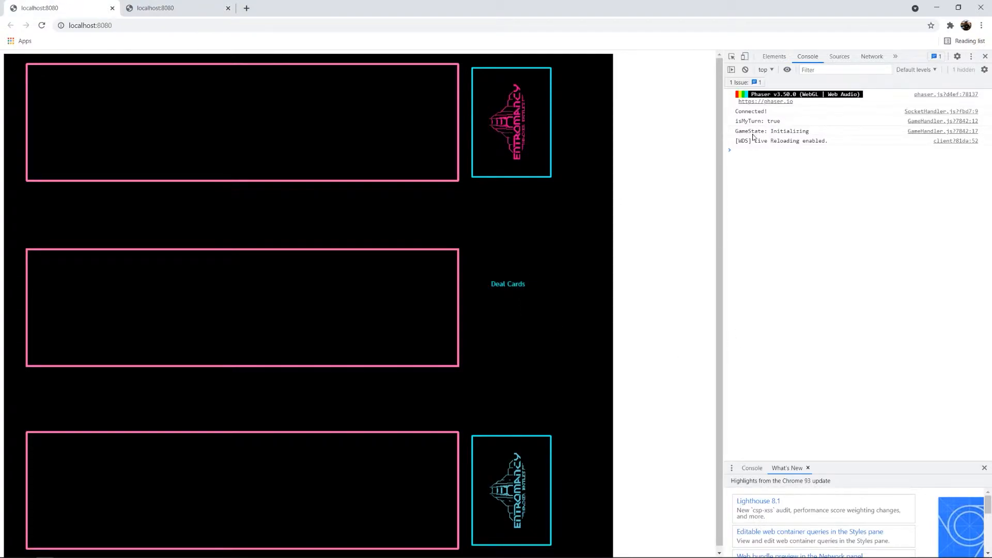
click(508, 283)
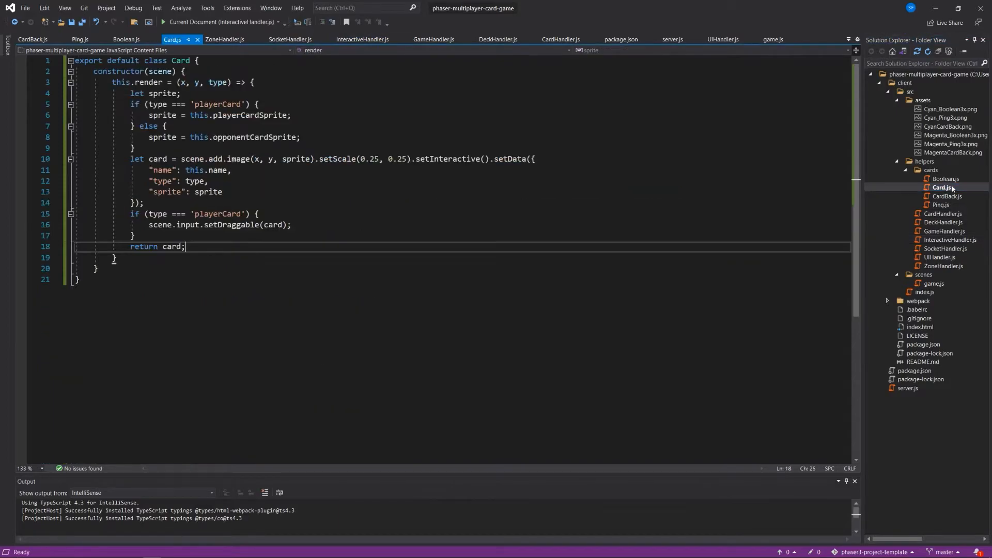
- Open Card.js from Solution Explorer, then switch to the SocketHandler.js tab
click(942, 187)
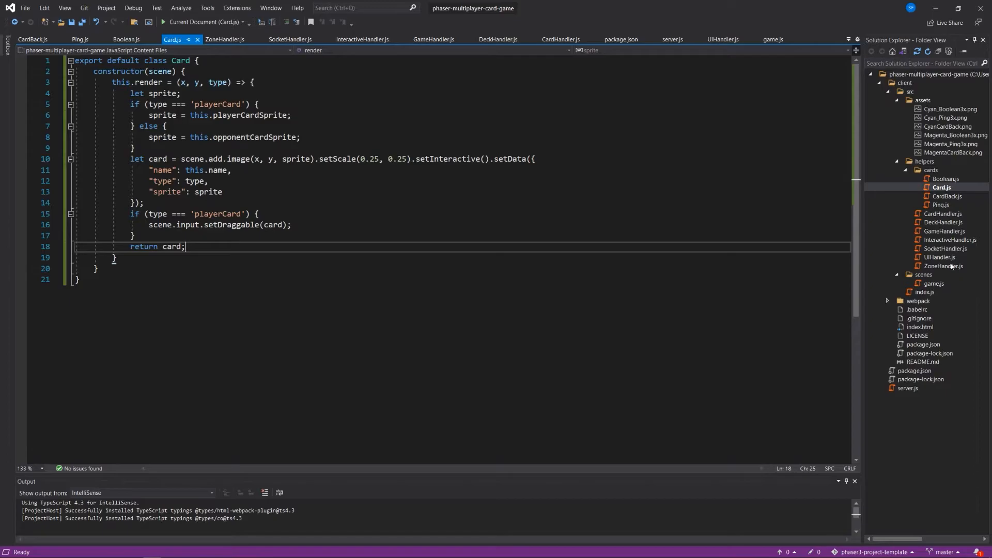
click(291, 40)
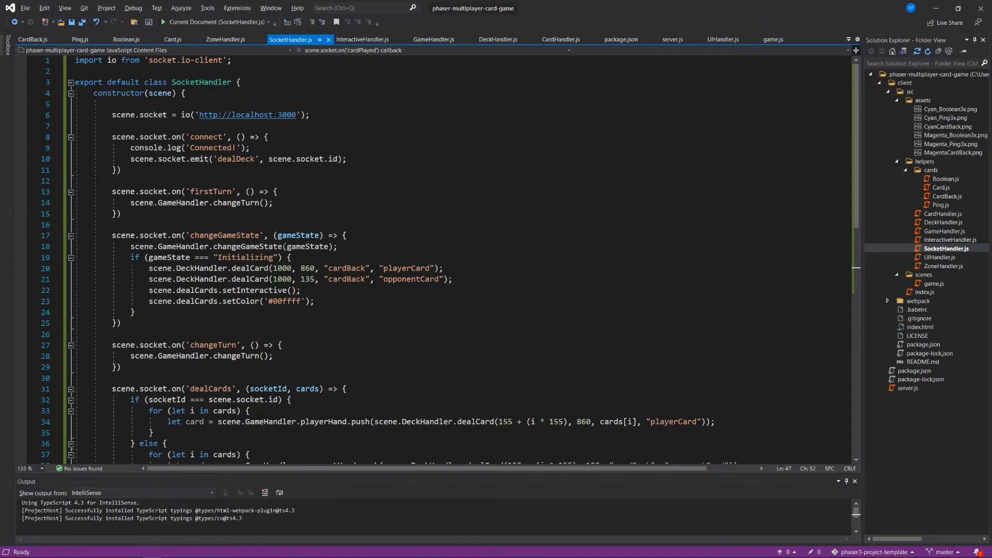
- Return to InteractiveHandler.js and place the caret after bringToTop in the dragstart handler
scroll(down, 3)
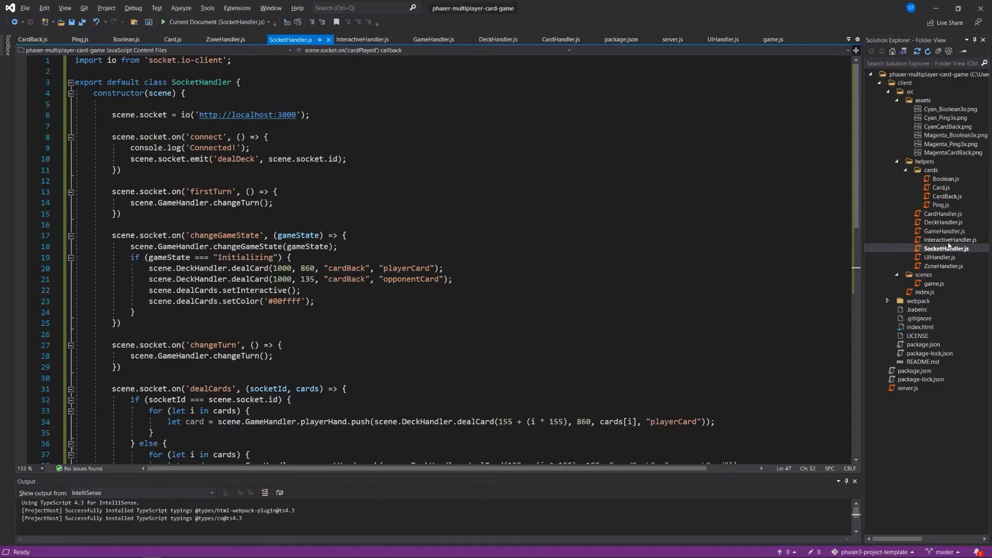
click(362, 39)
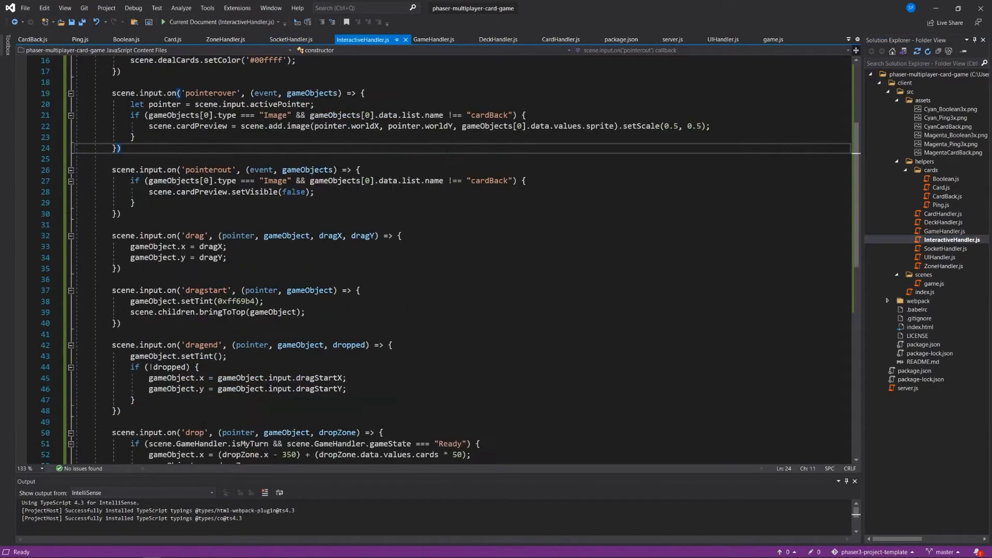
scroll(down, 3)
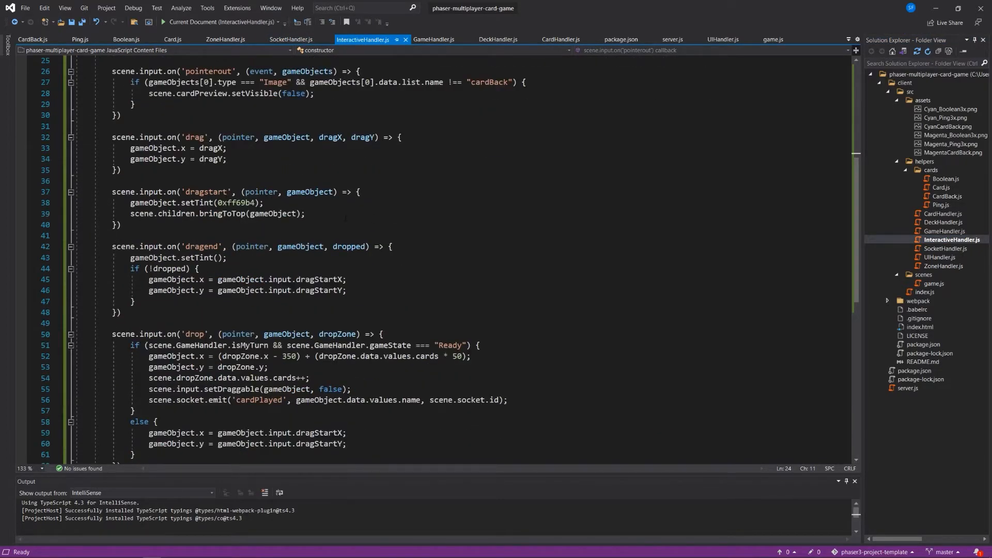
click(304, 213)
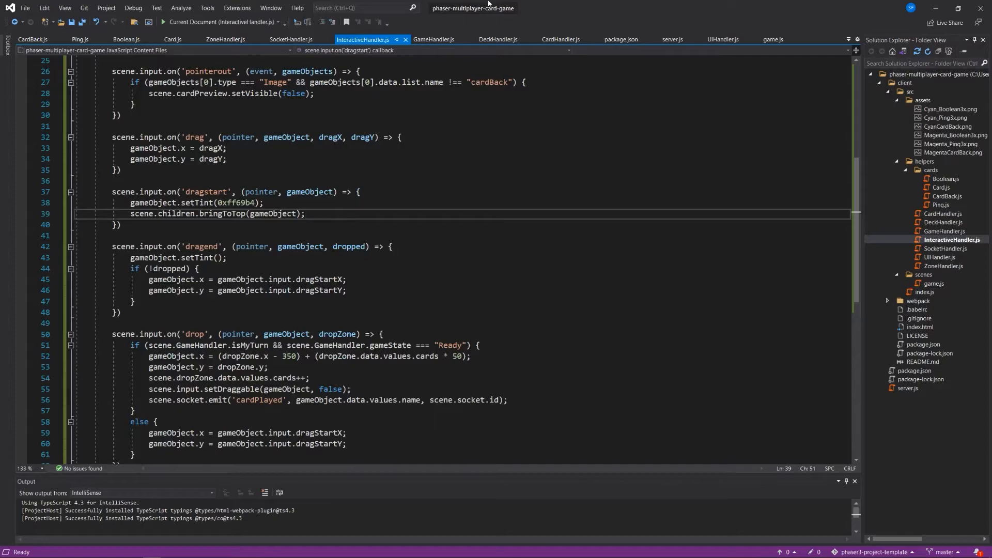
click(190, 203)
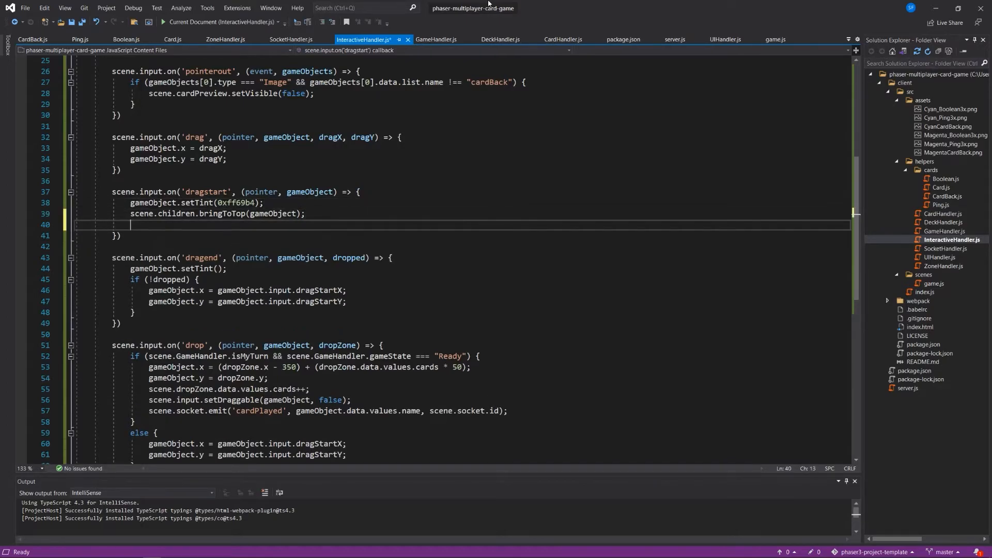
- Add scene.cardPreview.setVisible(false) to the dragstart handler
text(scene.car)
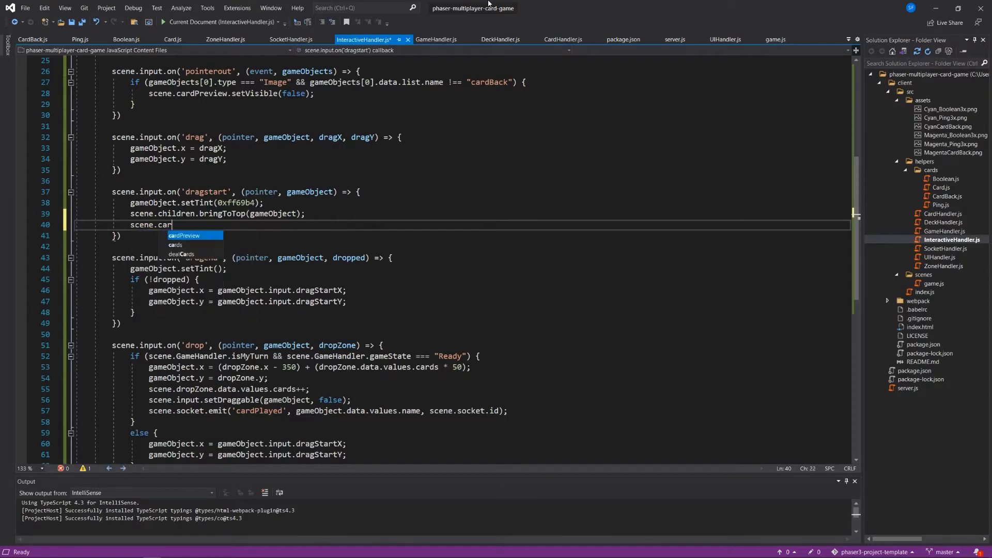
text(dPreview.)
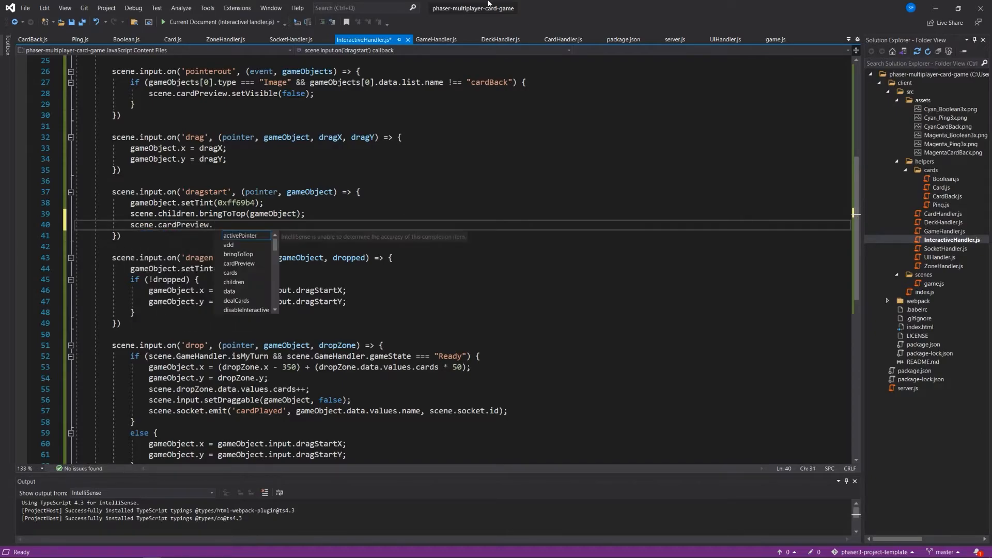
text(setVisible())
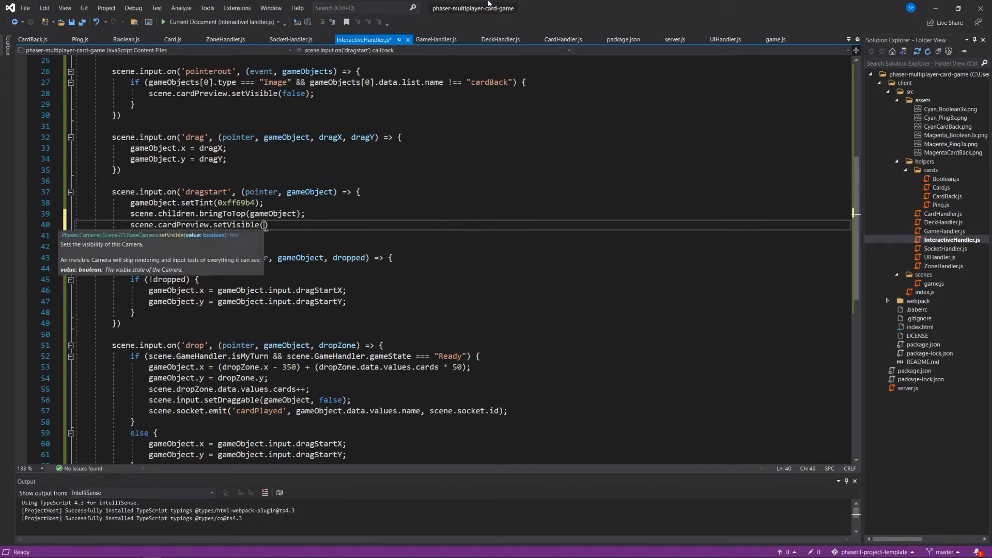
text(false)1)
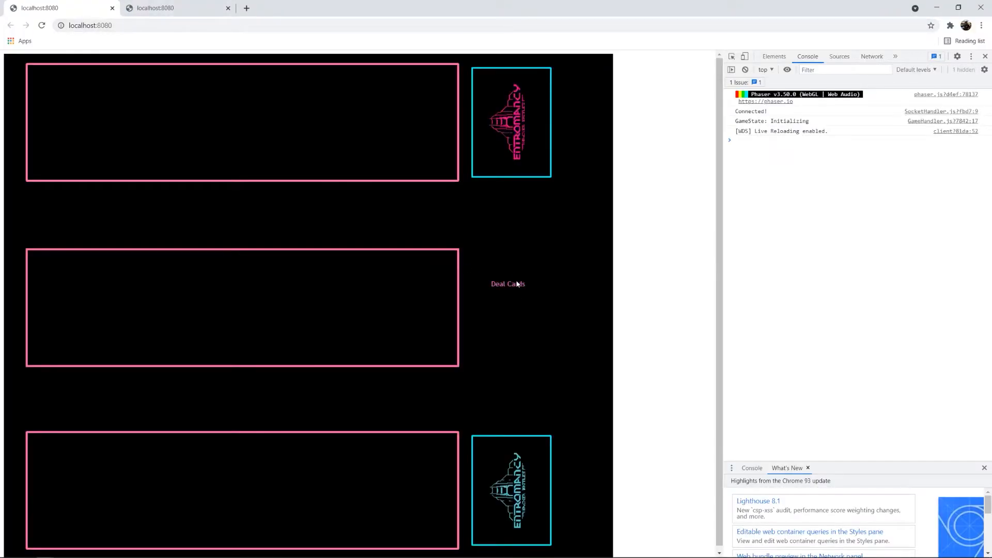
- Deal the cards to both players in the browser game
click(506, 283)
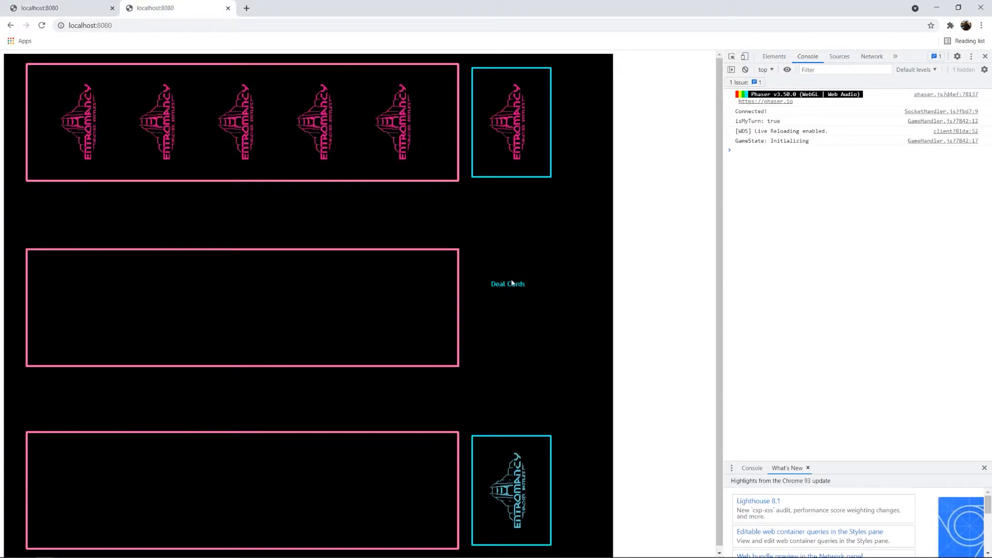
click(507, 283)
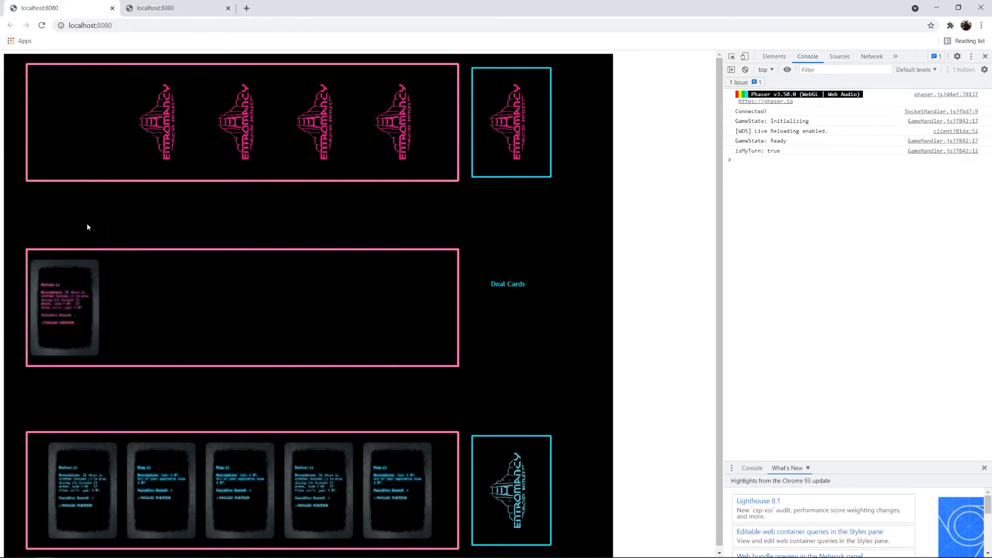
mouse_move(89, 440)
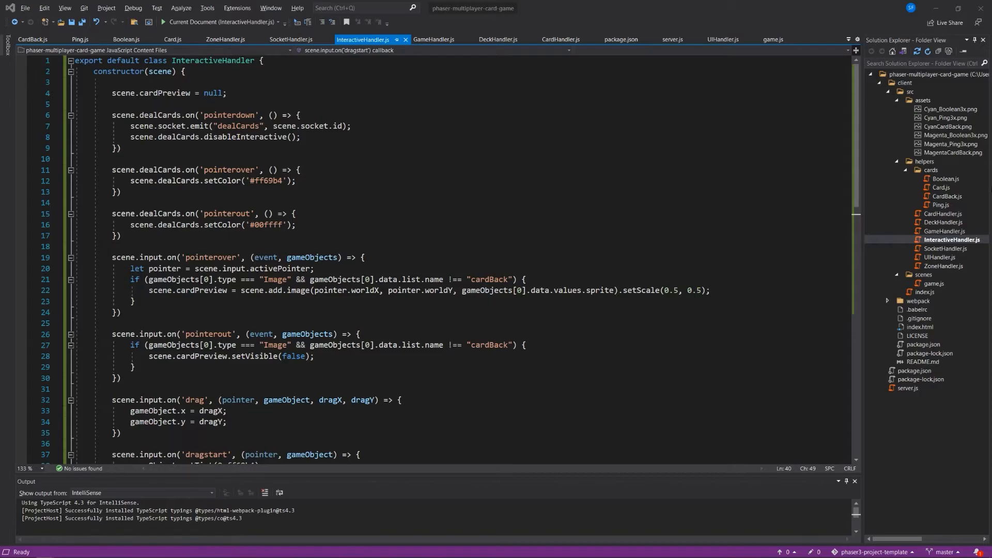
mouse_move(946, 218)
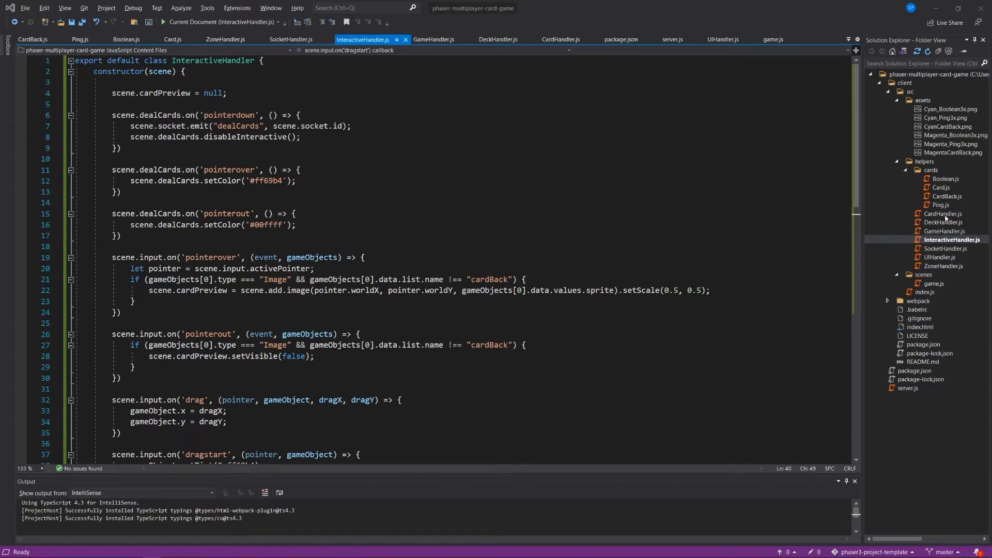
- View CardHandler.js, check the running game in Chrome, then open server.js
click(560, 39)
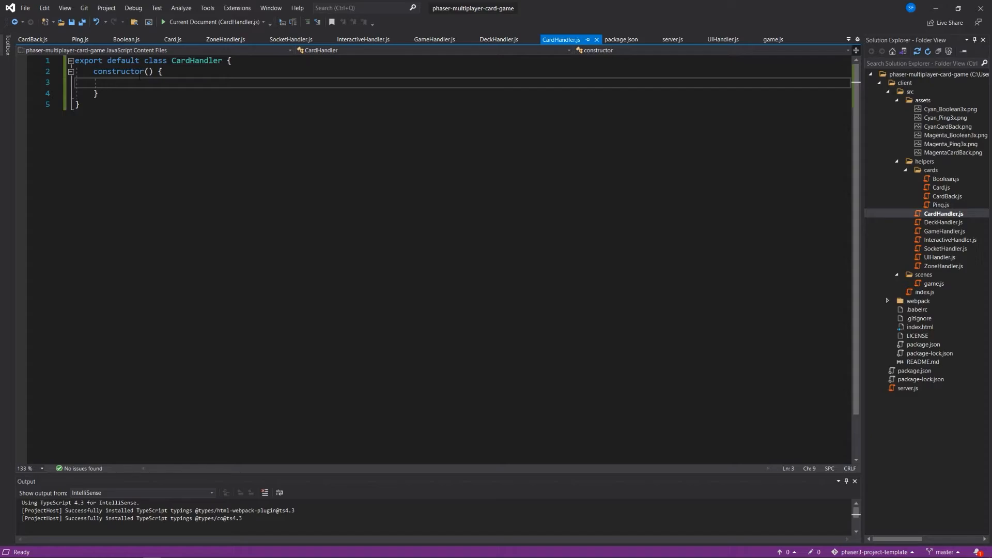
key(alt+tab)
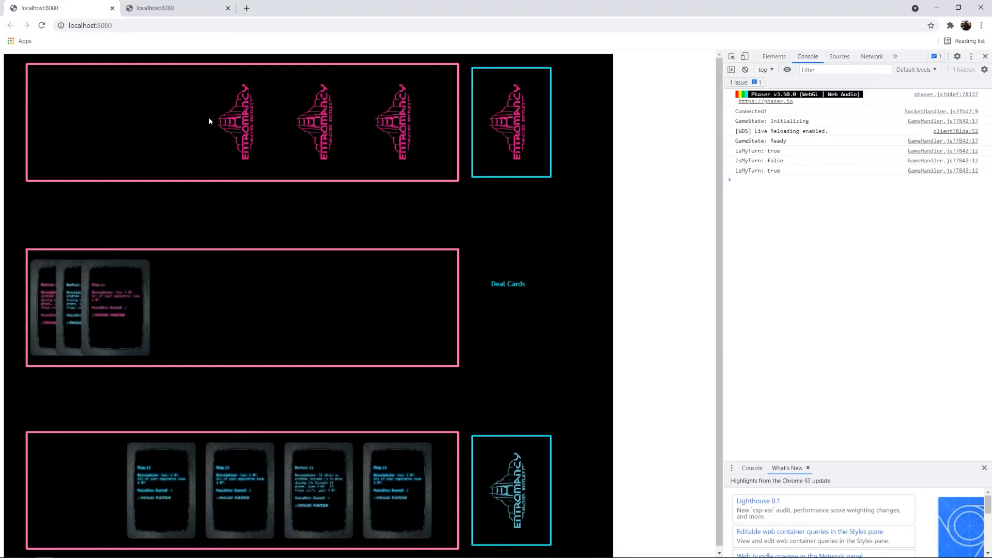
mouse_move(81, 111)
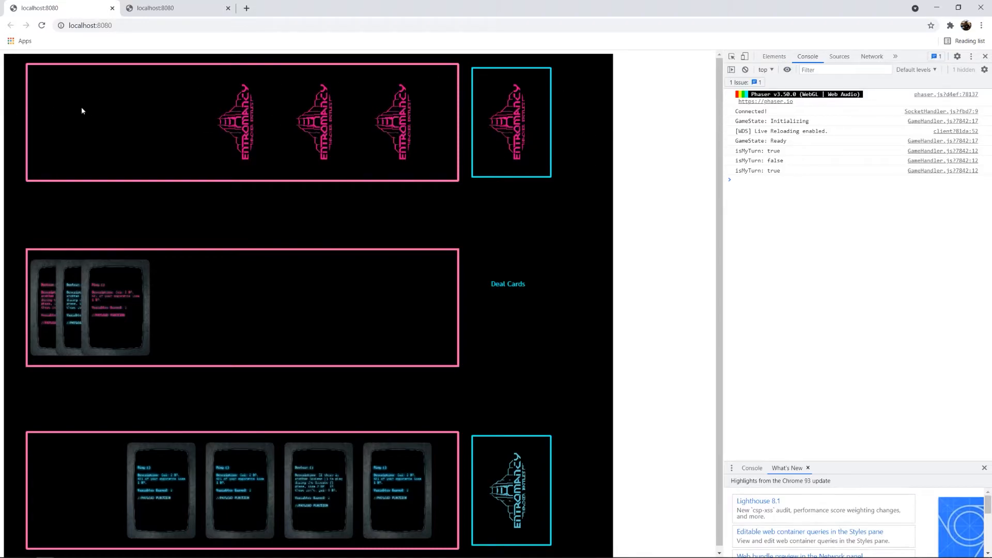
mouse_move(486, 102)
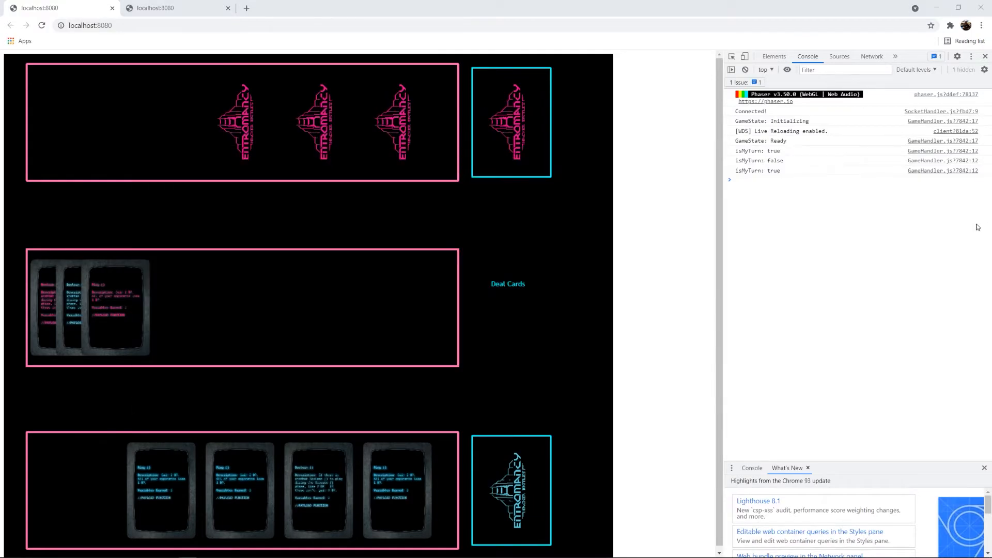
key(alt+tab)
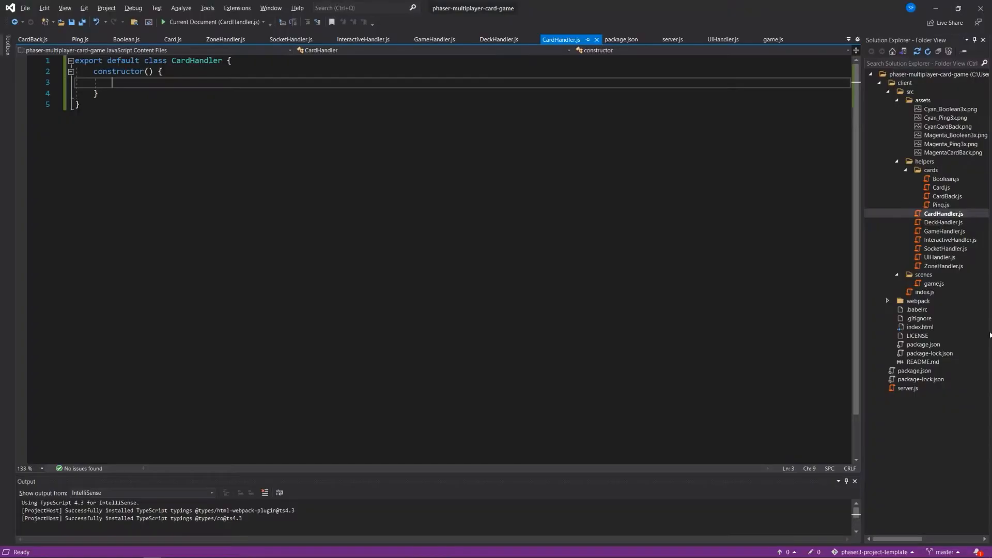
click(673, 39)
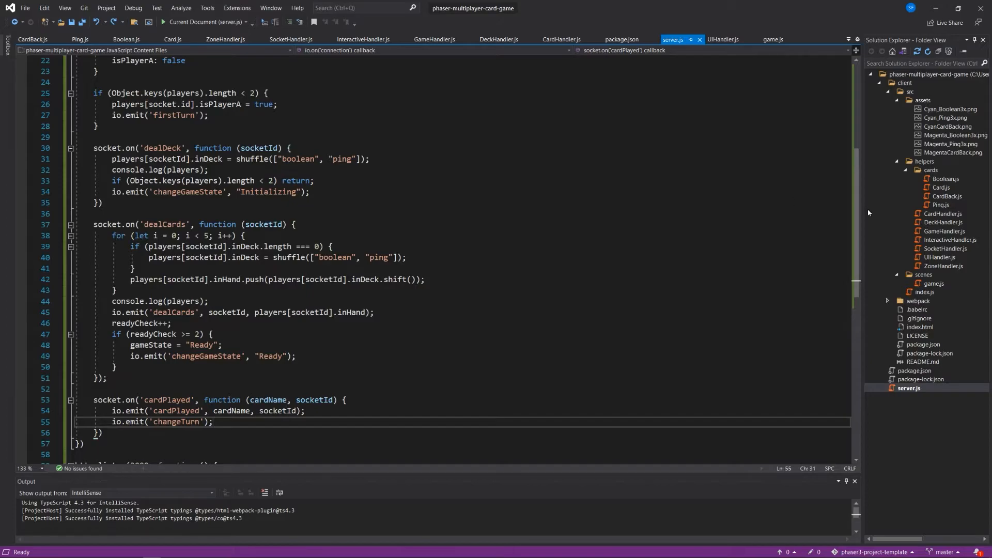
mouse_move(958, 250)
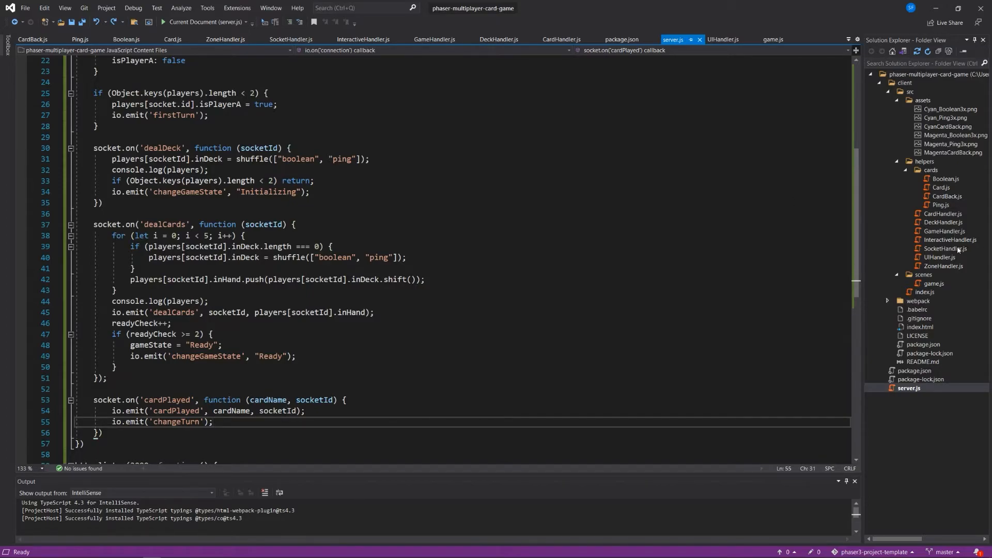
- Open SocketHandler.js and scroll to the socket.on('cardPlayed') callback
click(291, 39)
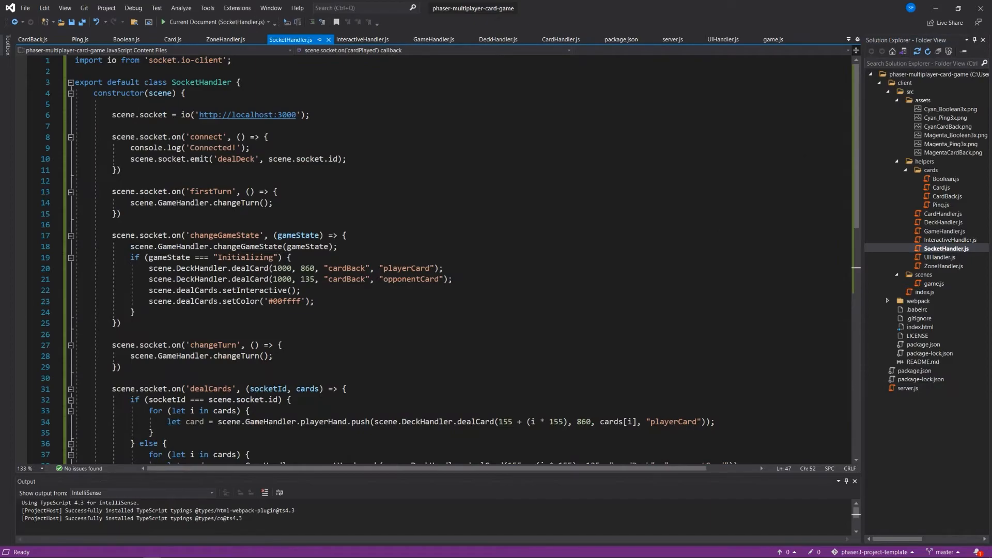
scroll(down, 3)
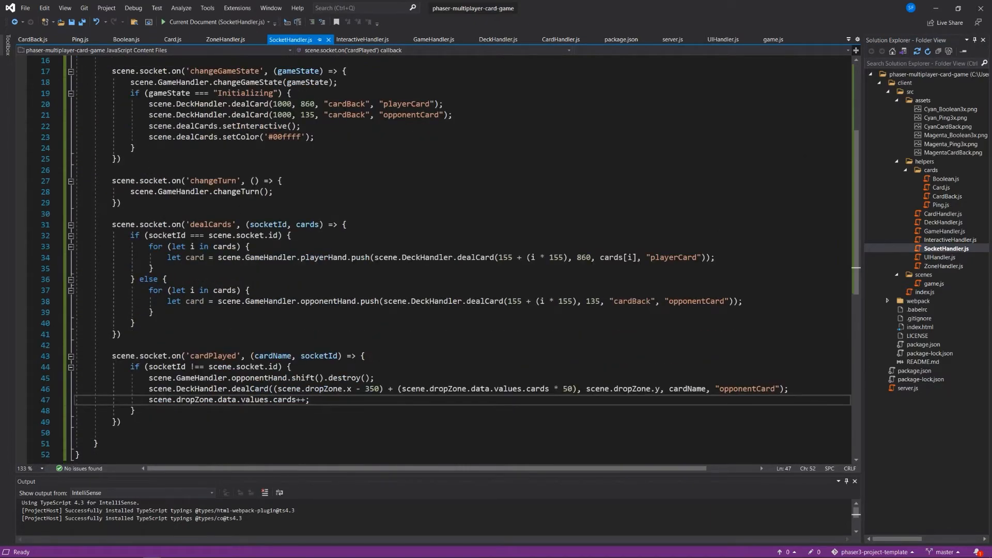
mouse_move(310, 234)
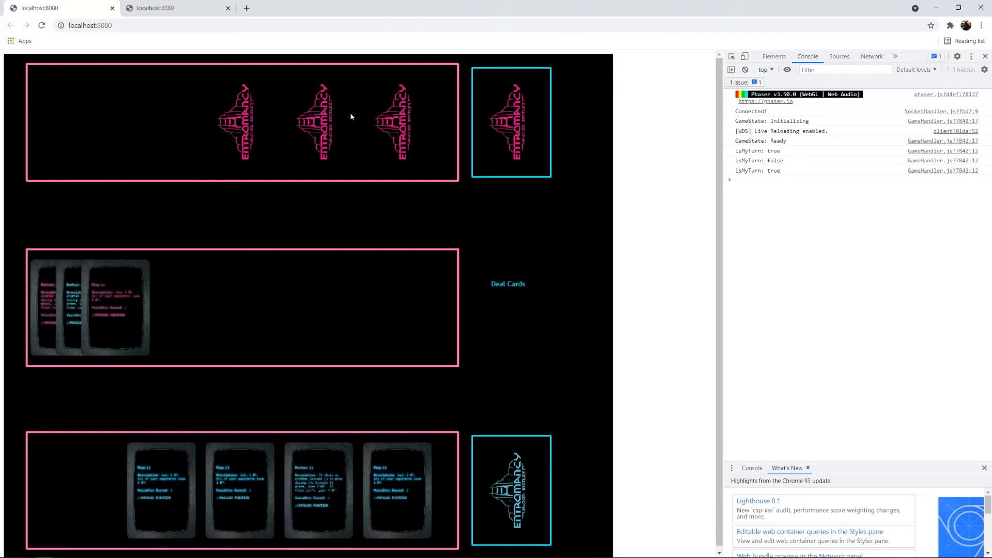
mouse_move(431, 143)
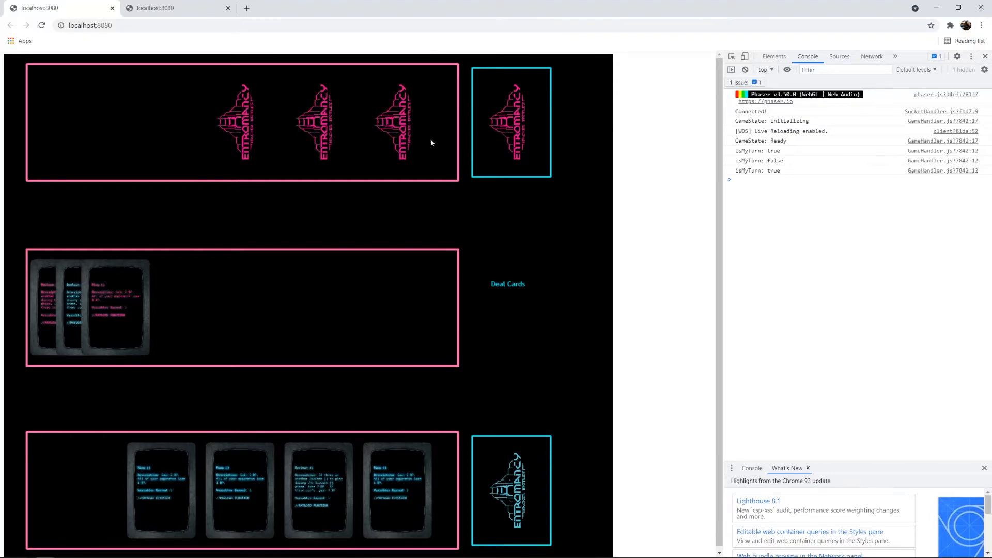
mouse_move(492, 219)
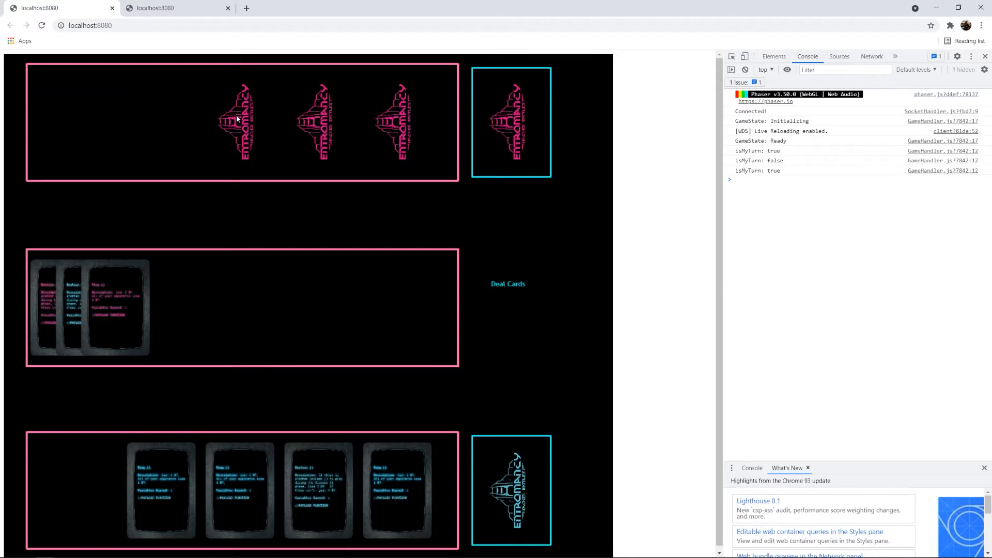
mouse_move(323, 159)
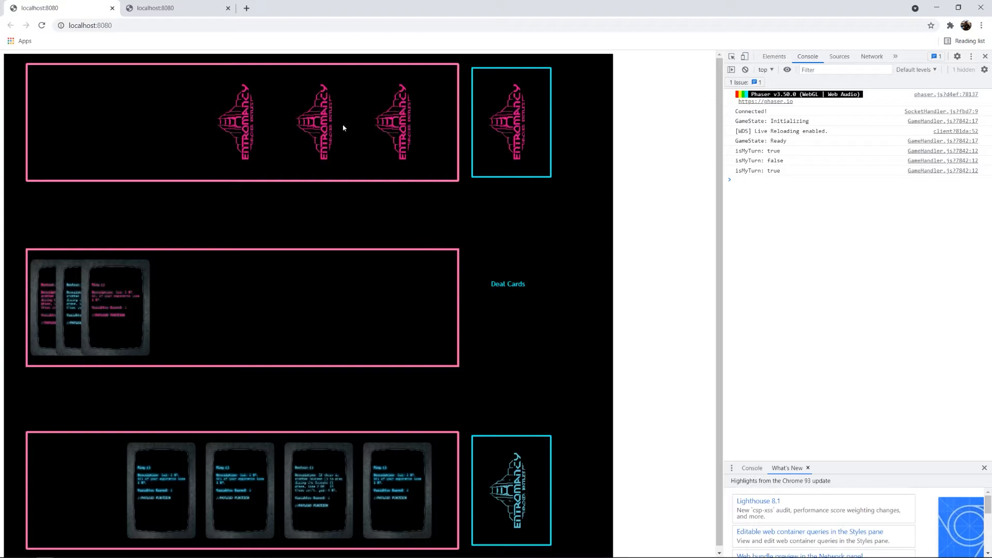
mouse_move(472, 53)
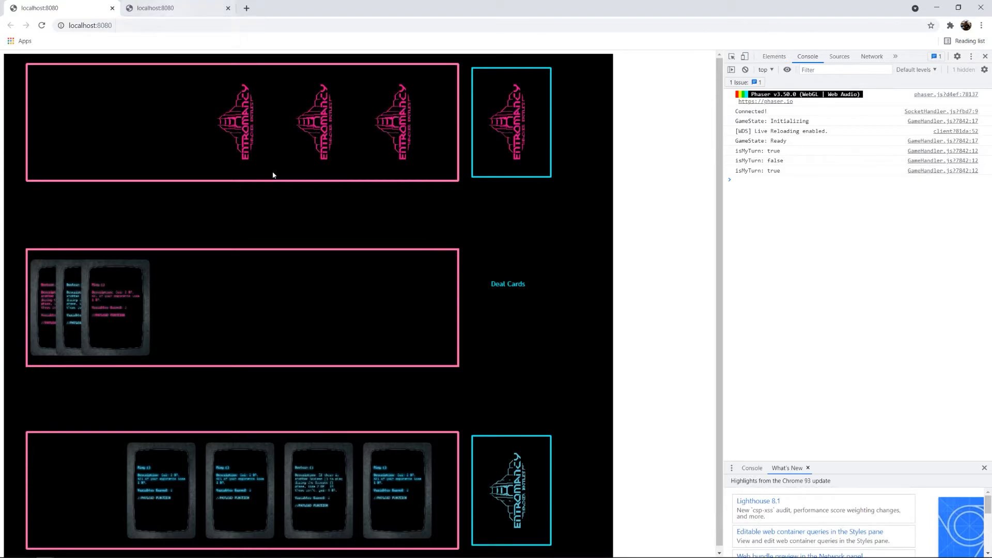
mouse_move(339, 159)
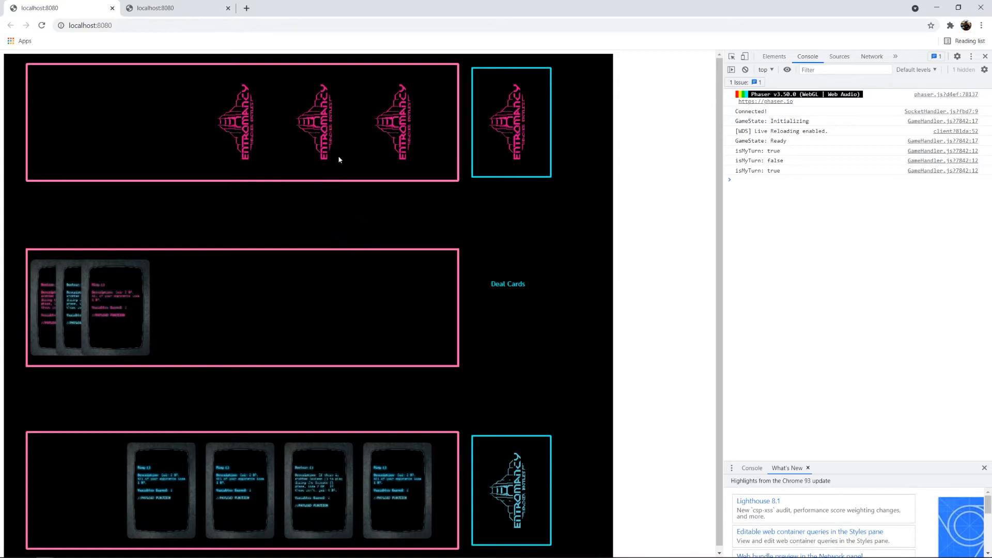
mouse_move(348, 143)
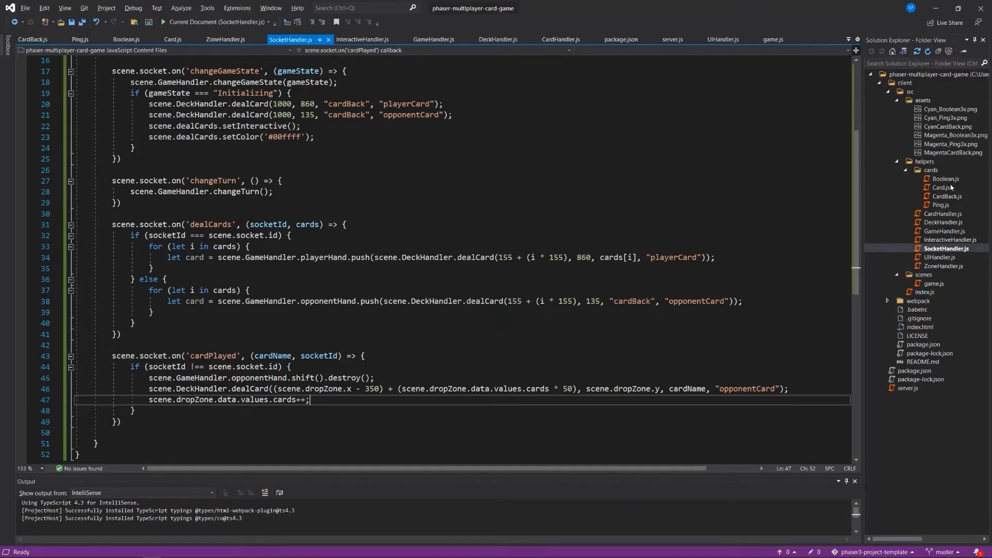
- In CardHandler.js, start the flipCard(card) method with a branch for card.data.values.type === 'playerCard'
click(944, 213)
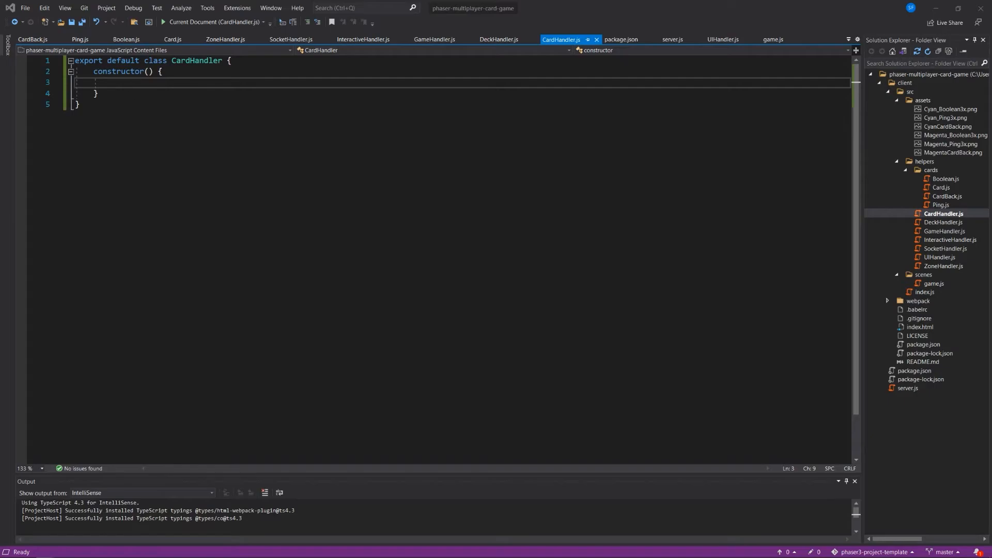
mouse_move(763, 4)
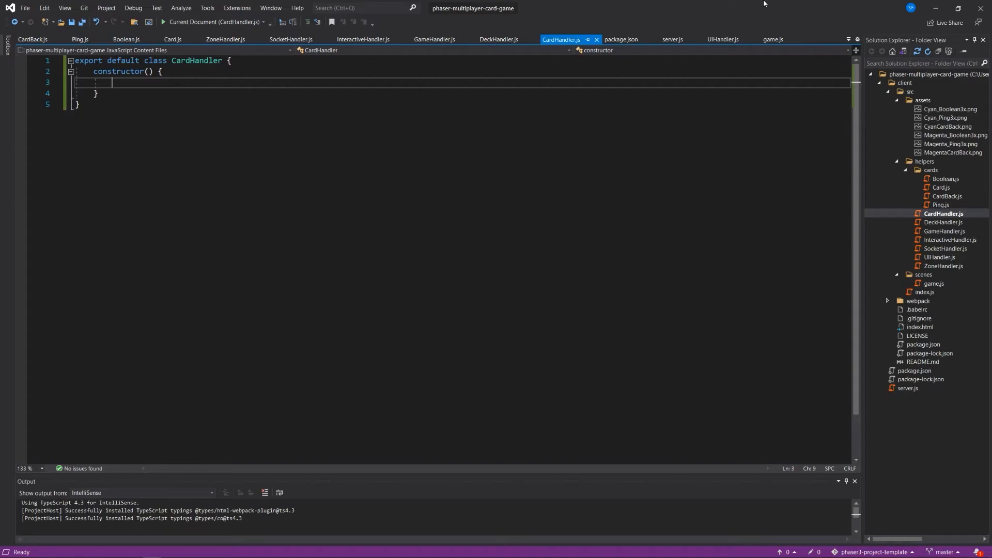
text(this.fli)
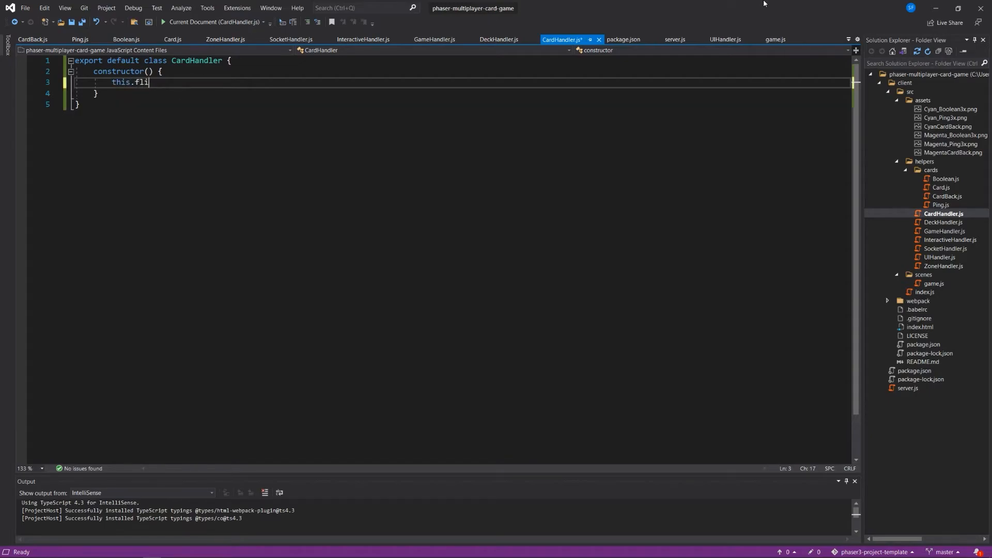
text(pCard())
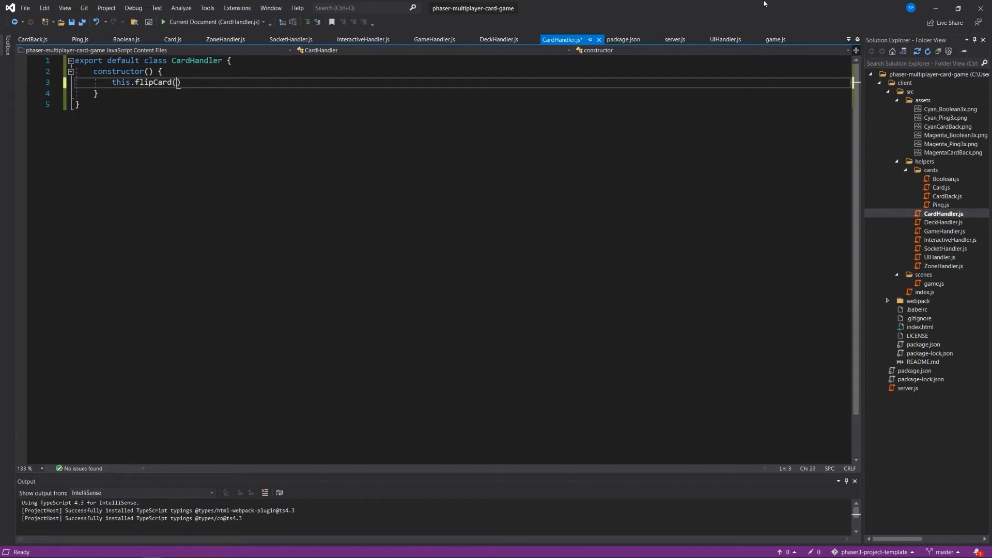
text(card)
text(if)
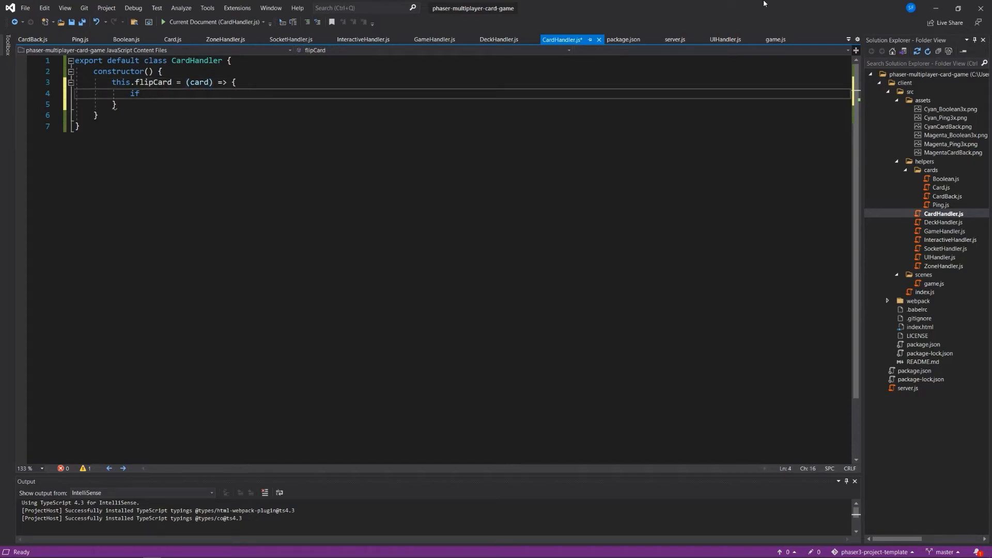
text(()
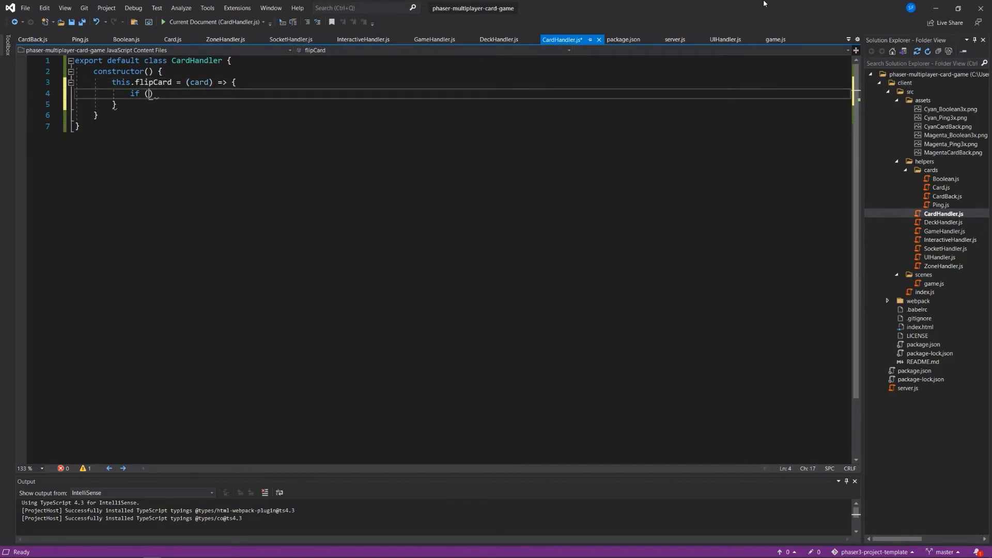
text(card.dat)
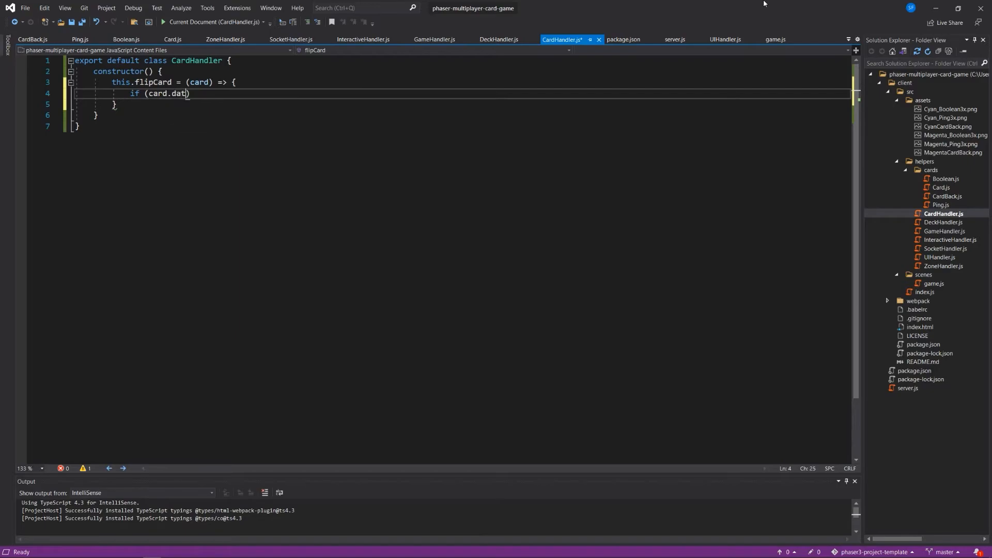
text(a.values)
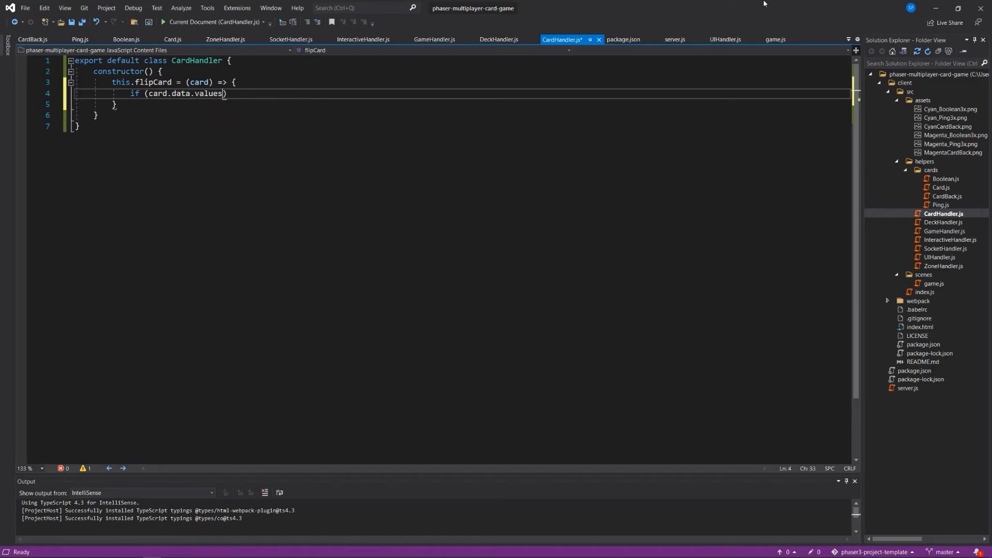
text(.type)
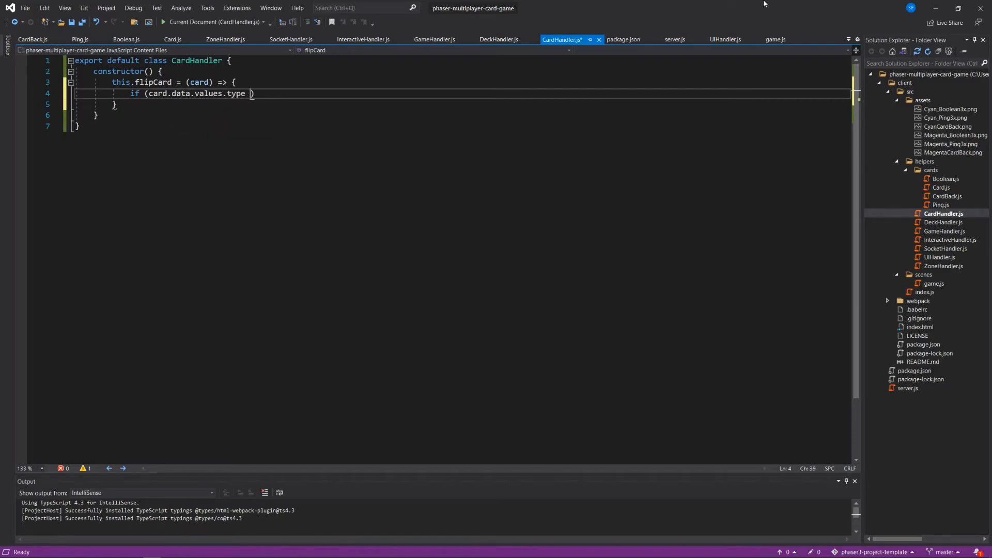
text(=== ')
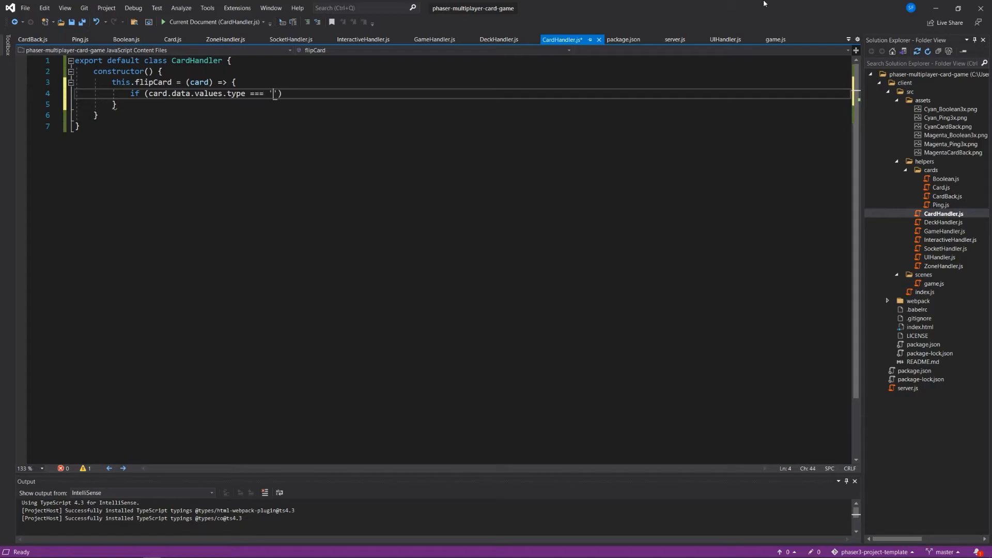
text(playerCard)
text(if)
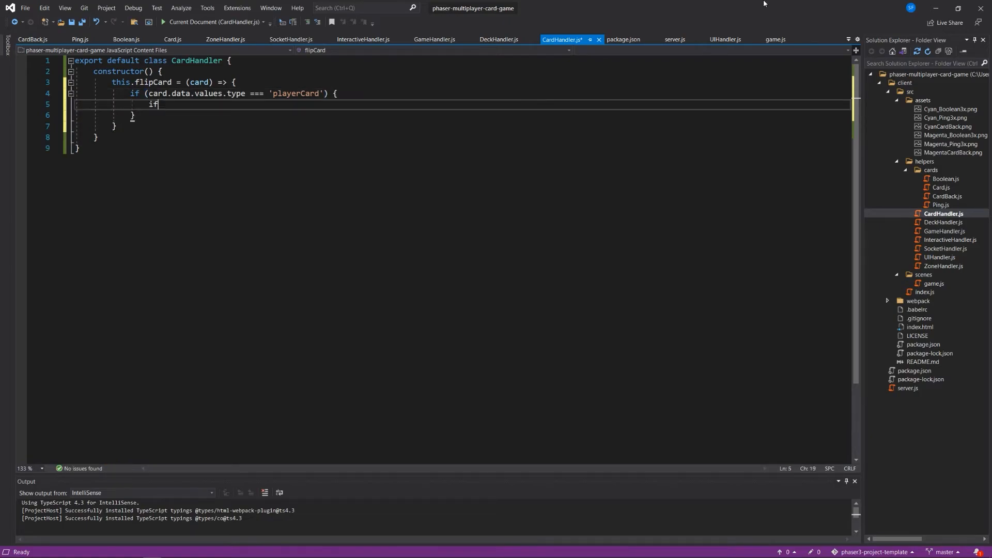
text(())
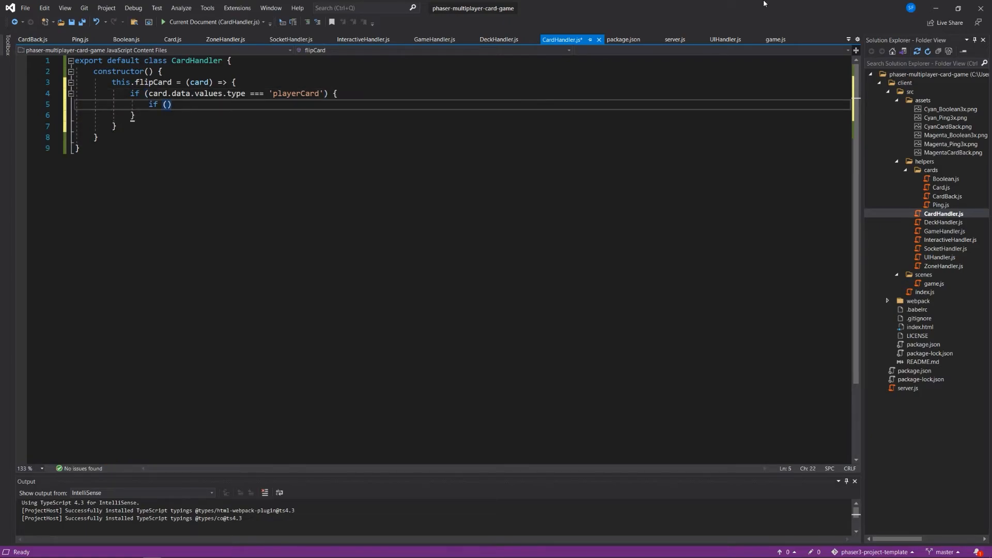
- If card.texture.key === "cyanCardBack", set the texture to card.data.values.sprite
text(card.te)
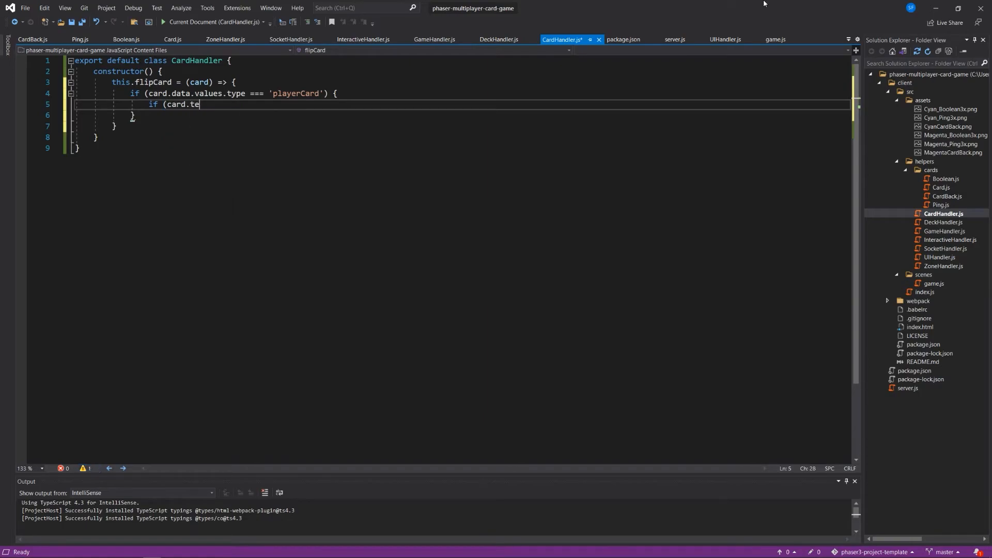
key(BackSpace)
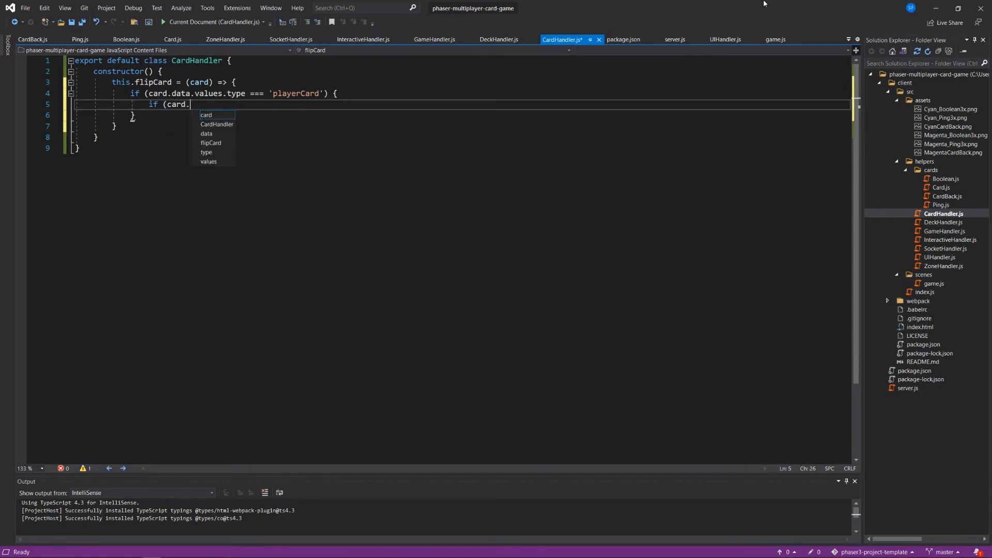
text(te)
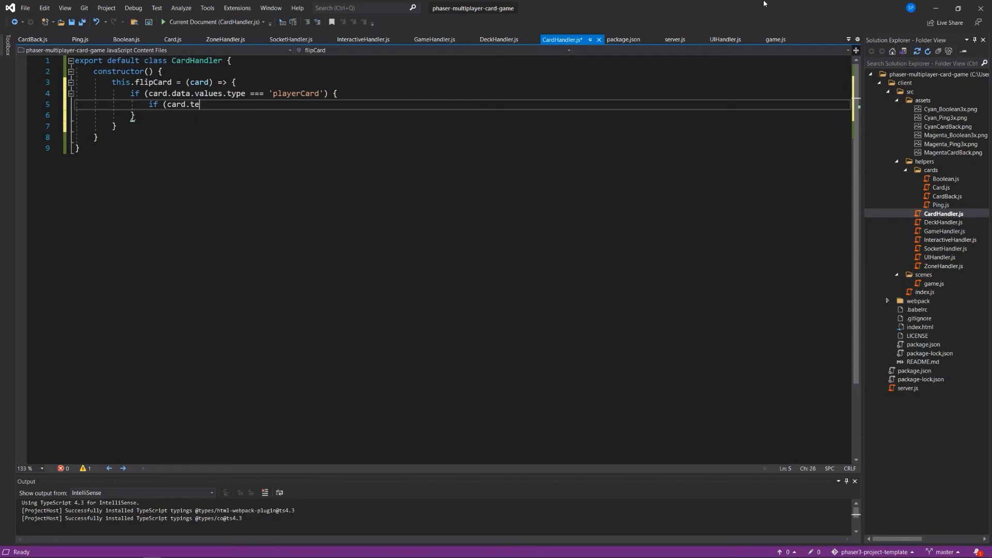
text(xture)
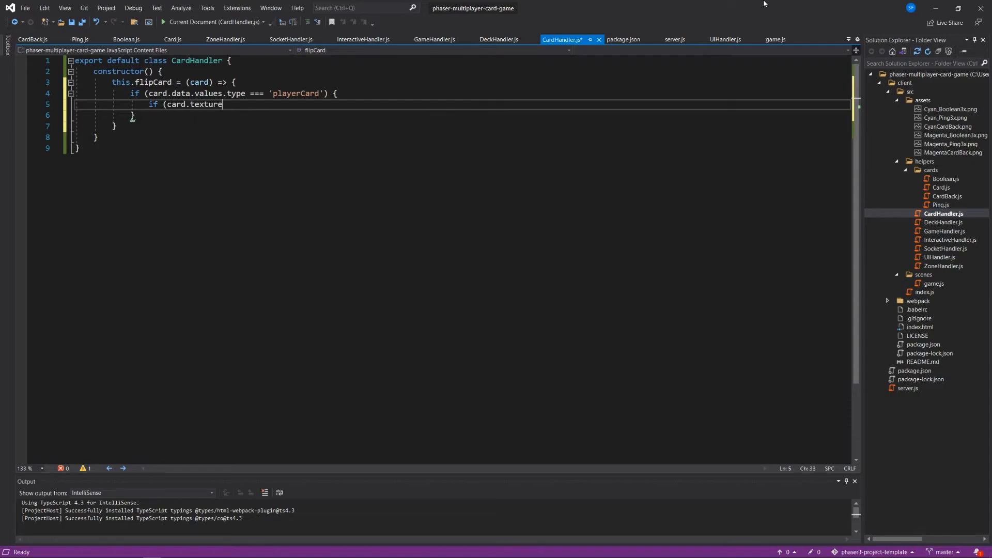
text(.key ===)
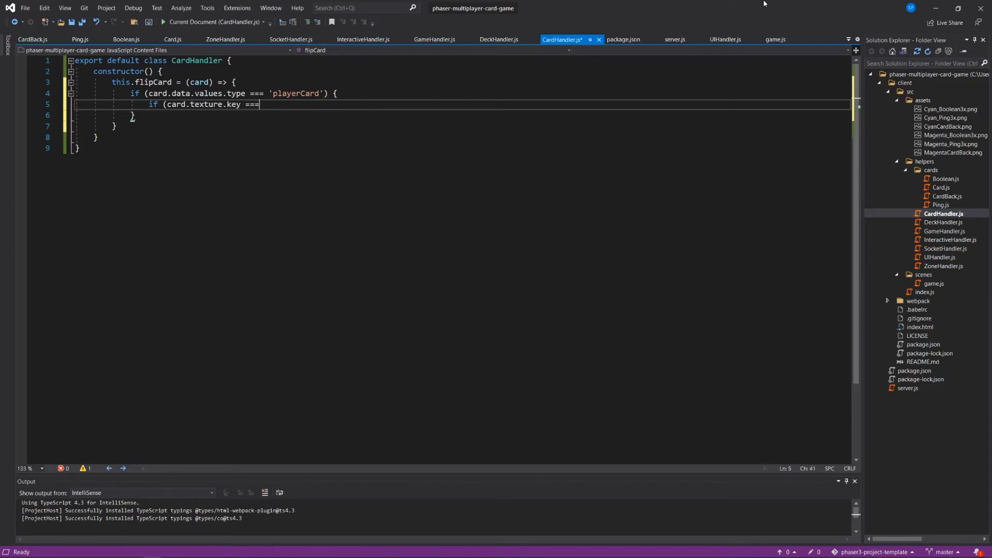
text("cyan")
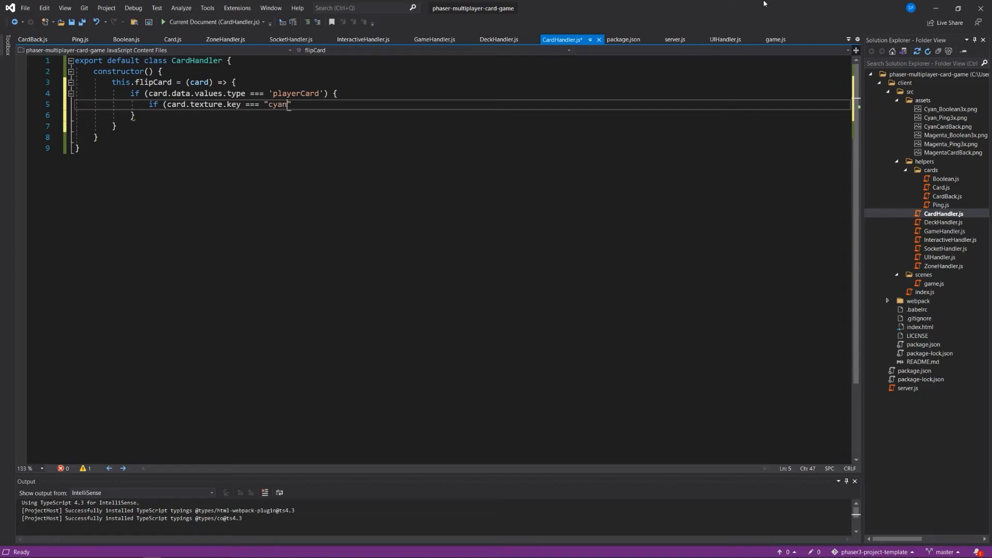
text(CardBack)
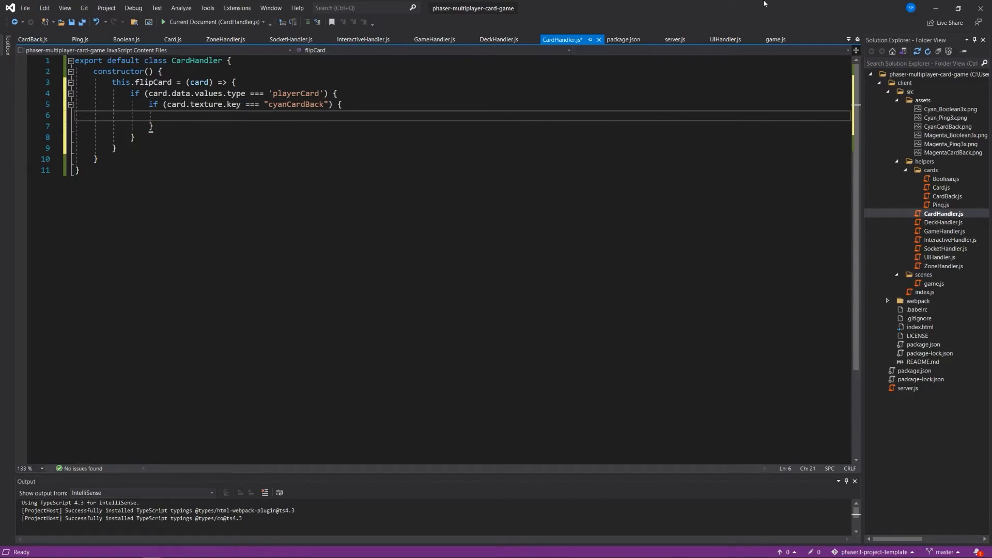
text(card.s)
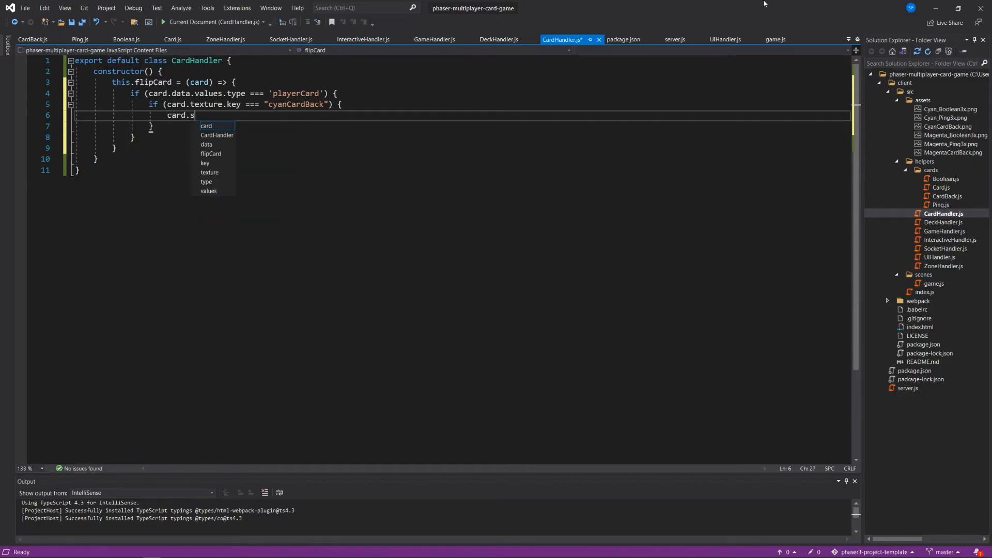
text(etTexture)
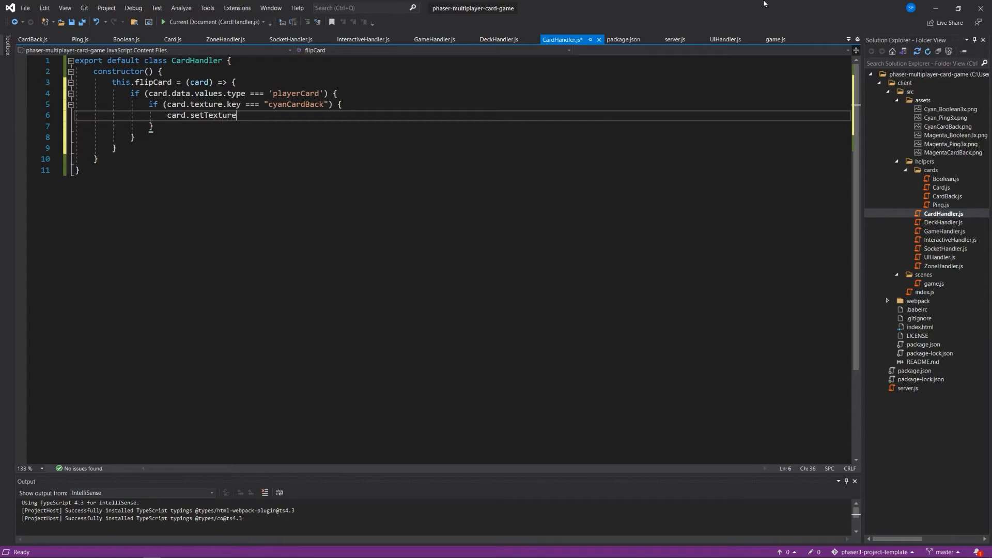
text((card)
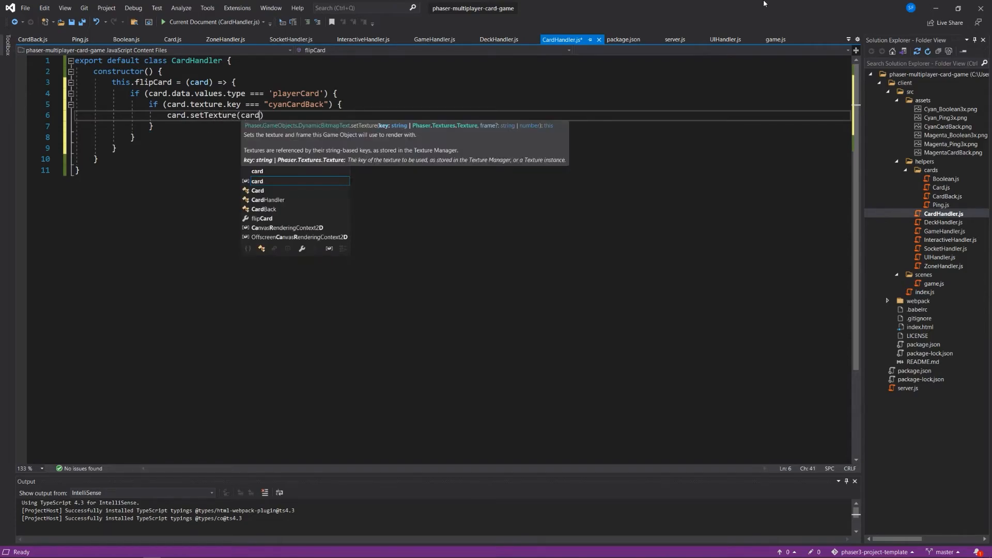
text(.data.value)
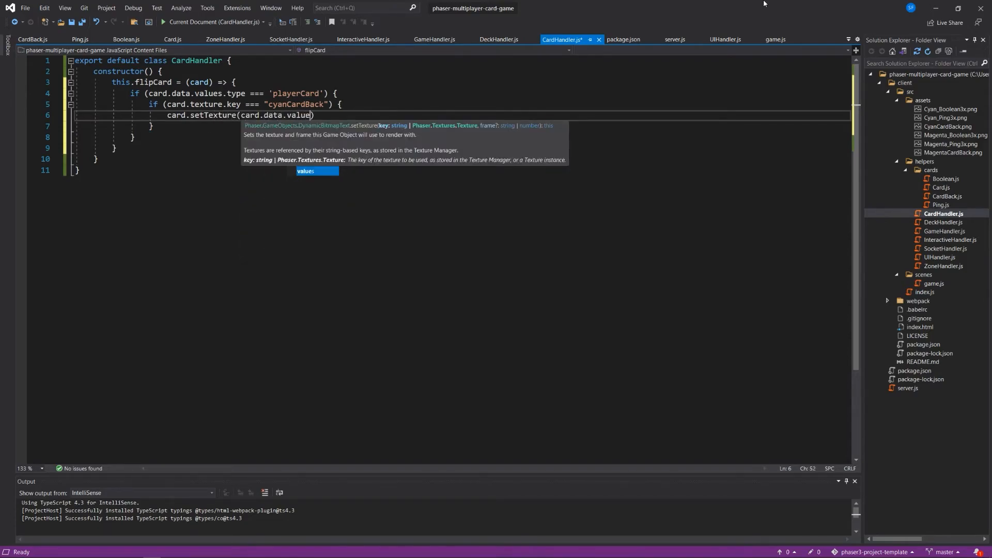
text(s.sprite)
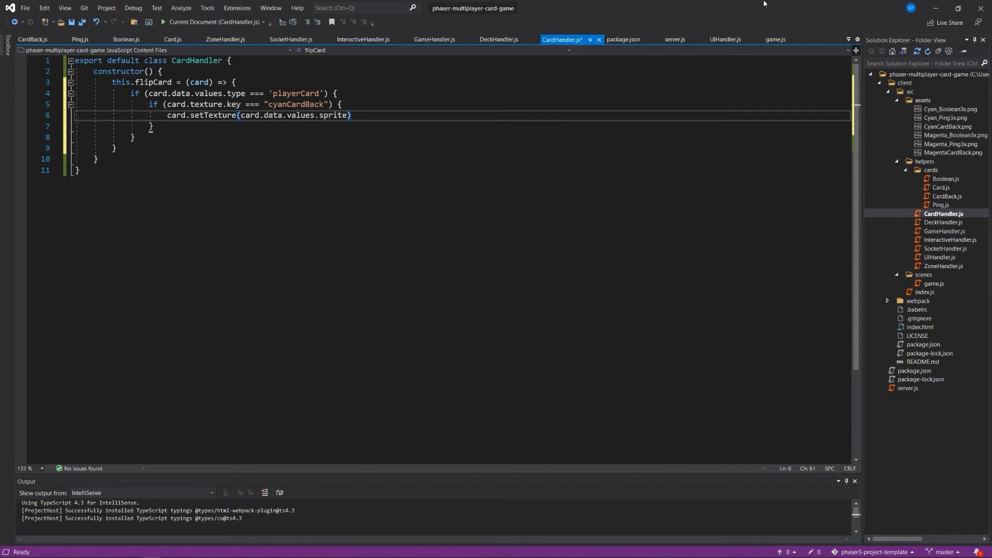
text(;)
click(463, 126)
text( else {)
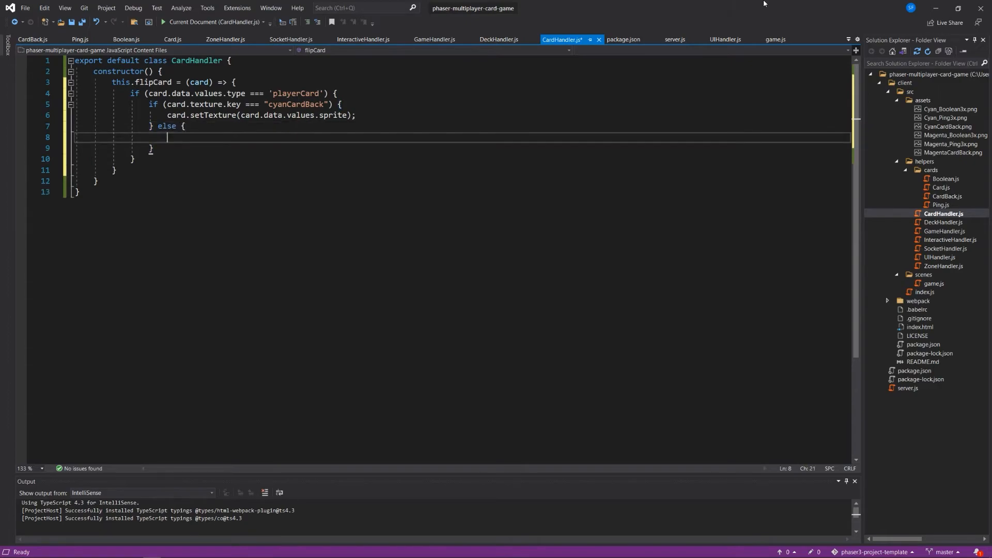
- Otherwise set the player card's texture back to "cyanCardBack"
text(card.setTexture()")
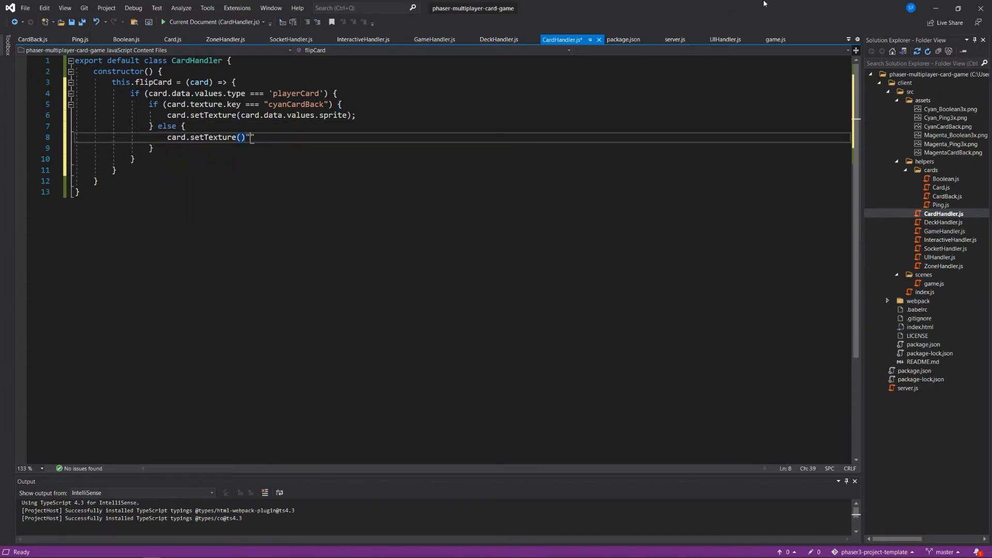
text(cy")
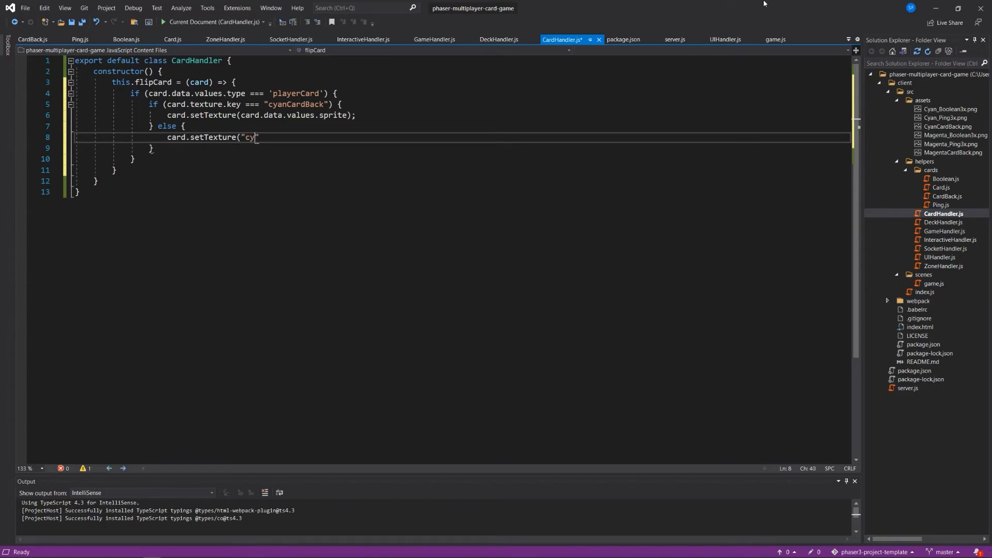
text(anCardBack)
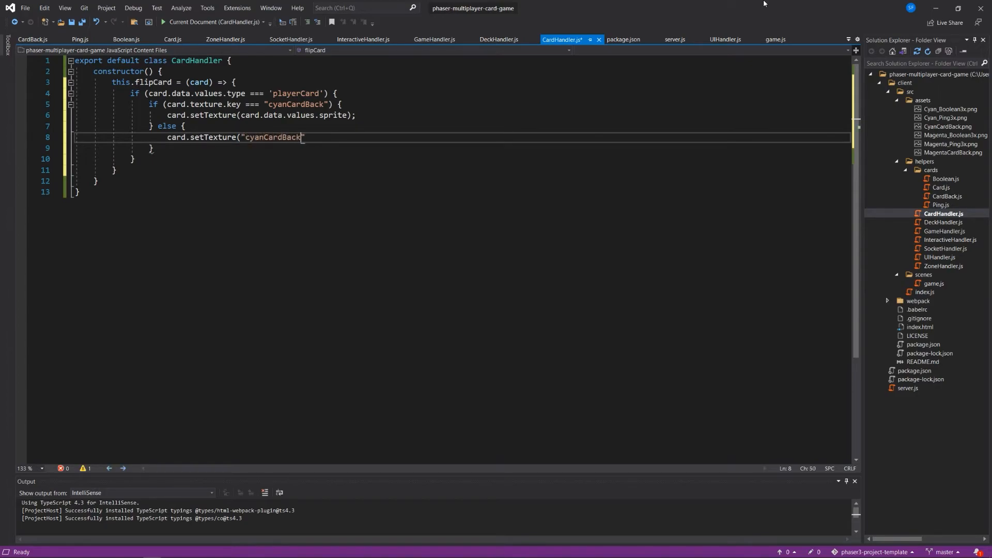
text(");)
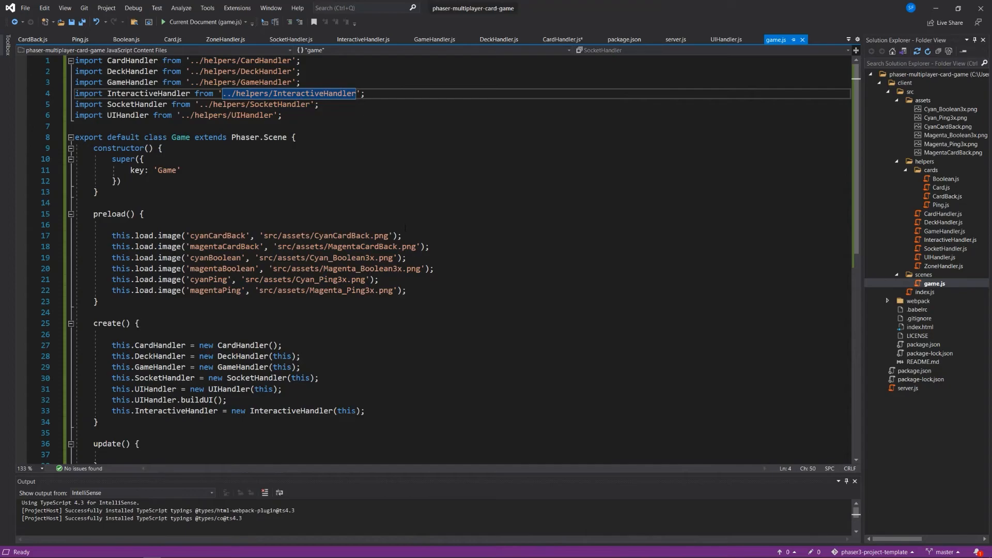
mouse_move(943, 187)
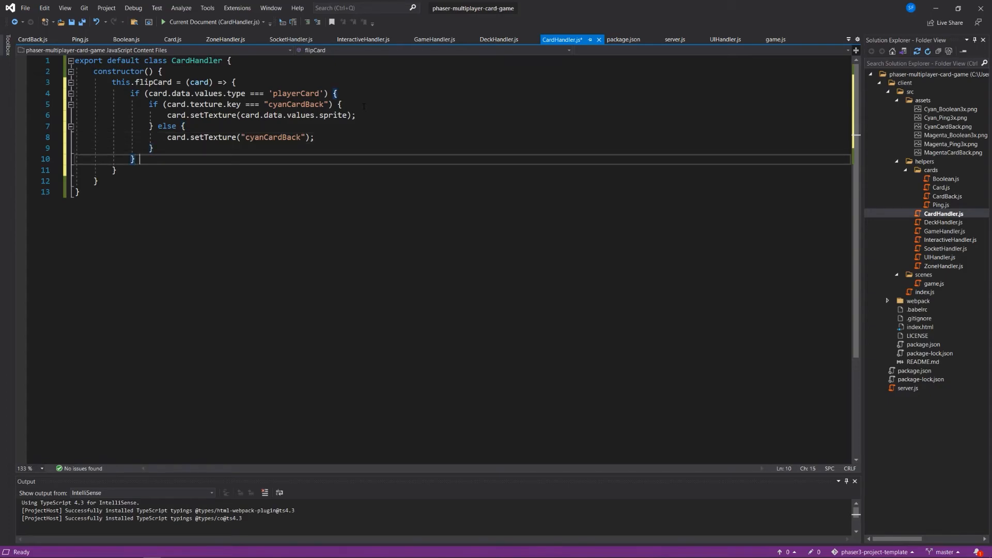
- Add an else if branch for opponentCard checking card.texture.key === "magentaCardBack"
text(else if (card)
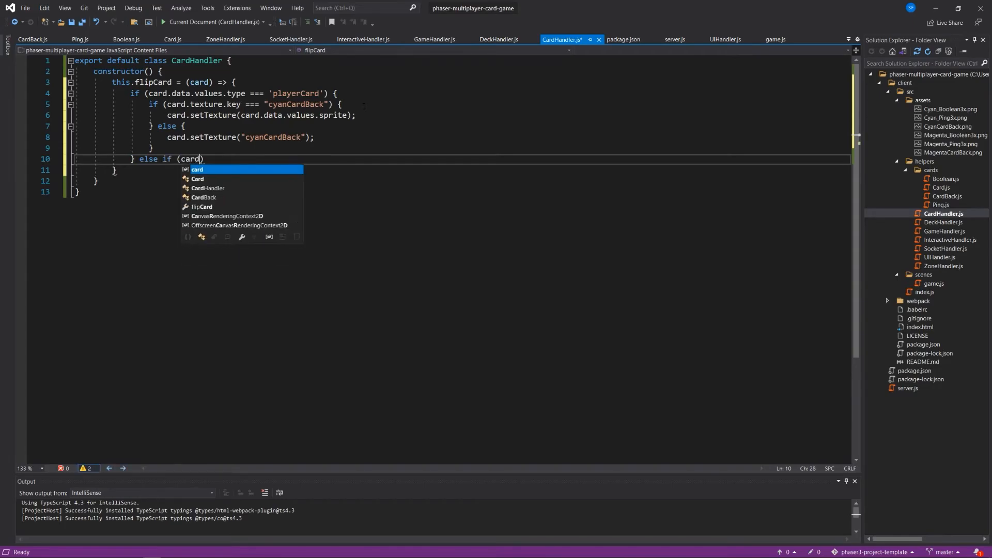
text(.data.values.type === ")
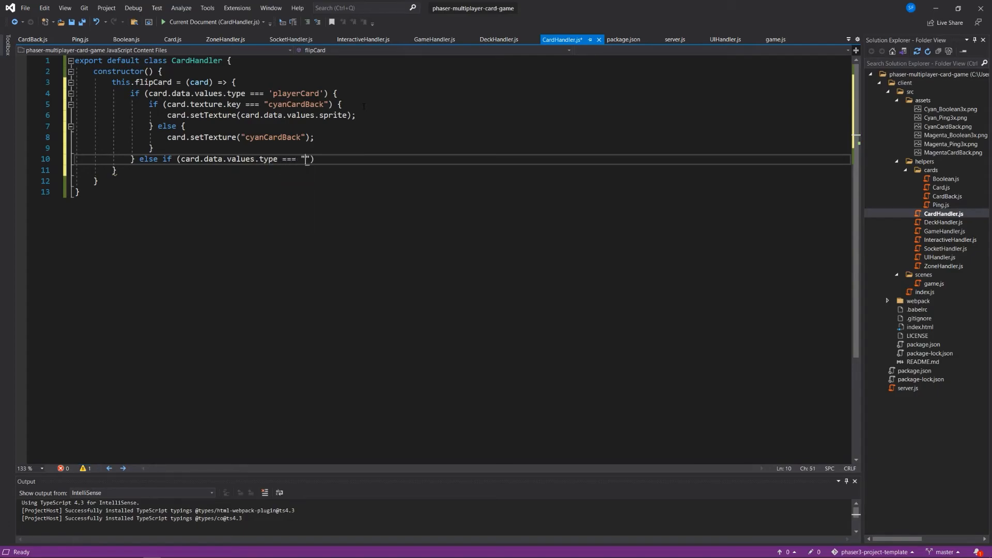
text(magen)
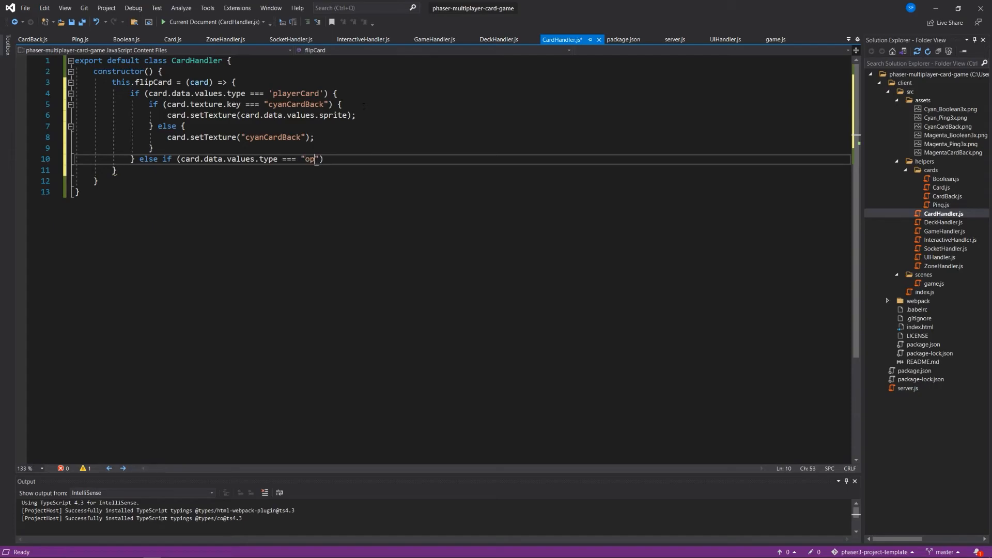
text(ponentCard)
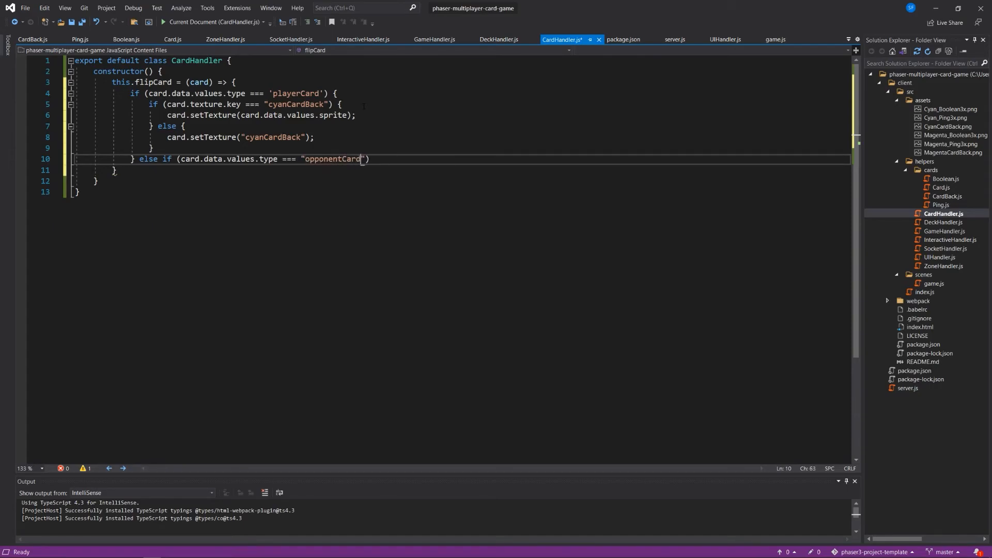
text({)
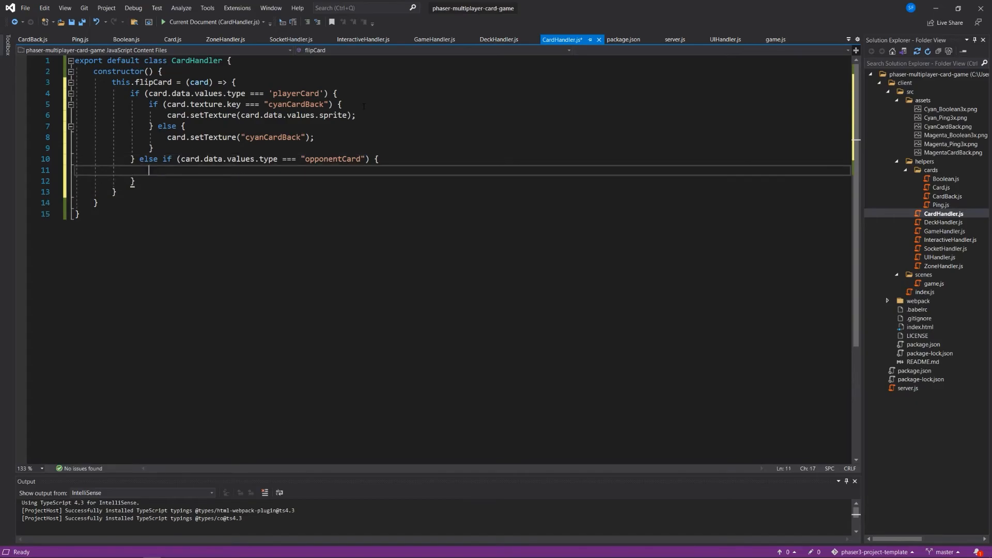
text(if (card)
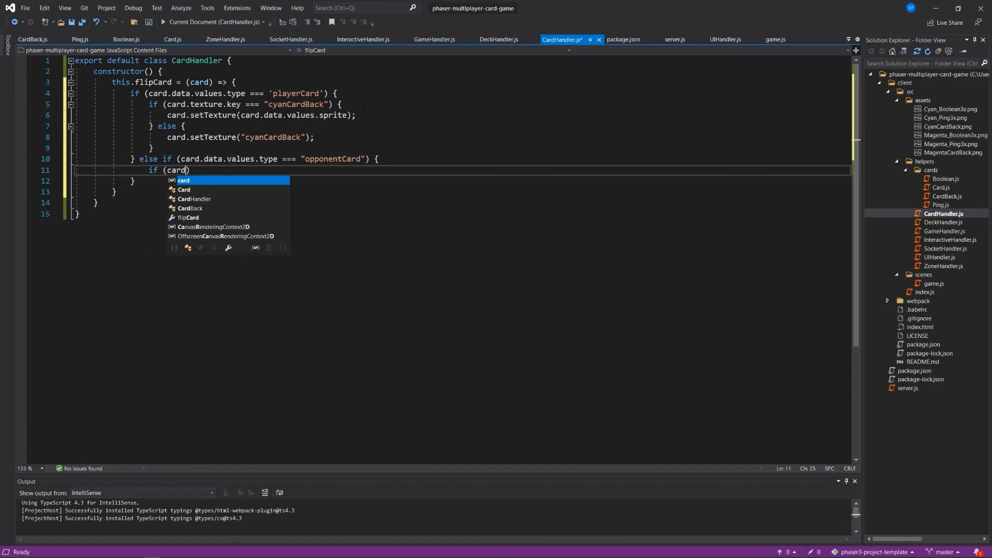
text(.texture)
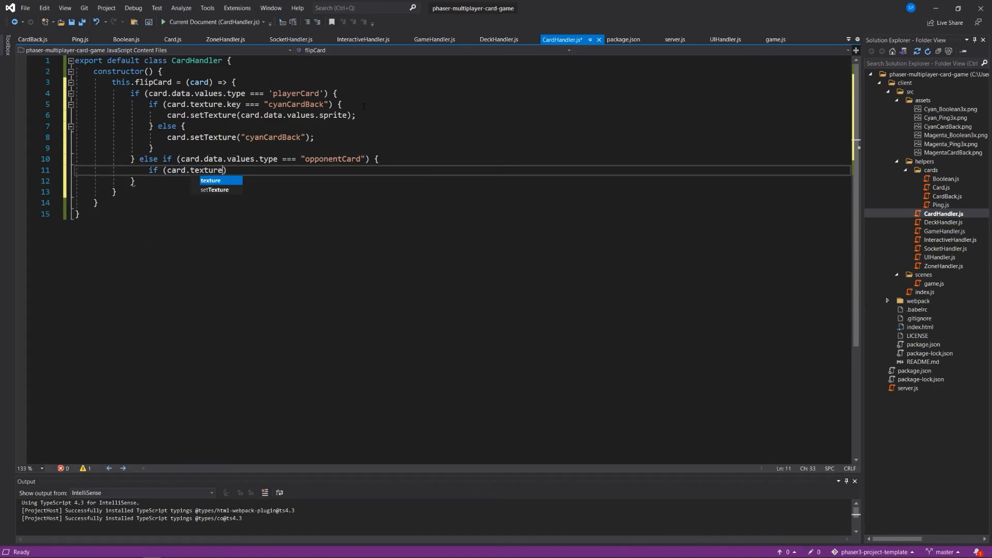
text(.key === "m)
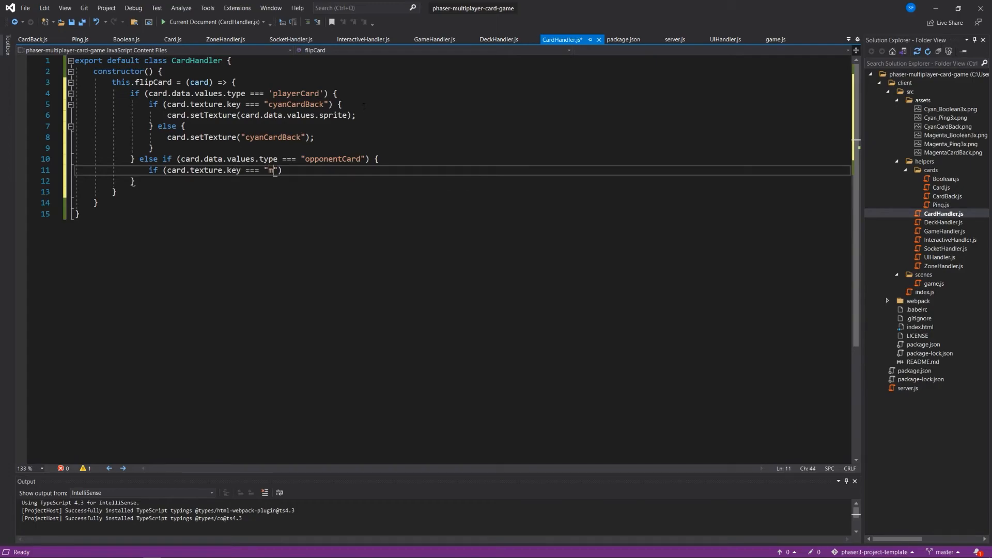
text(agentac)
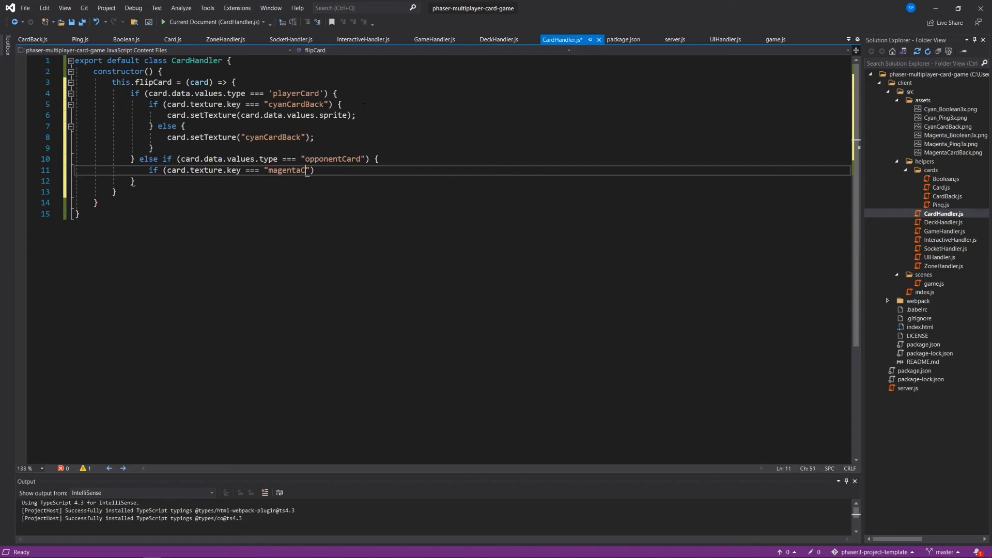
text(ardBack") {)
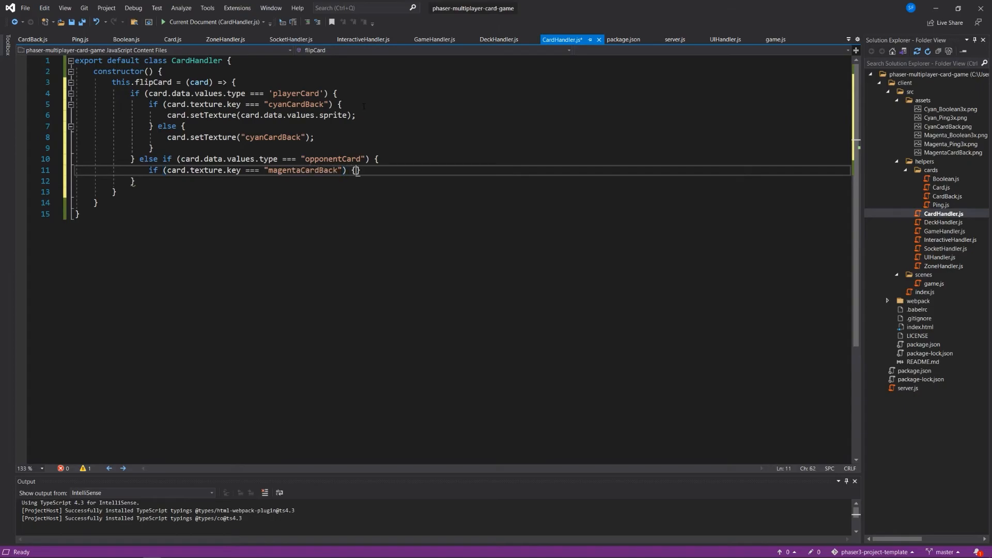
- Set the opponent card to its sprite or back to magentaCardBack, and save CardHandler.js
text(card.)
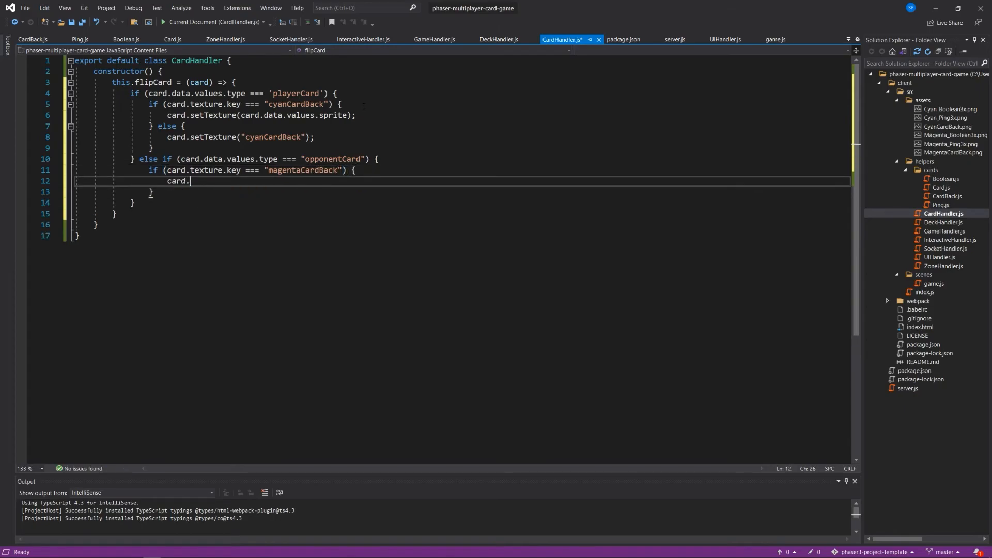
text(setTexture)
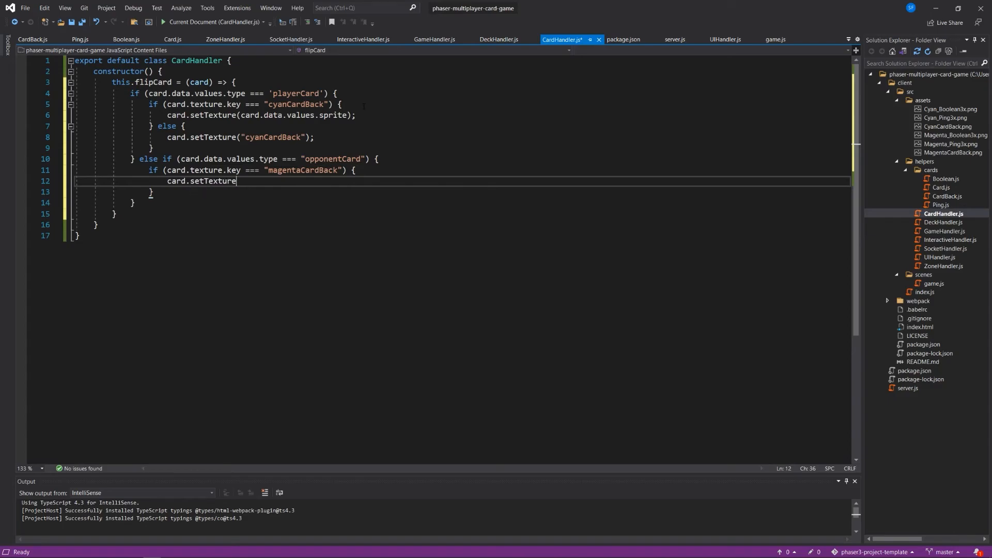
text((card.data.values.sprite);)
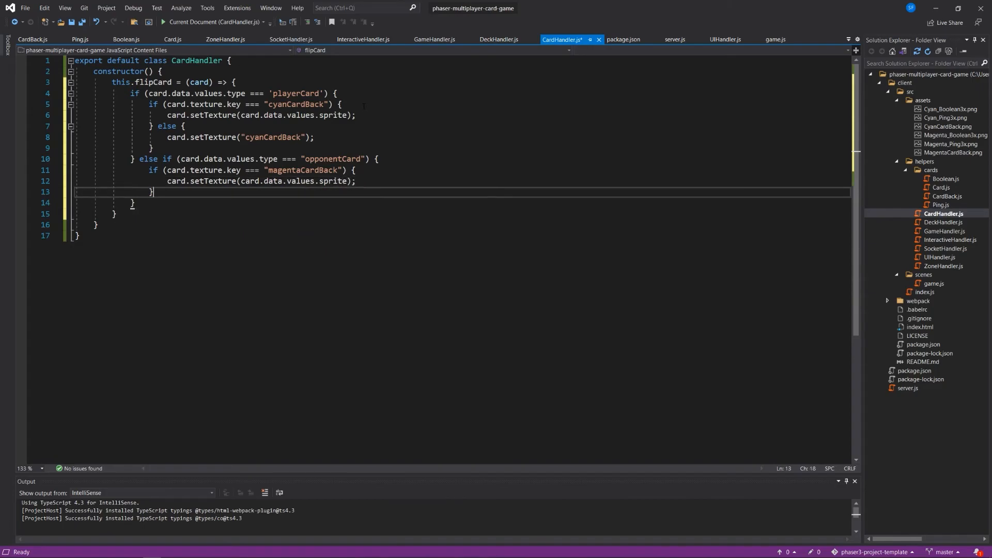
text(else {)
text(card.setTexture("magenta)
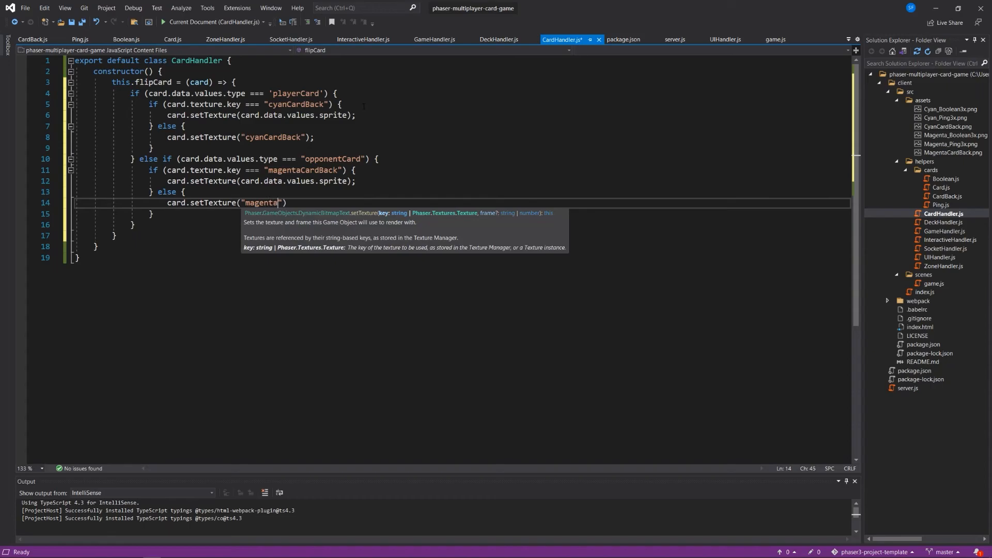
text(CardBack)
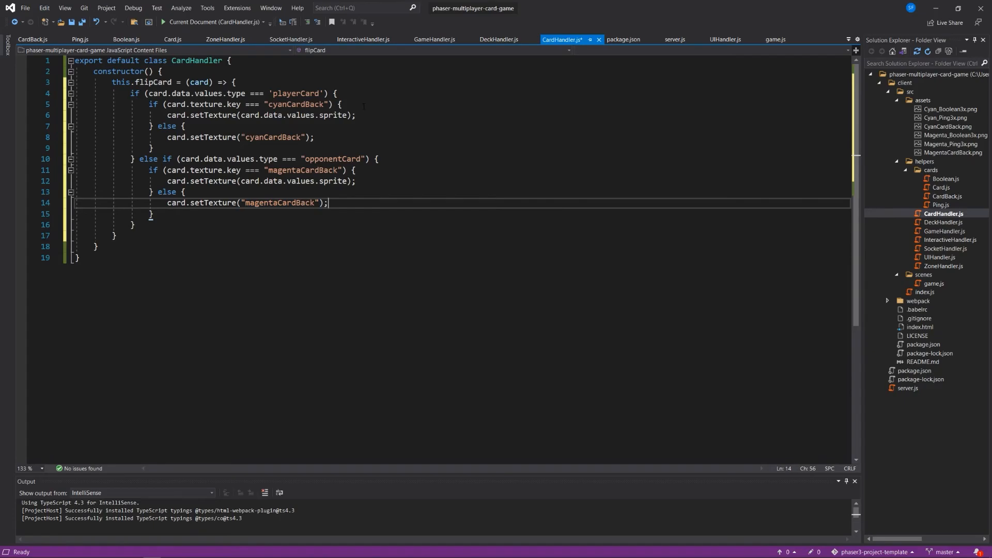
key(ctrl+s)
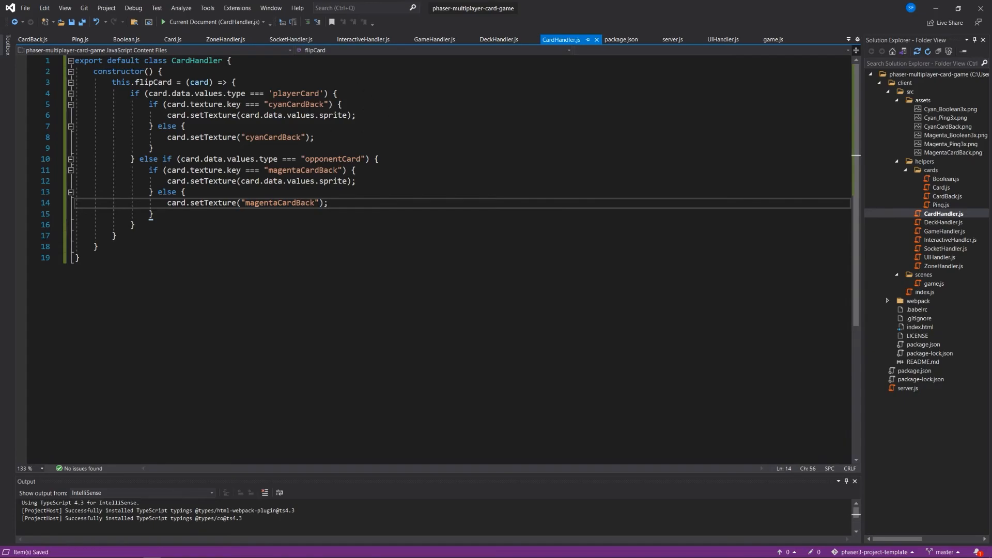